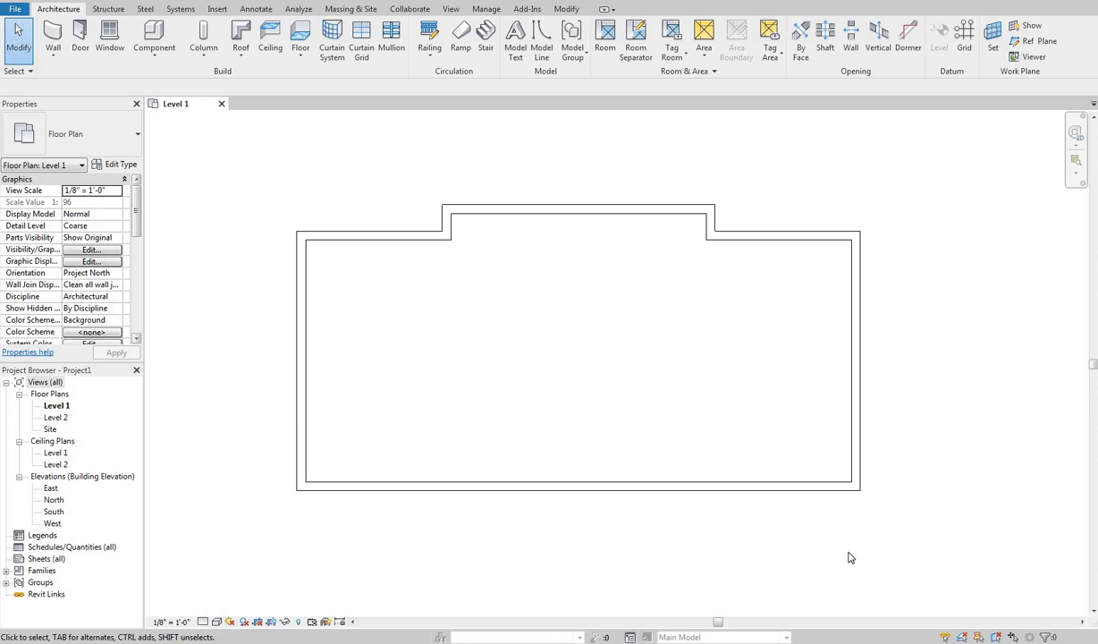
mouse_move(405, 304)
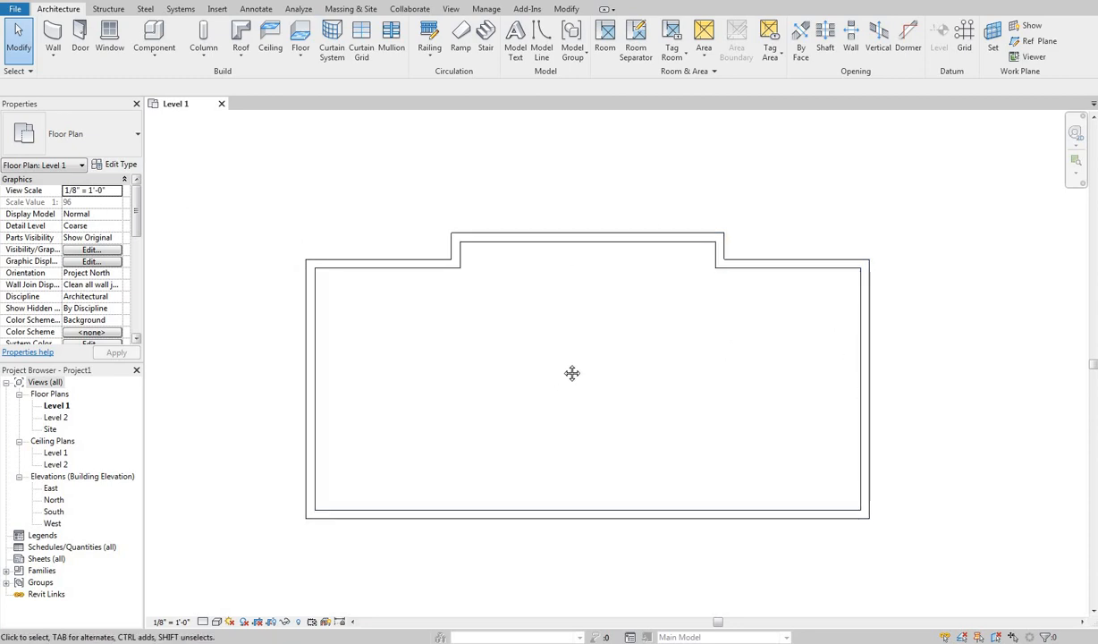
mouse_move(564, 369)
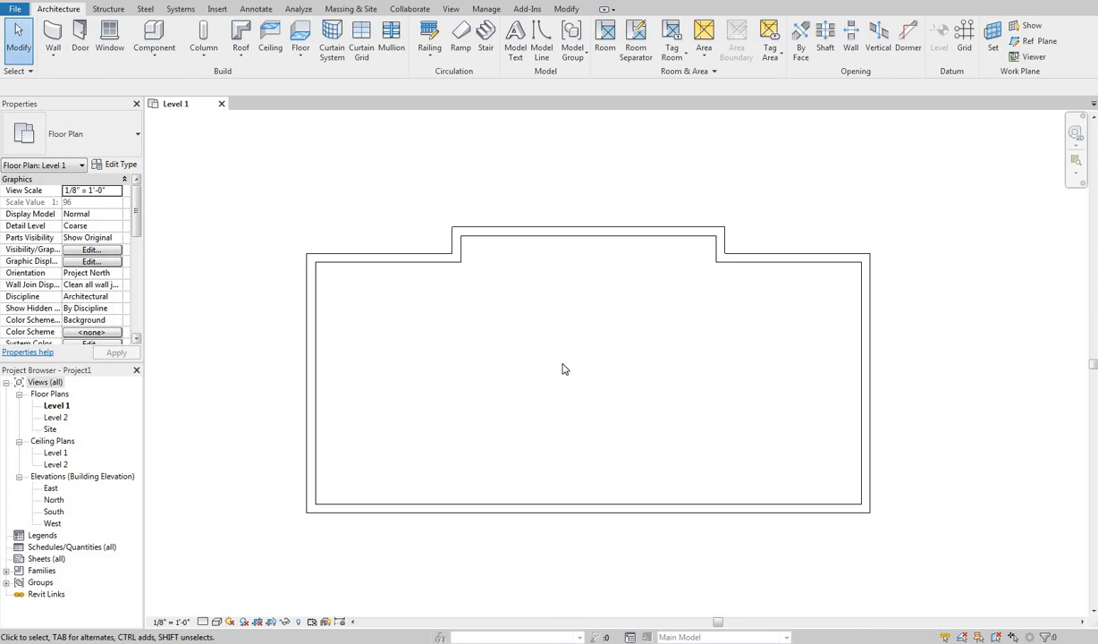
mouse_move(375, 283)
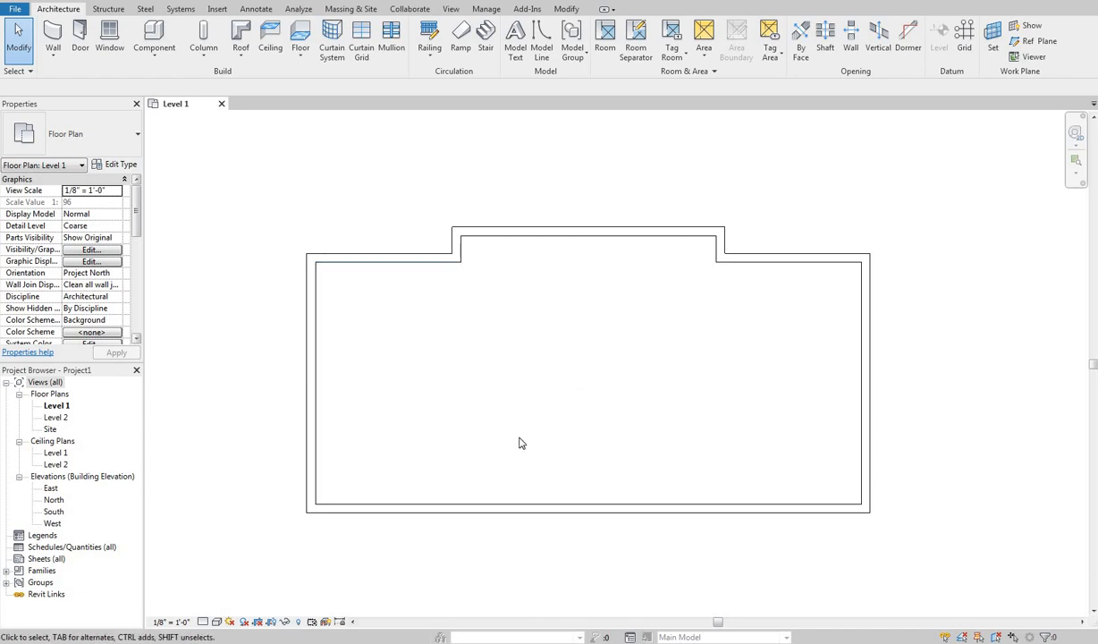
mouse_move(585, 382)
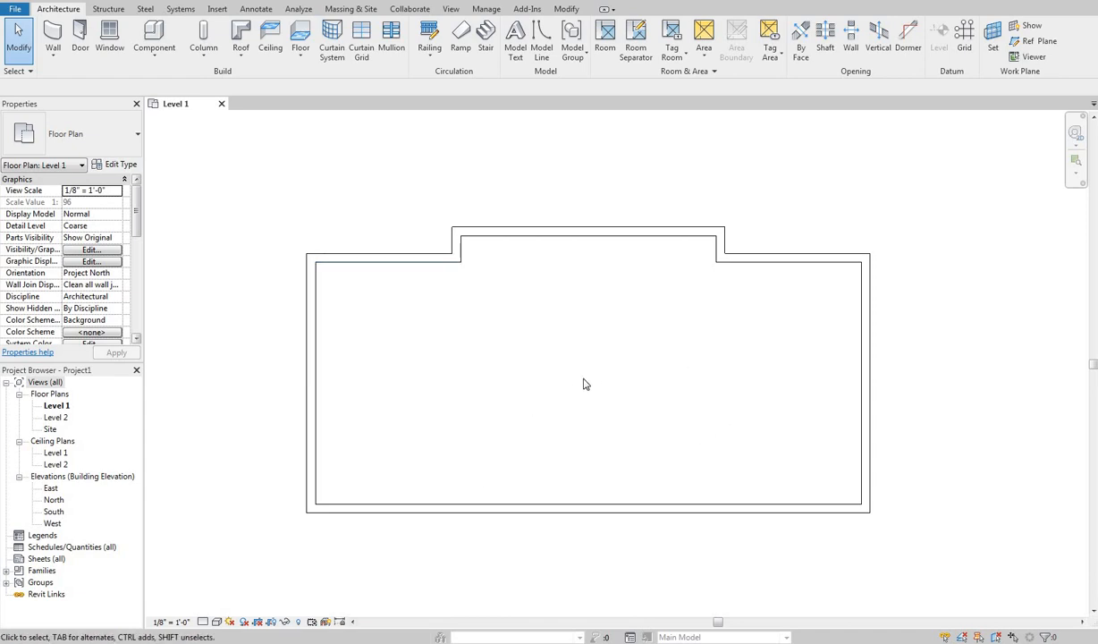
mouse_move(403, 295)
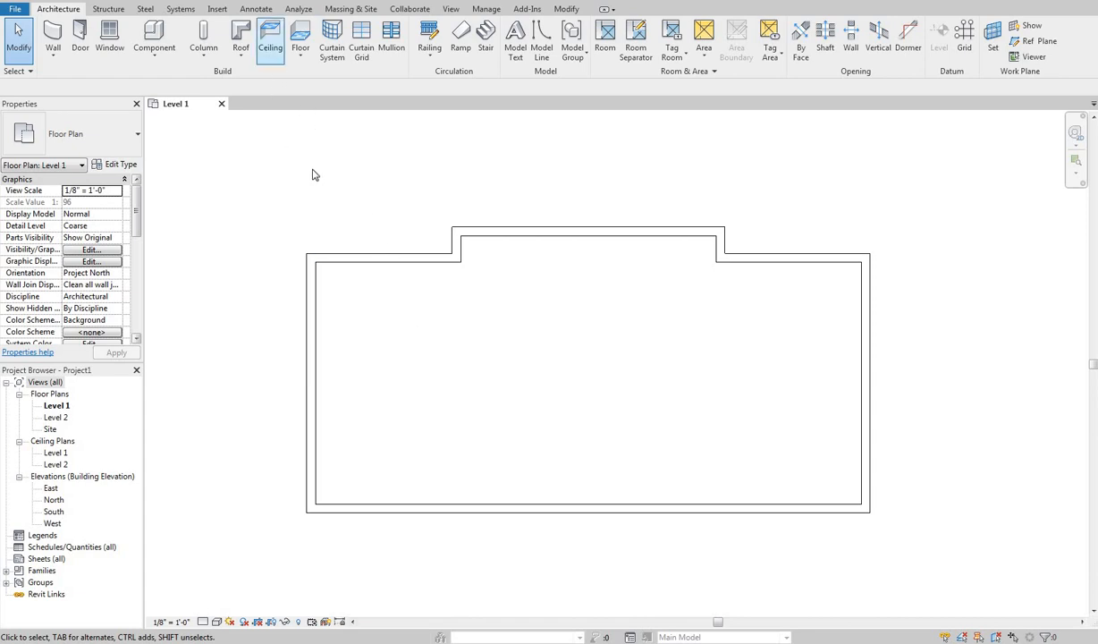
mouse_move(311, 137)
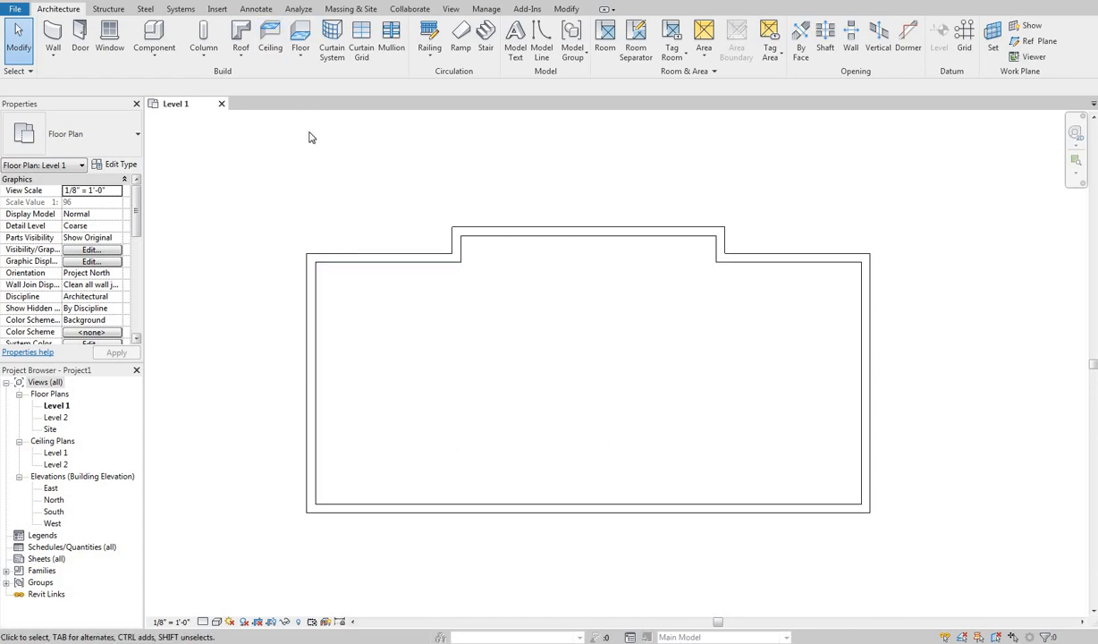
mouse_move(261, 42)
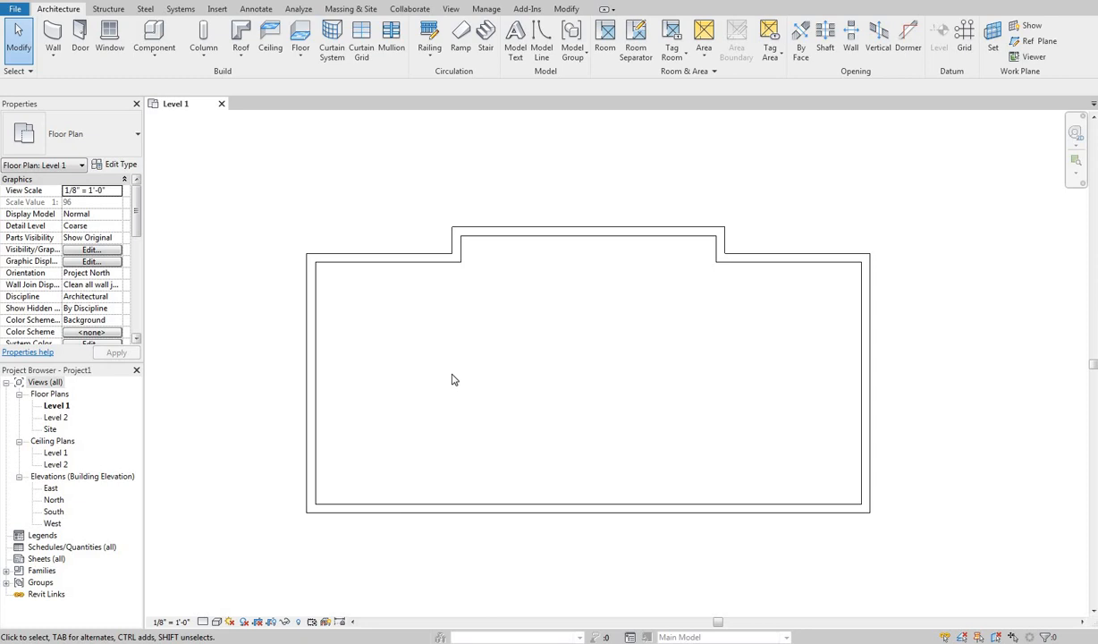
mouse_move(350, 314)
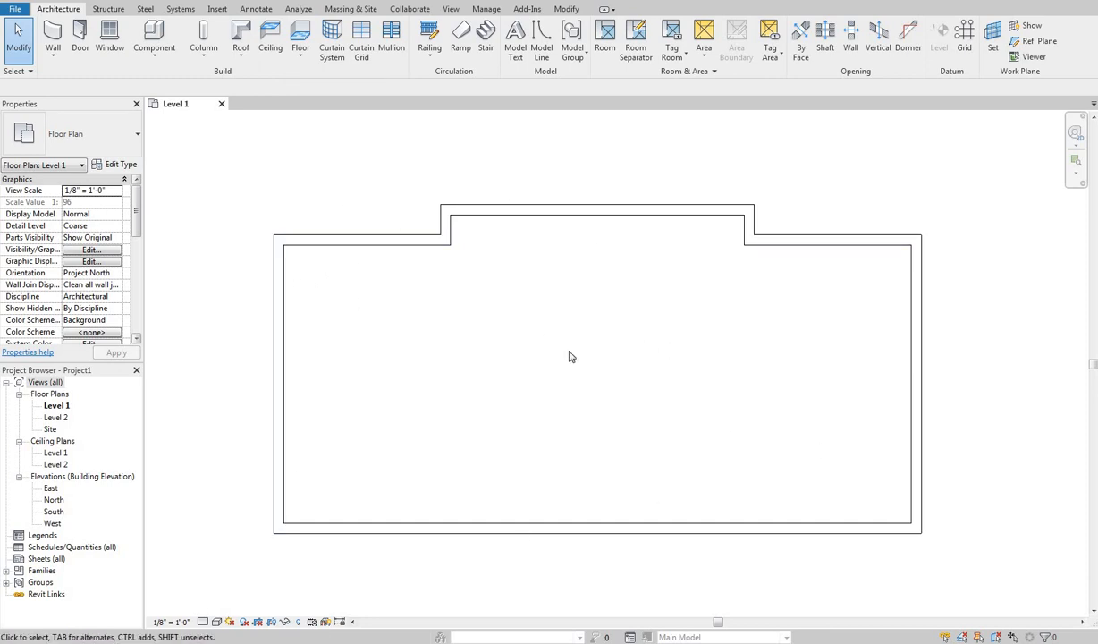
mouse_move(487, 370)
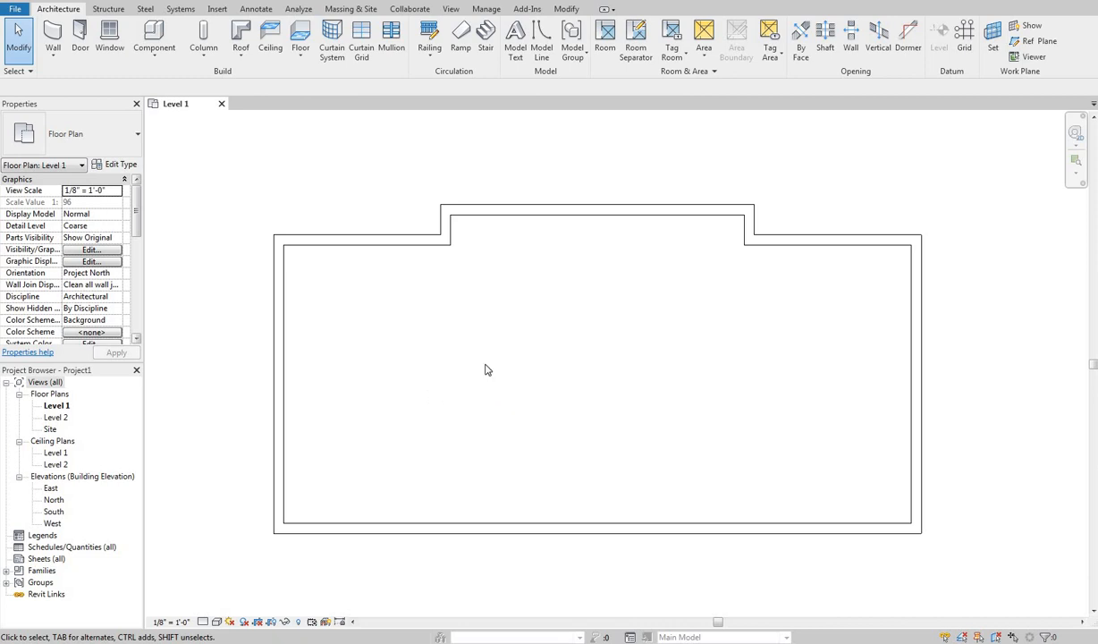
mouse_move(491, 295)
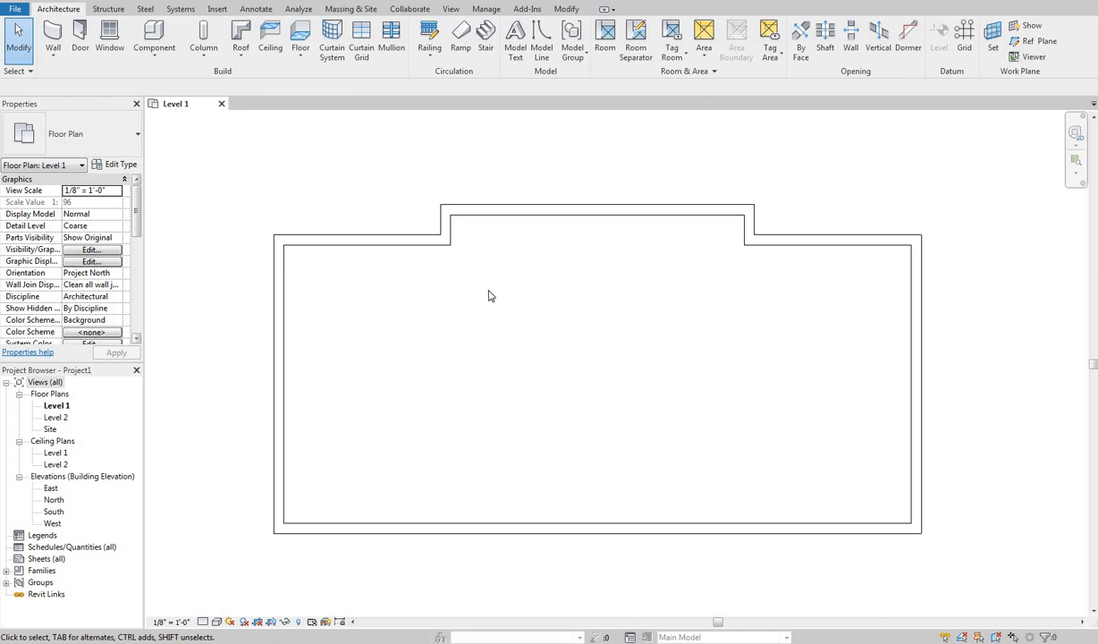
mouse_move(617, 305)
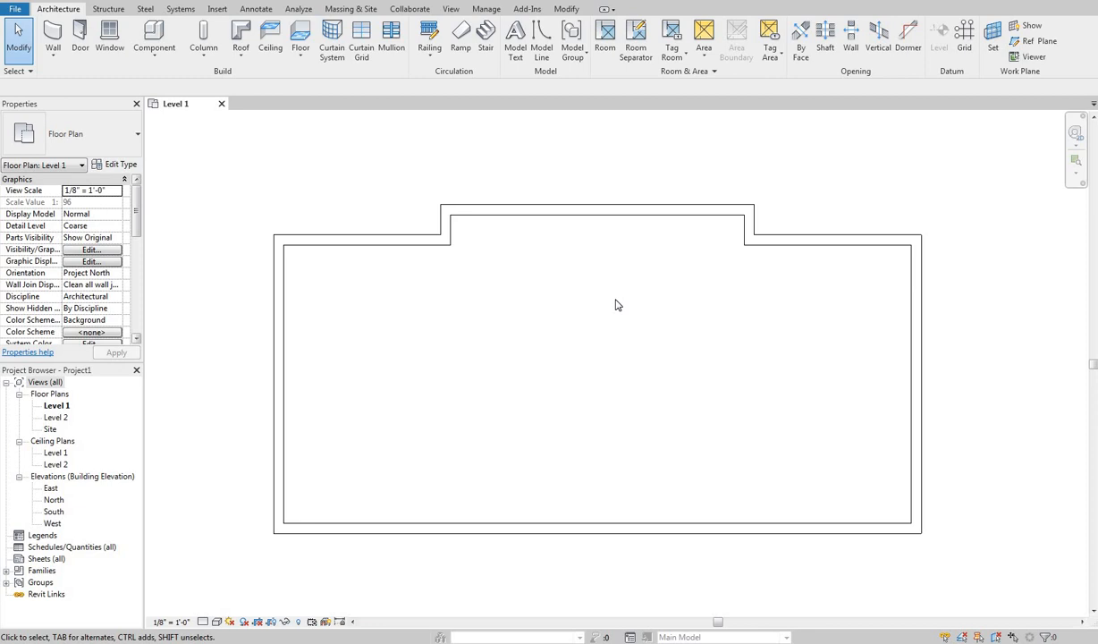
mouse_move(513, 326)
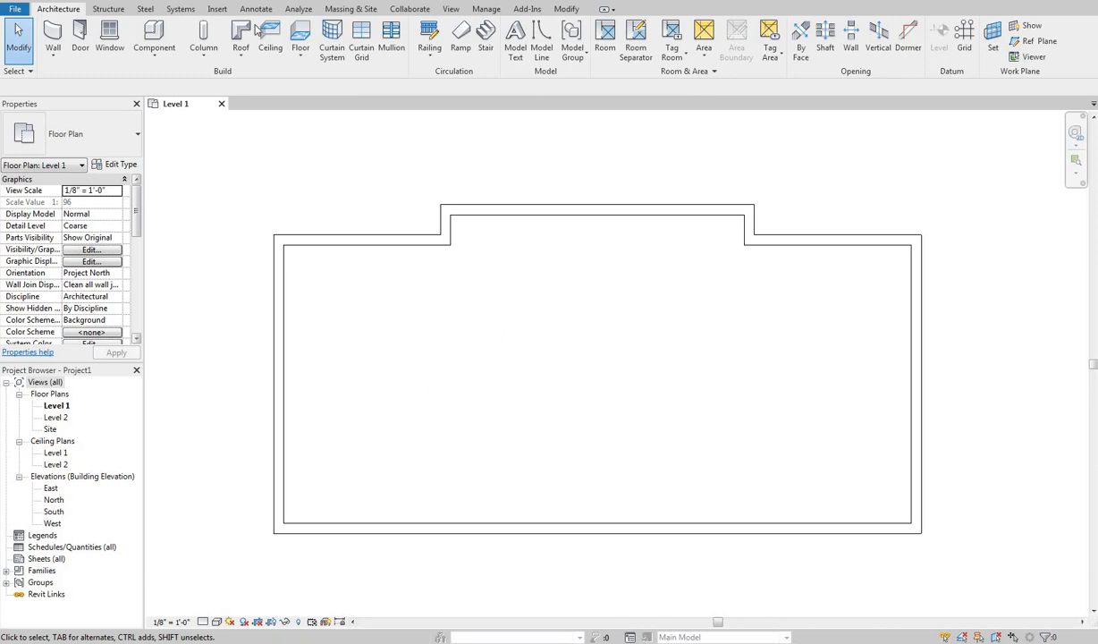
mouse_move(237, 39)
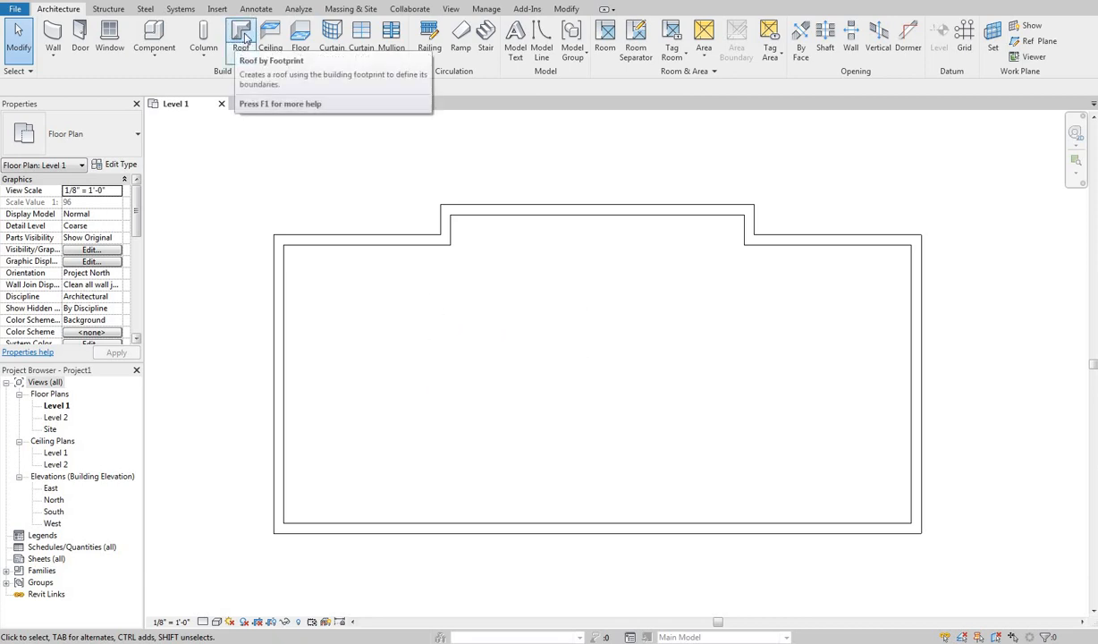
mouse_move(270, 57)
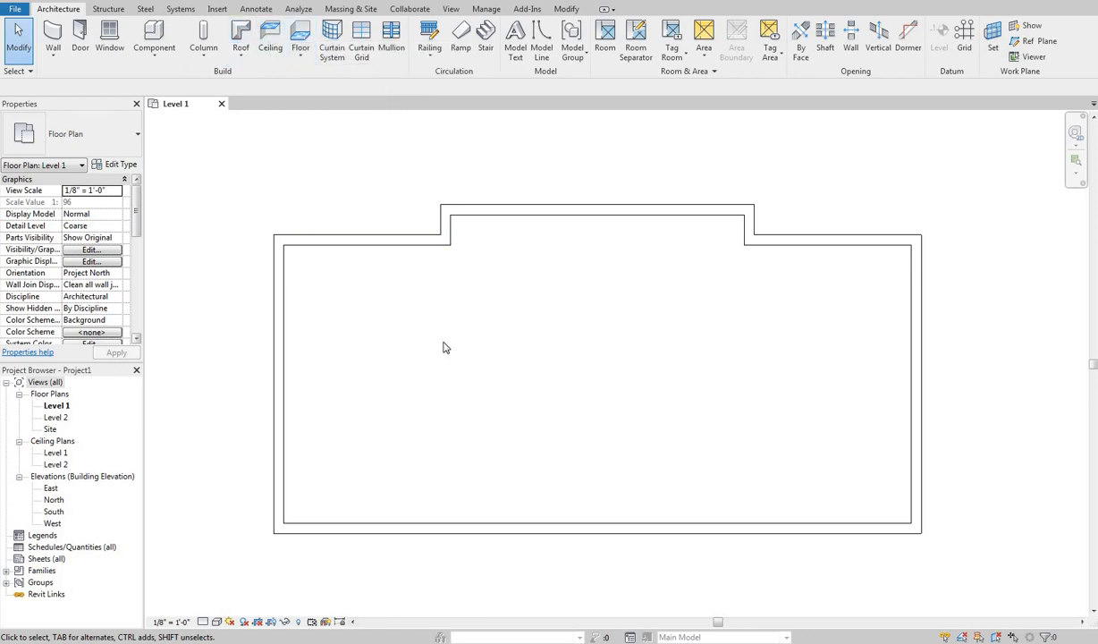
mouse_move(751, 330)
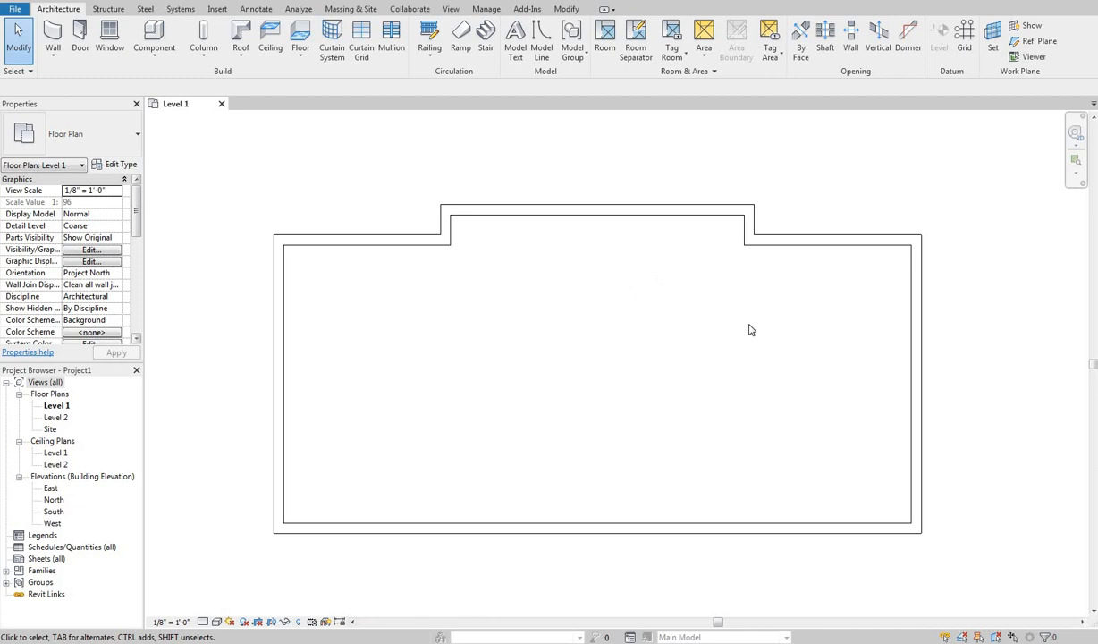
mouse_move(575, 387)
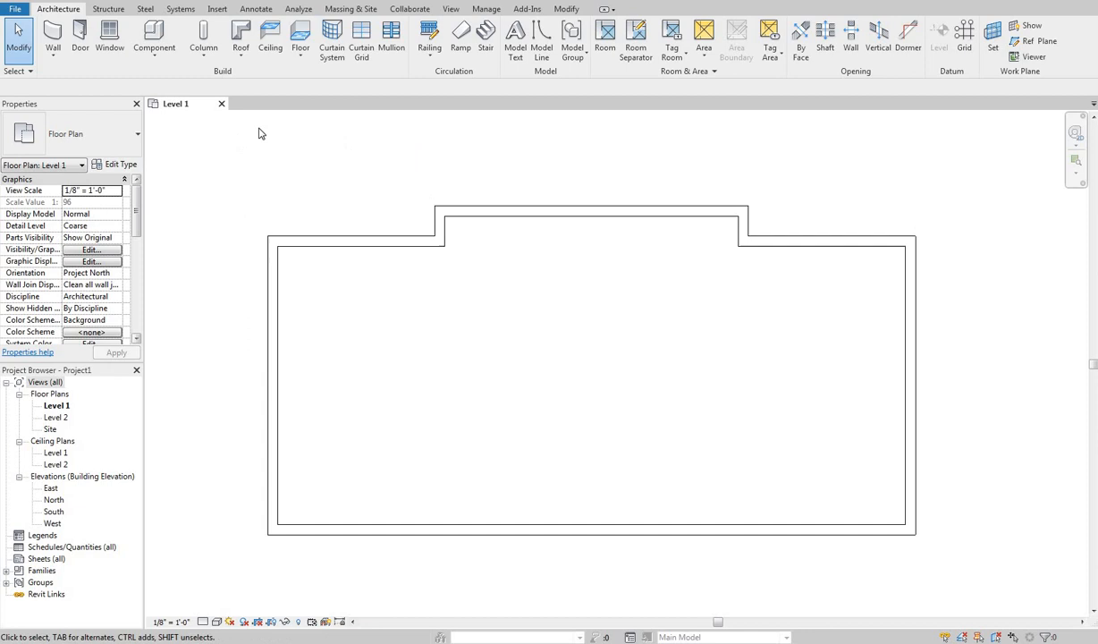
mouse_move(247, 42)
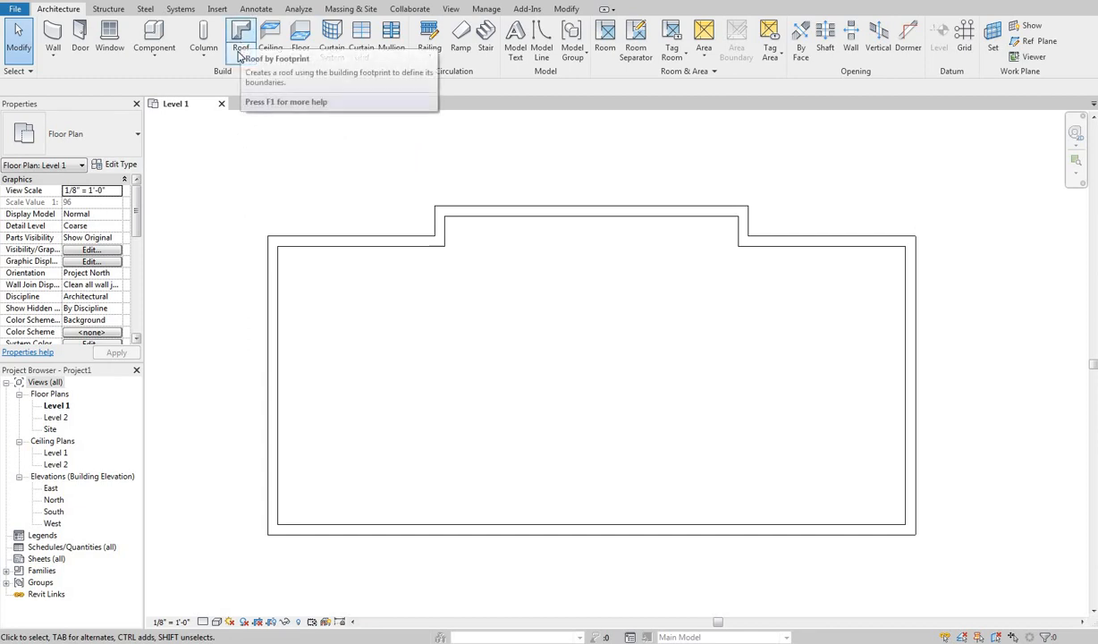
- Open the Roof dropdown to review Roof by Footprint, Extrusion and Face
click(246, 36)
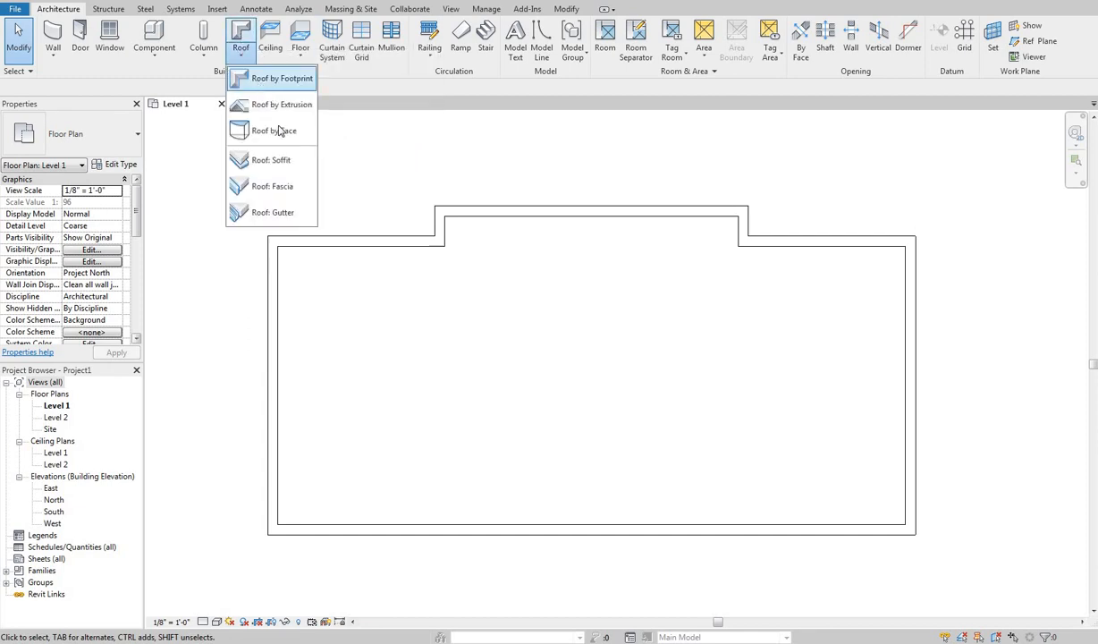
mouse_move(286, 78)
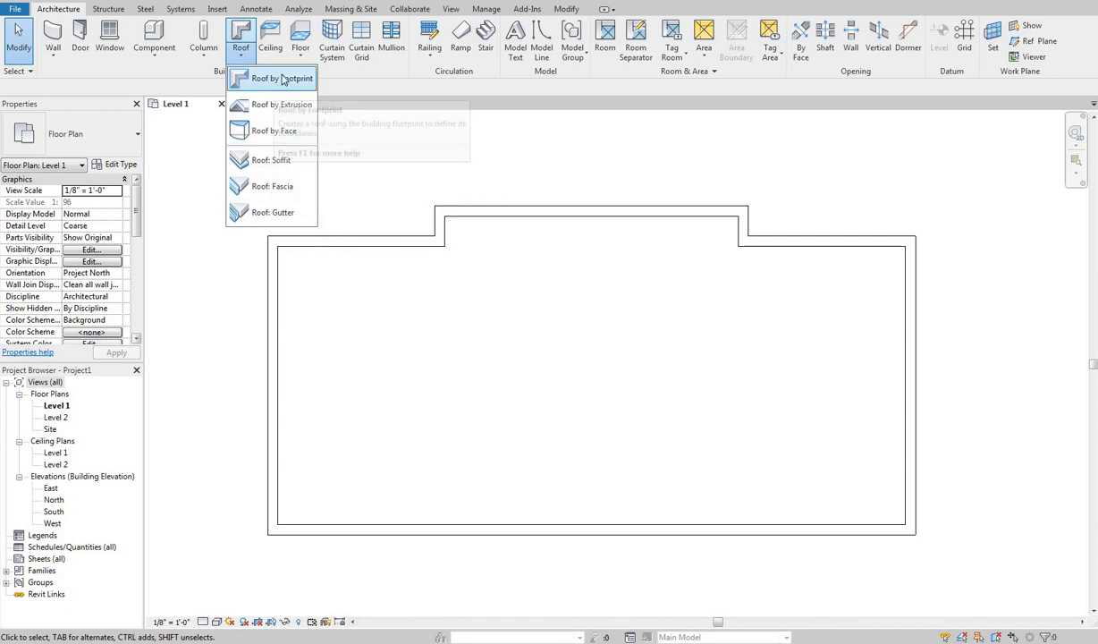
mouse_move(271, 159)
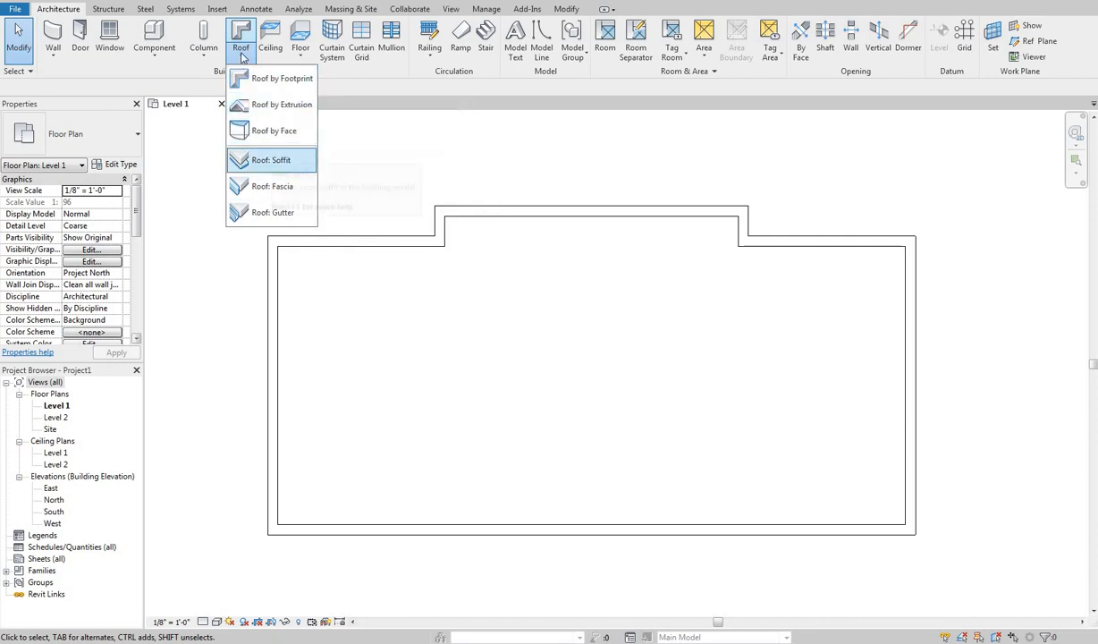
mouse_move(281, 190)
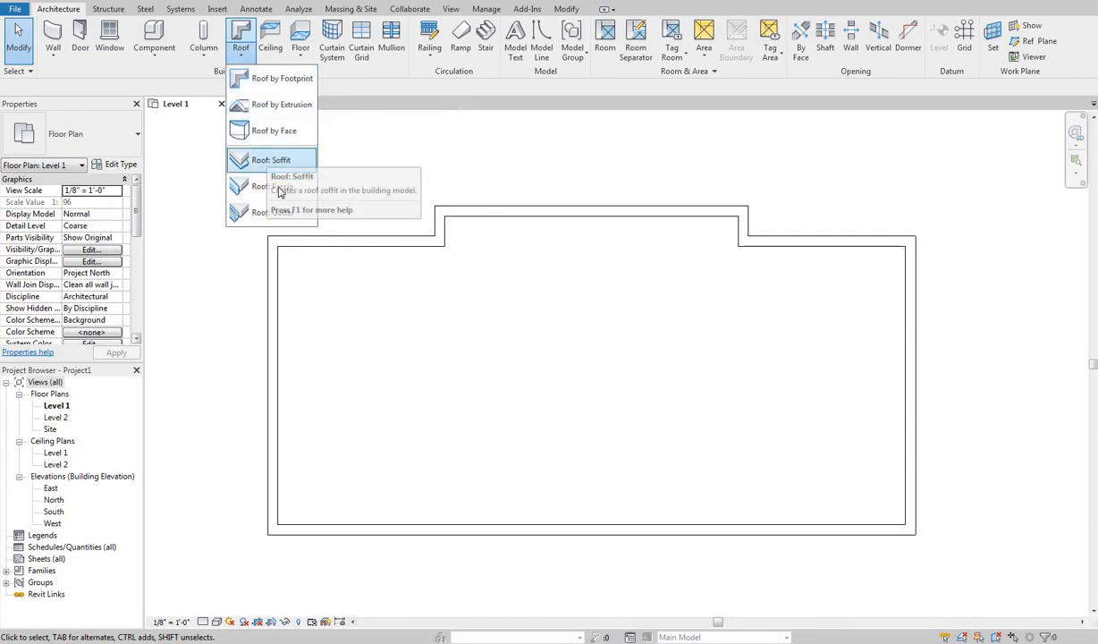
mouse_move(271, 212)
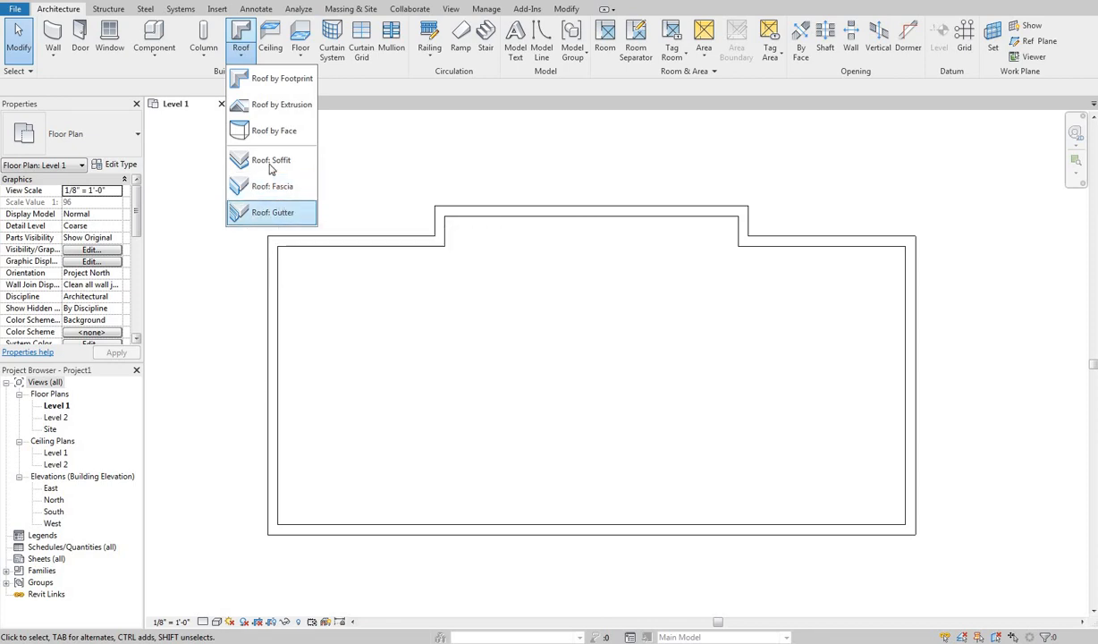
mouse_move(271, 186)
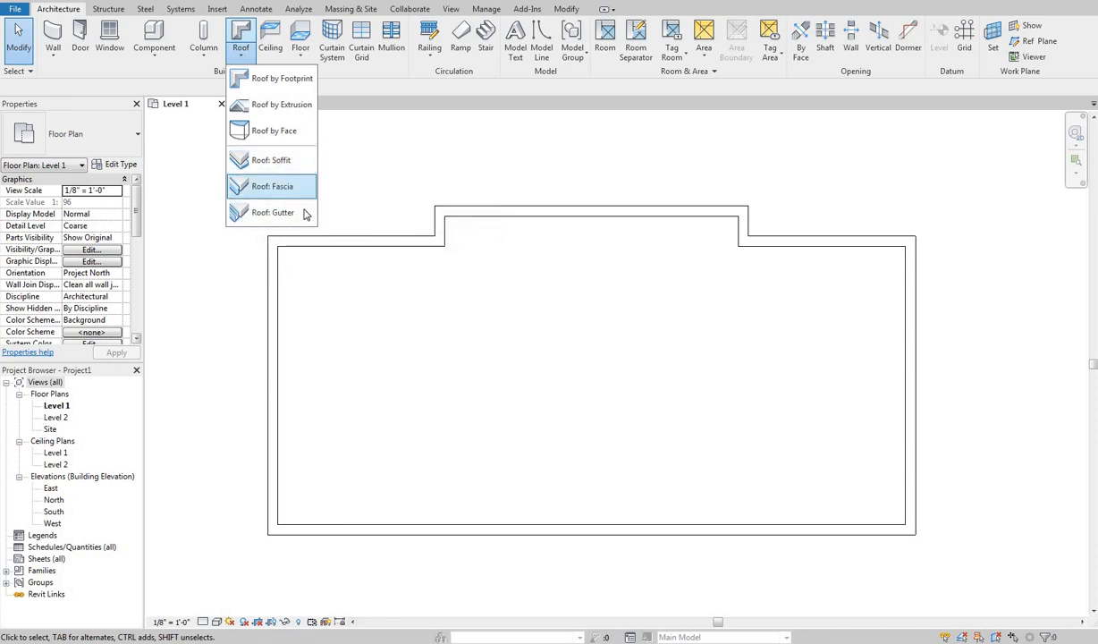
mouse_move(273, 212)
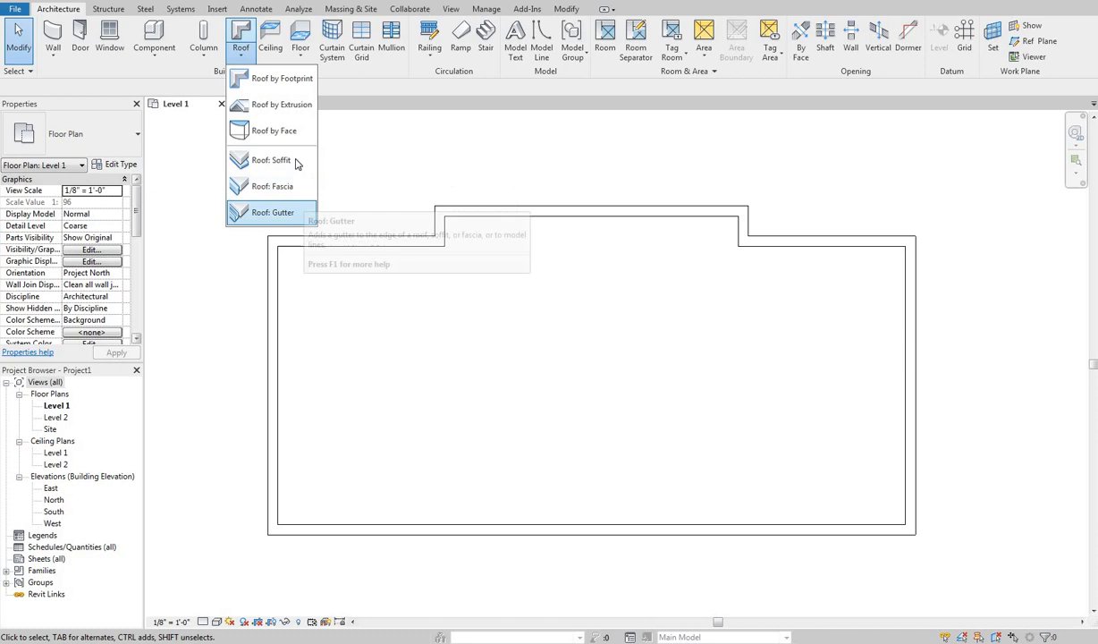
mouse_move(283, 104)
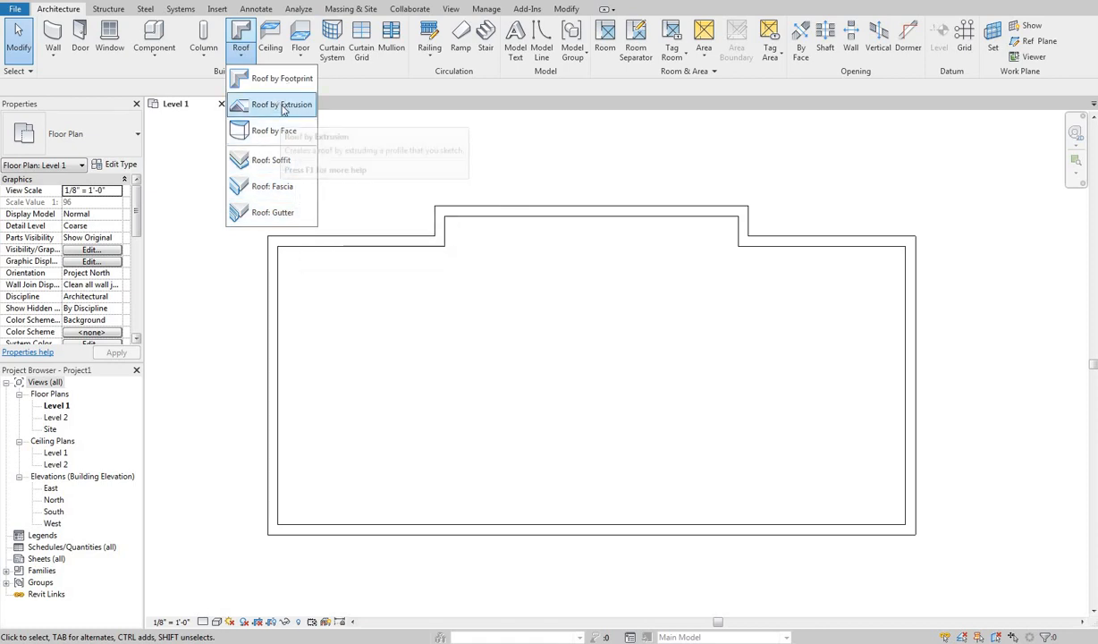
mouse_move(268, 79)
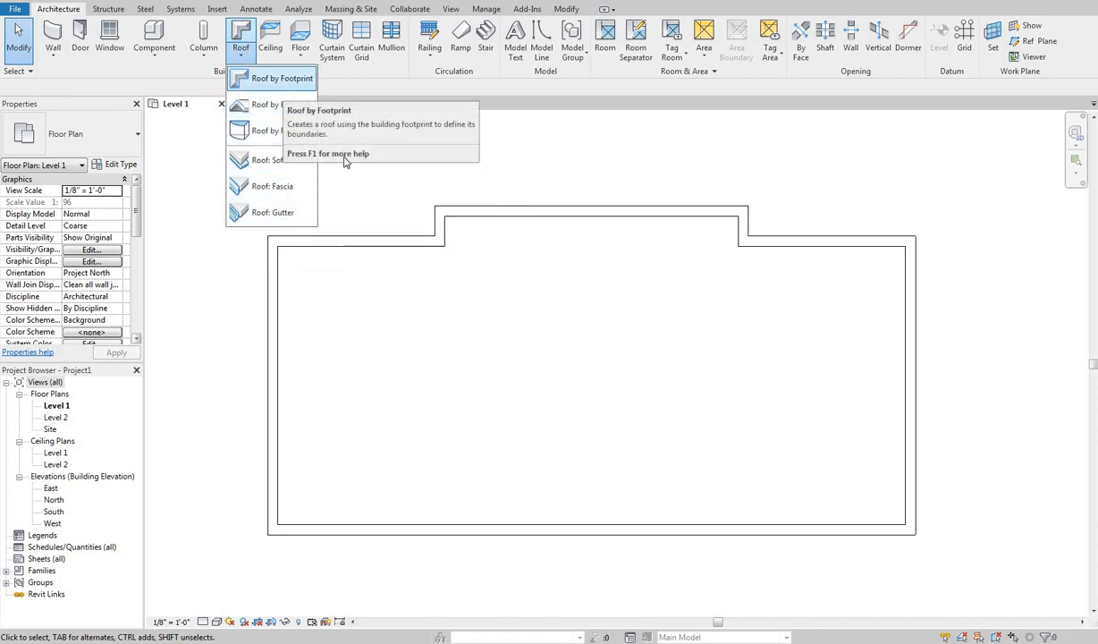
mouse_move(595, 280)
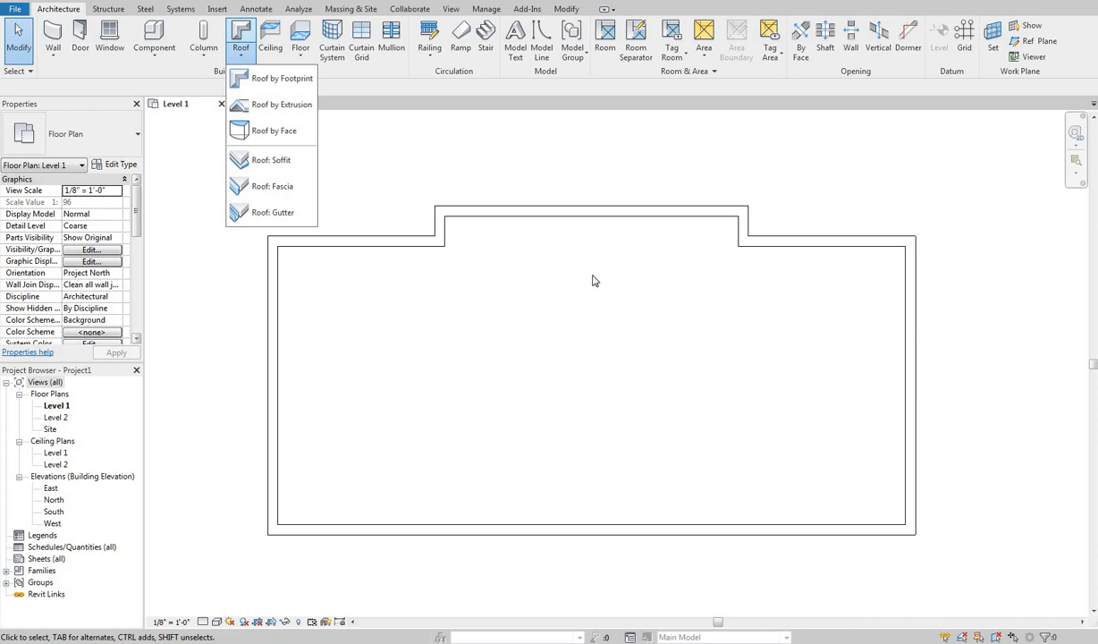
mouse_move(271, 159)
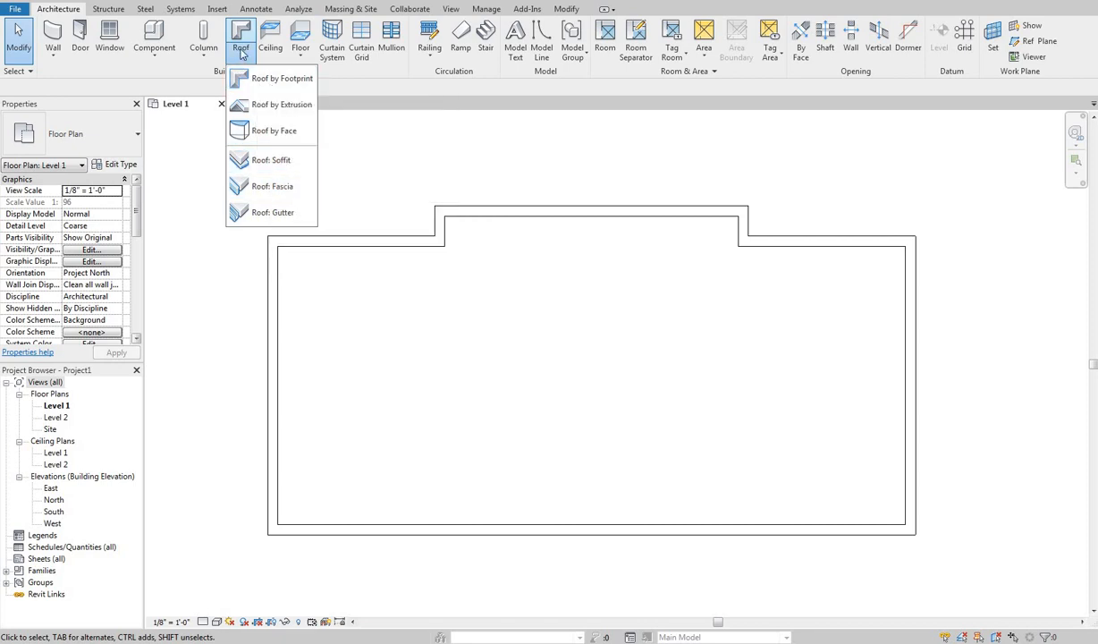
mouse_move(277, 92)
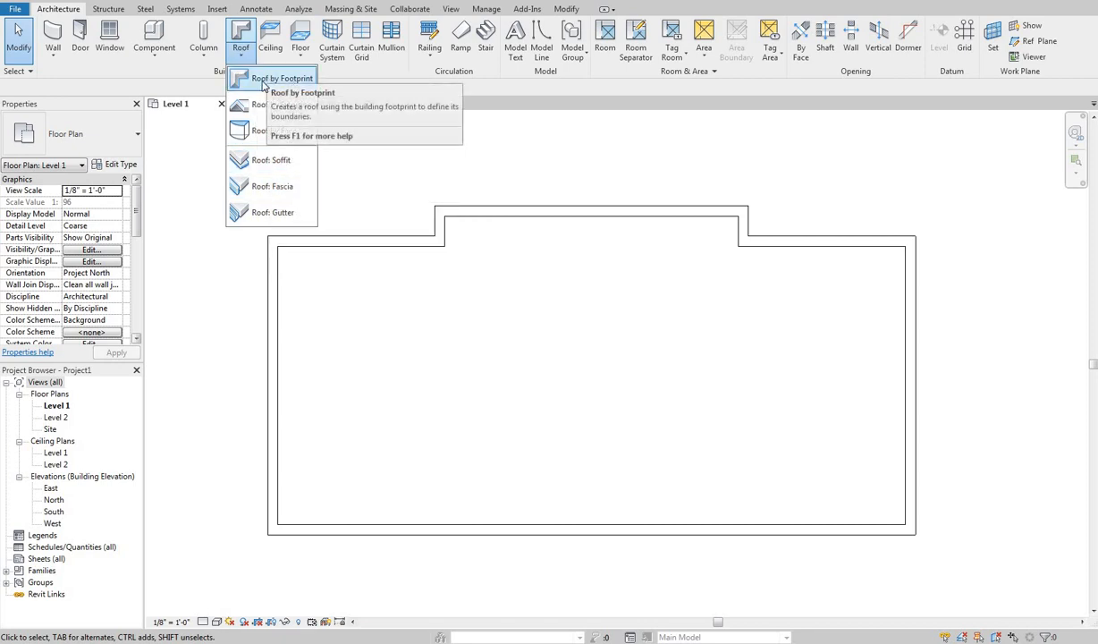
mouse_move(250, 90)
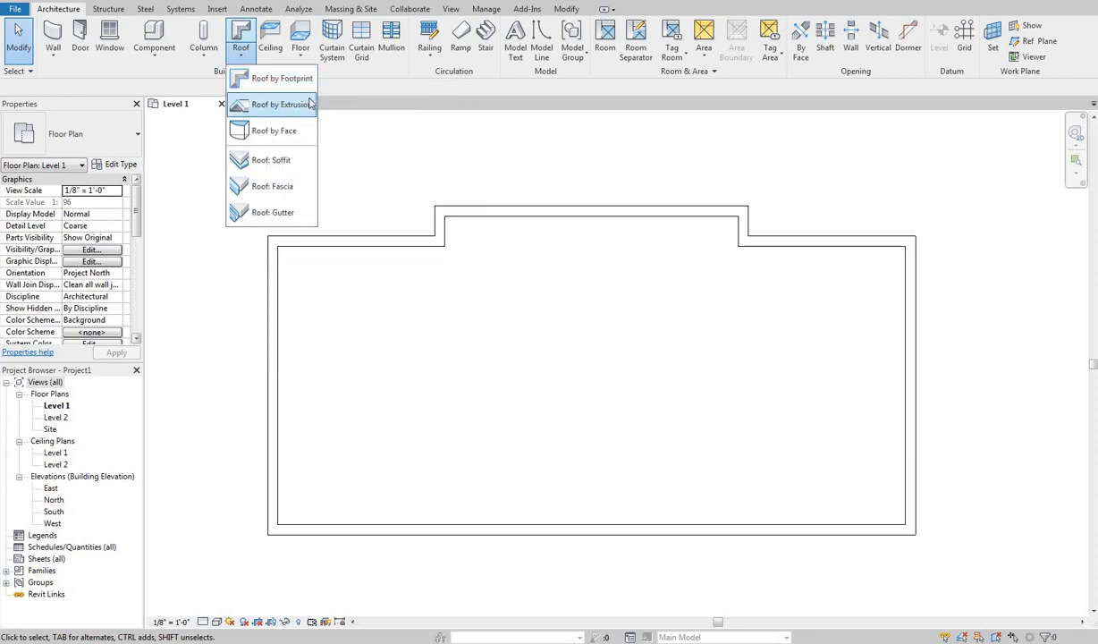
mouse_move(179, 81)
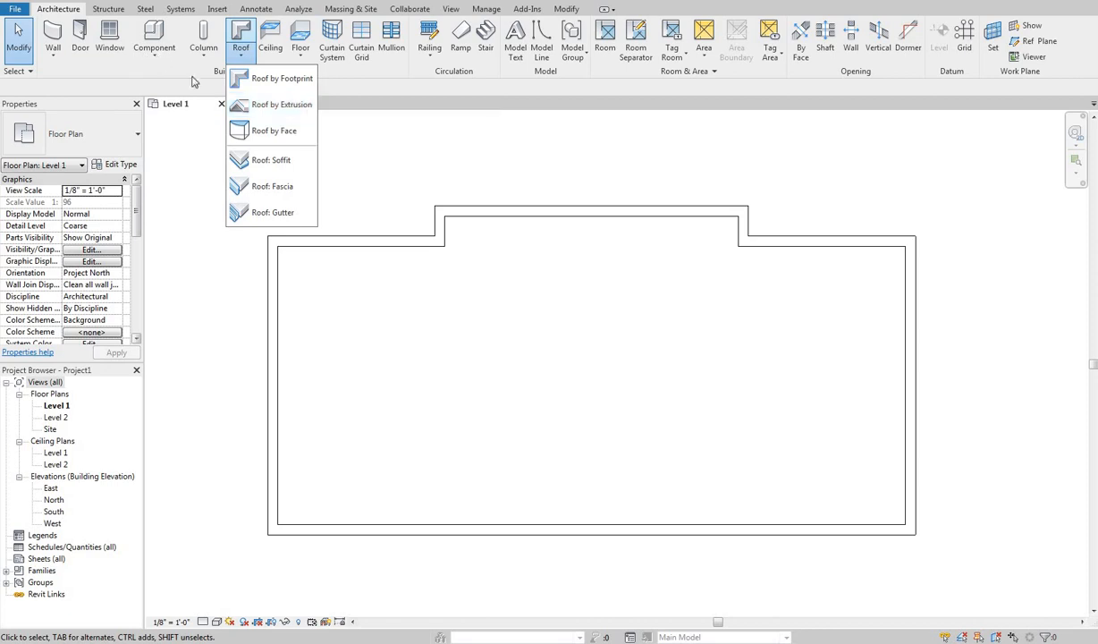
mouse_move(282, 105)
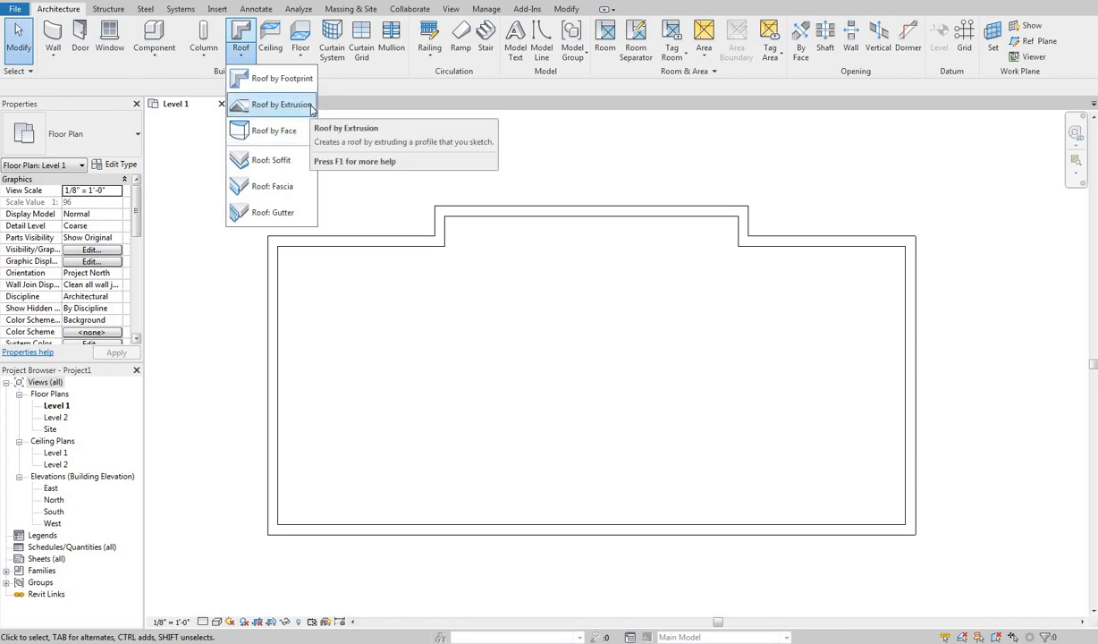
mouse_move(286, 105)
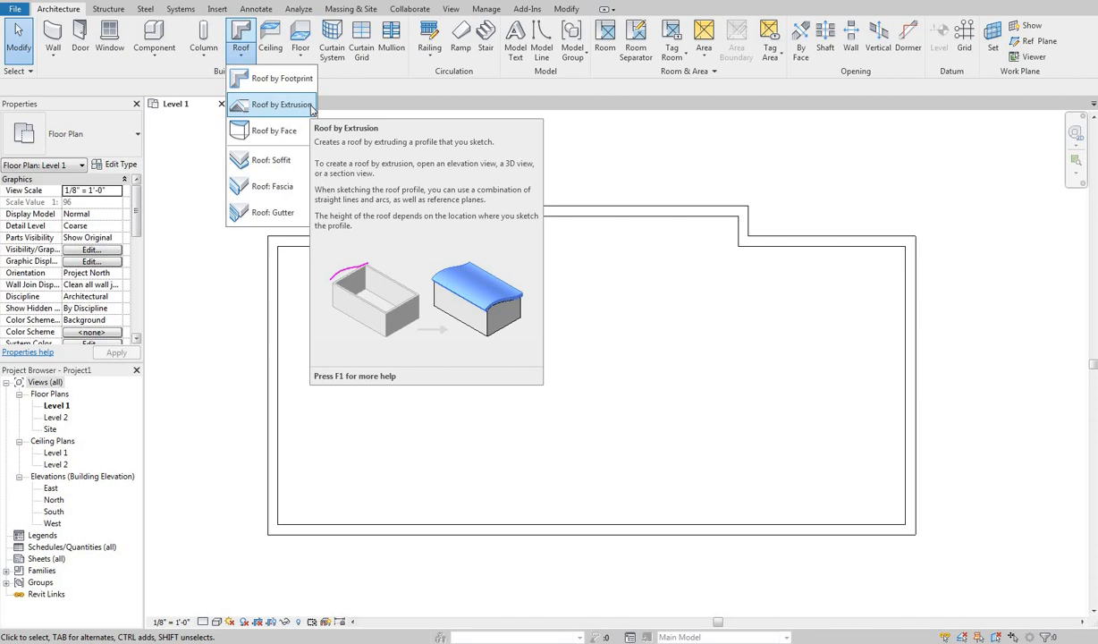
mouse_move(300, 104)
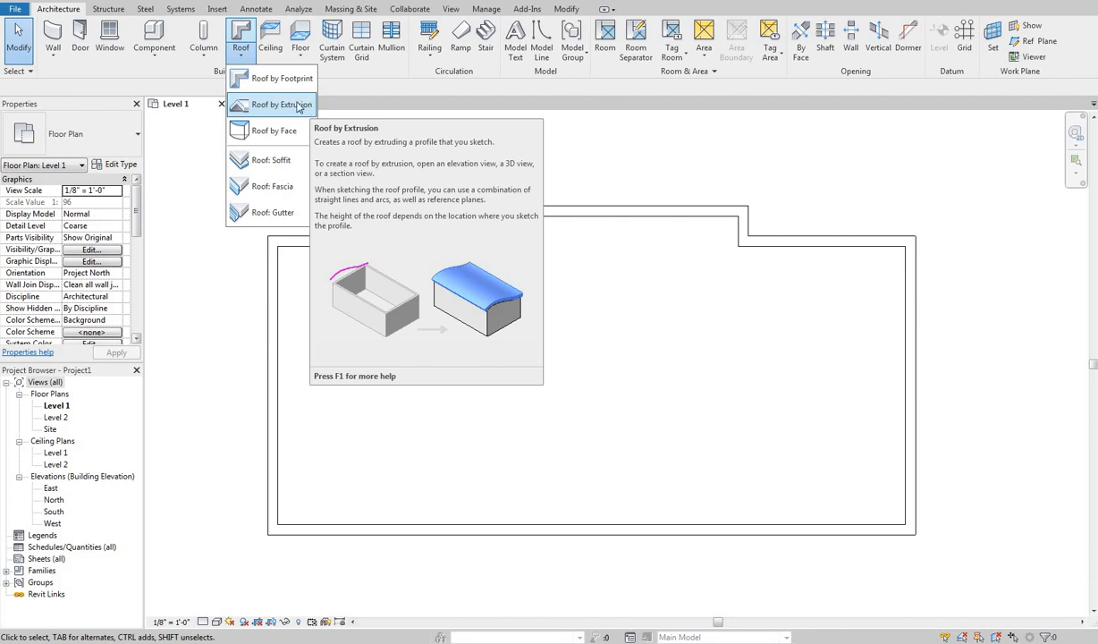
mouse_move(287, 136)
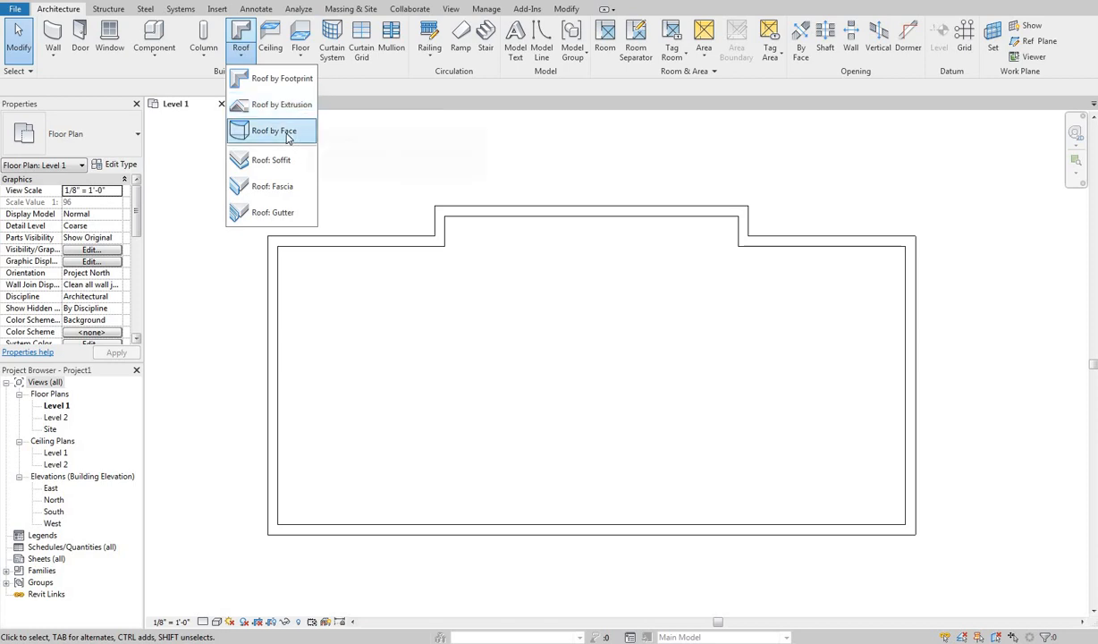
mouse_move(300, 132)
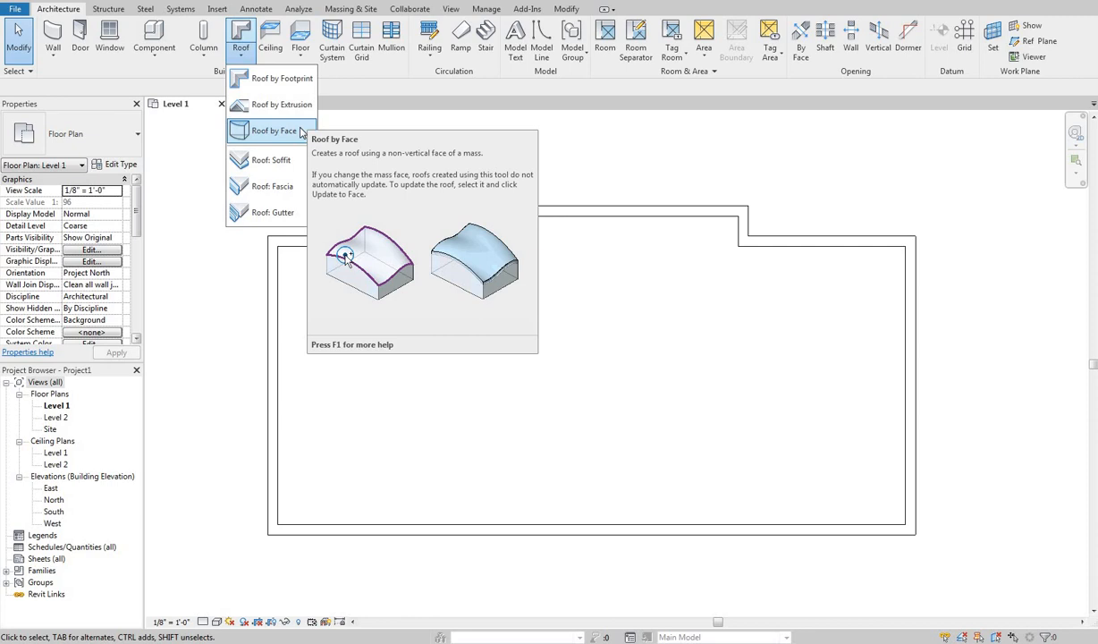
mouse_move(268, 78)
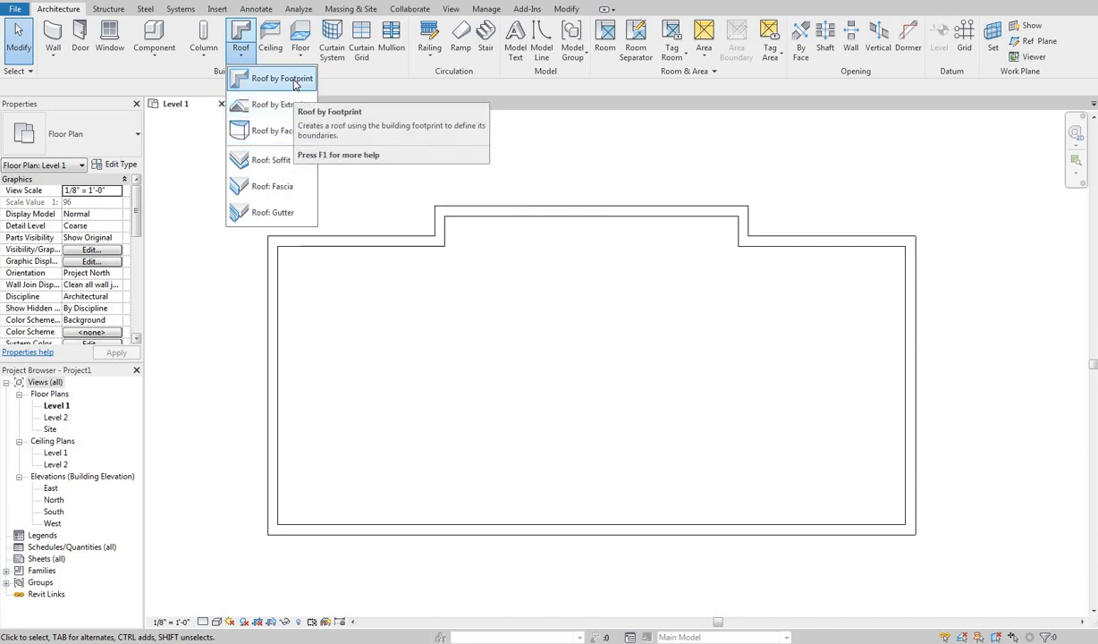
mouse_move(296, 80)
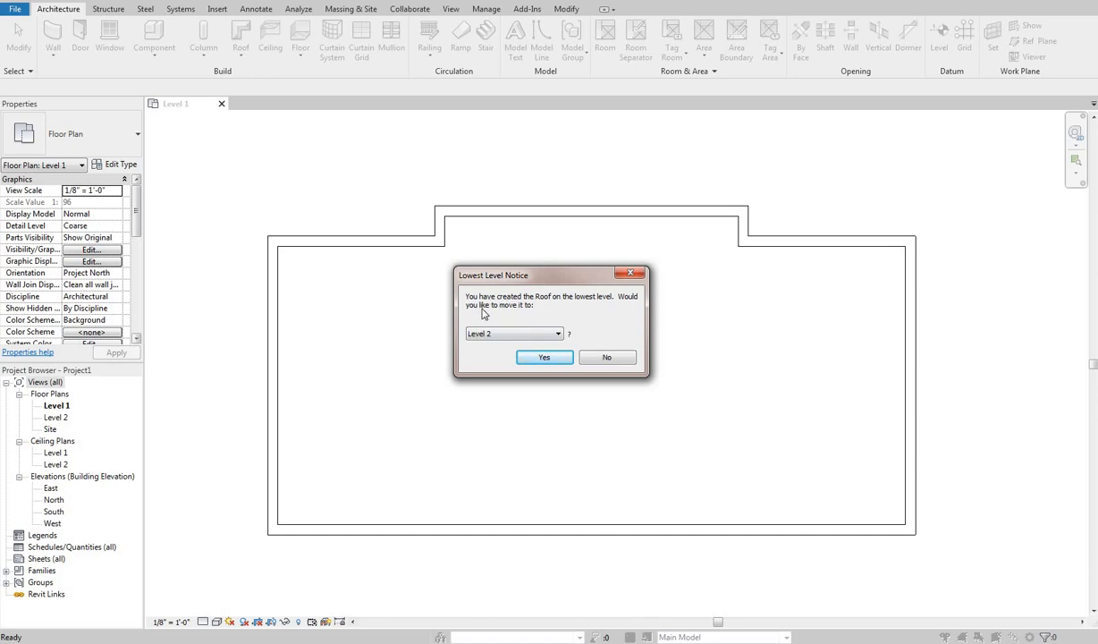
mouse_move(523, 398)
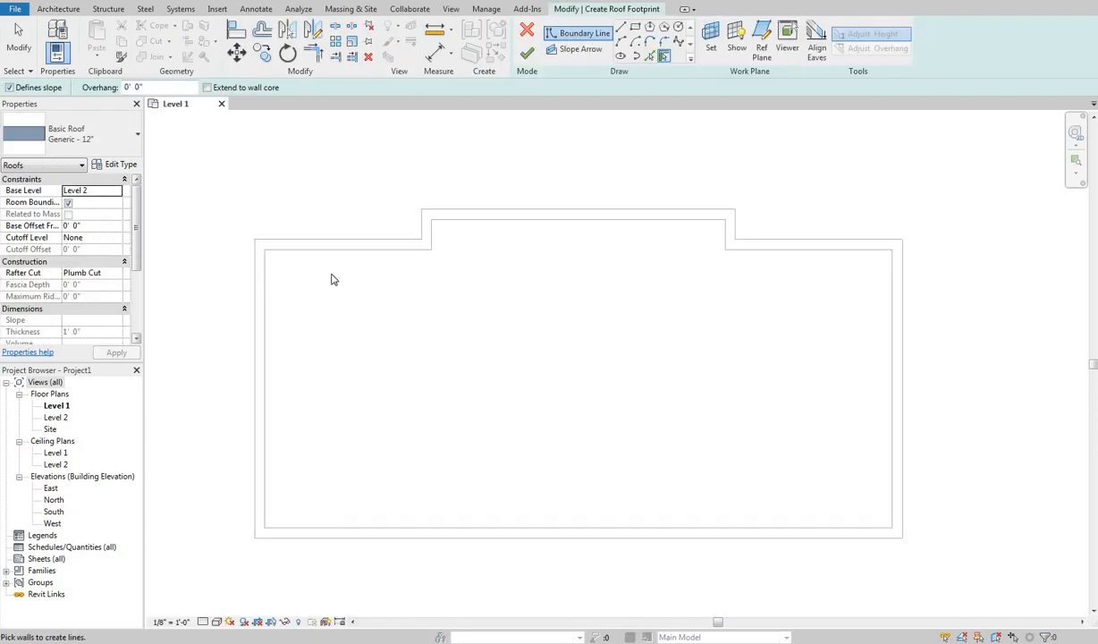
mouse_move(403, 249)
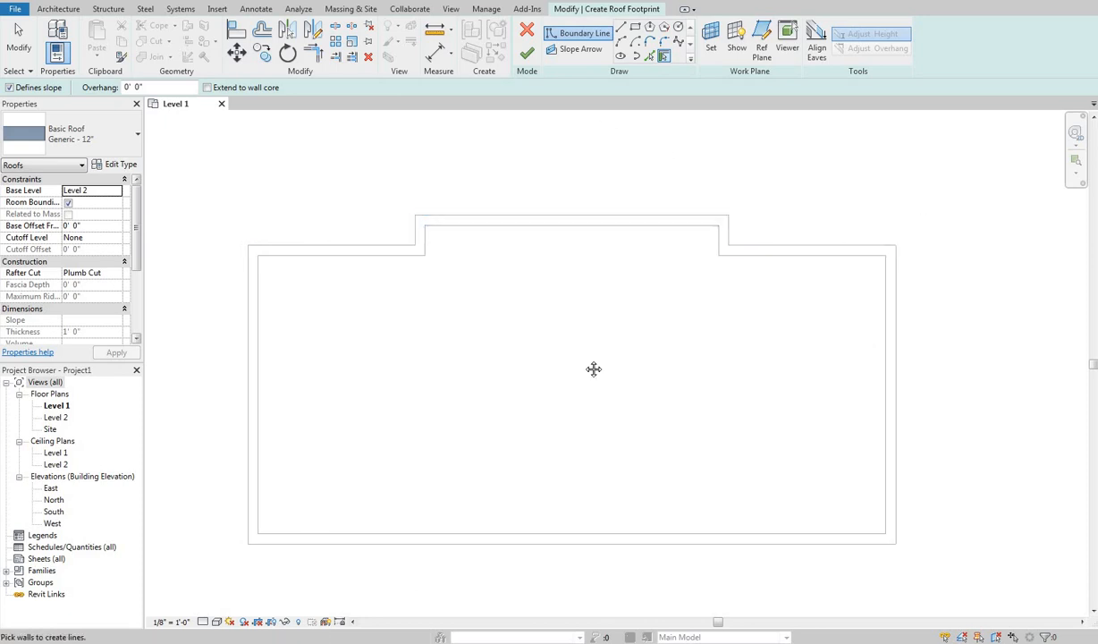
mouse_move(497, 415)
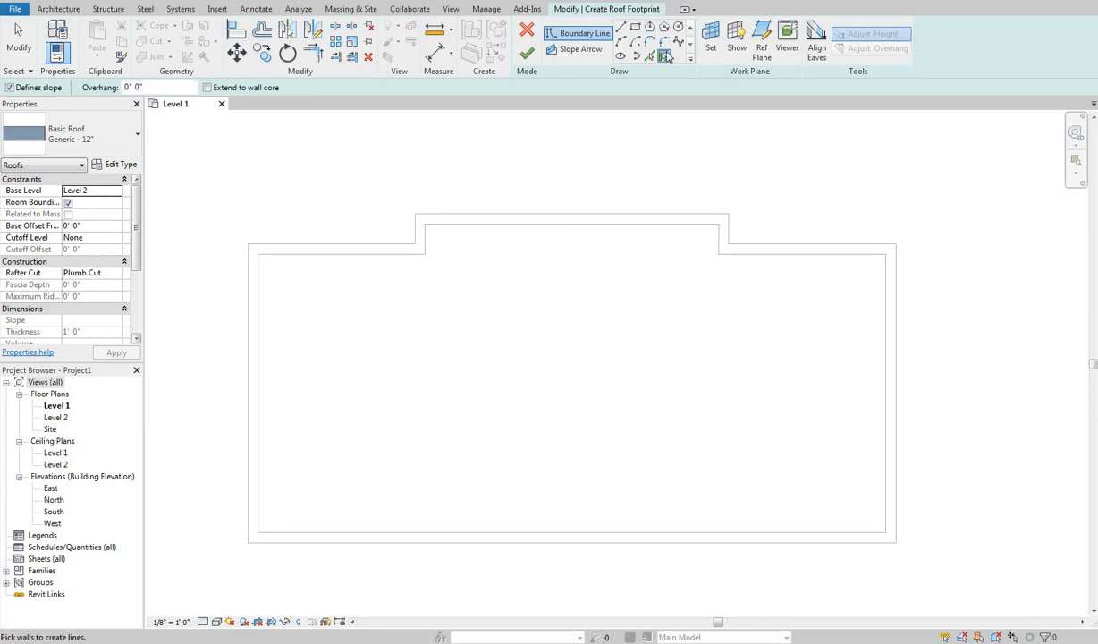
mouse_move(667, 56)
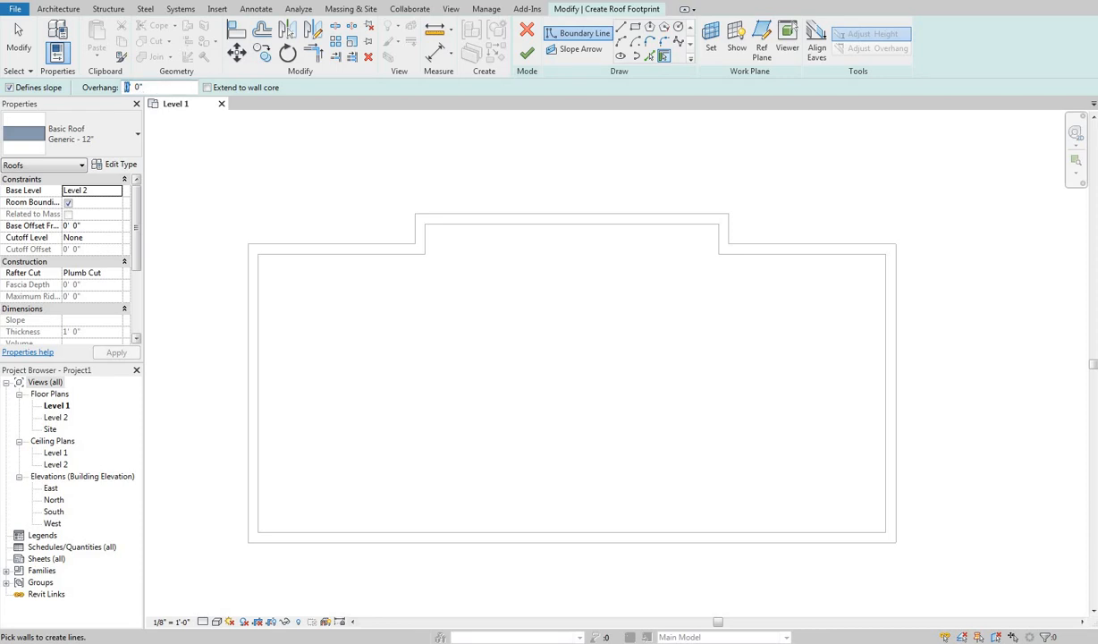
- Use a 2' 0" overhang and pick the whole exterior wall chain as roof boundary
text(2' 0")
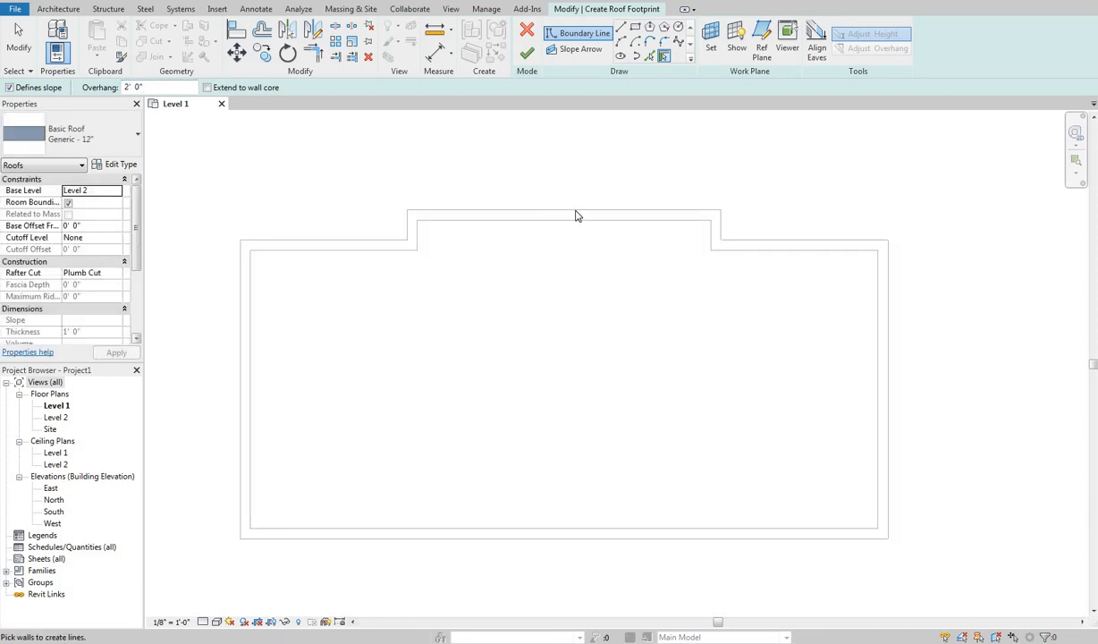
mouse_move(577, 216)
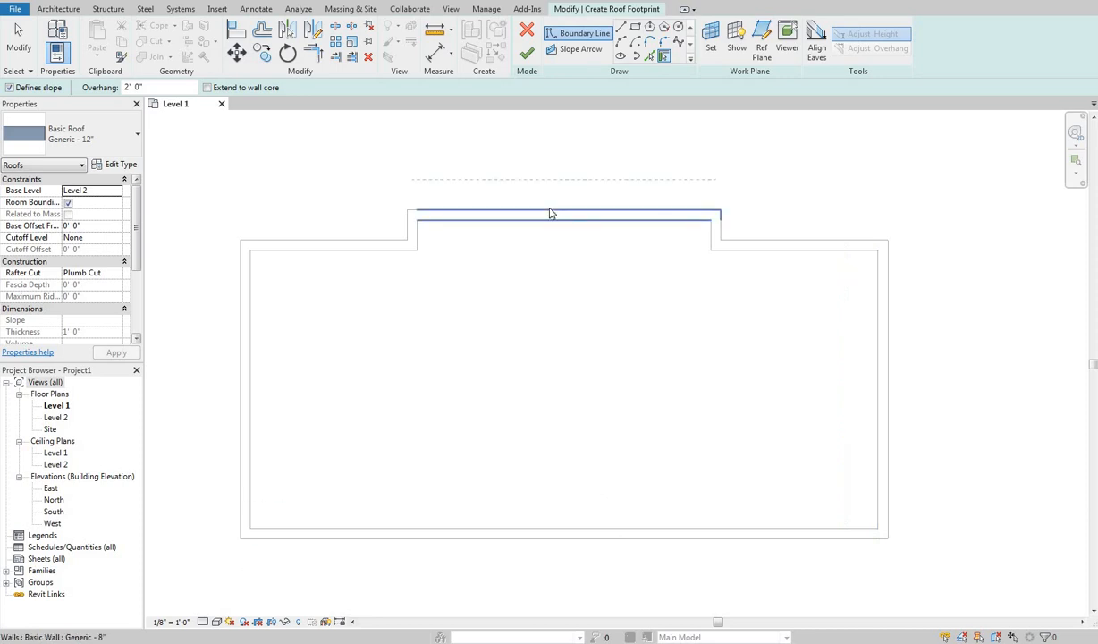
mouse_move(550, 213)
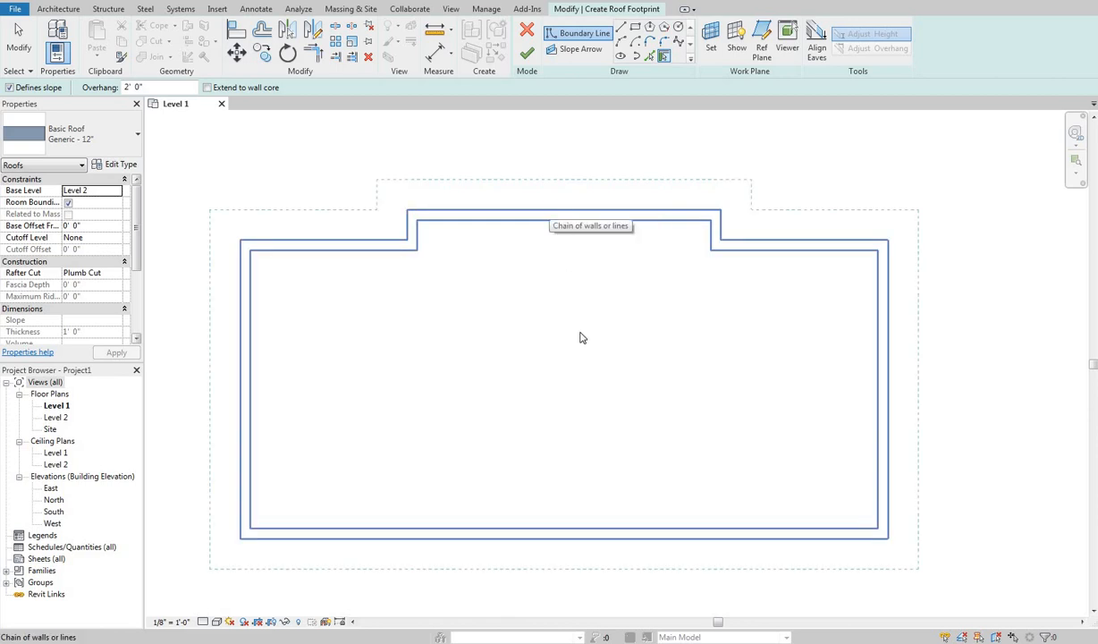
right_click(570, 304)
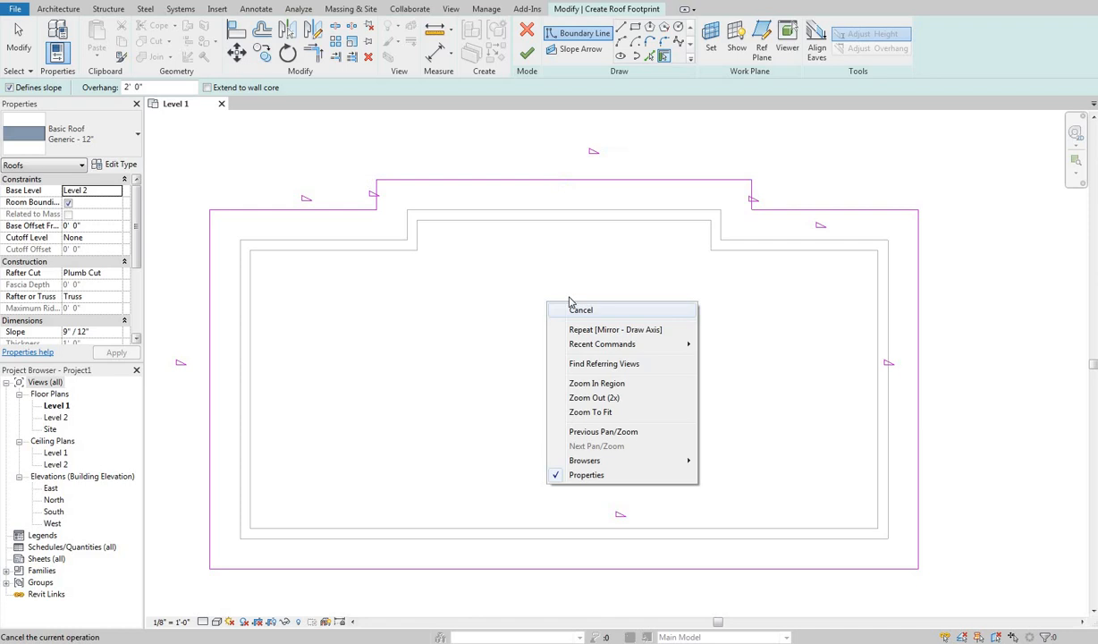
click(579, 309)
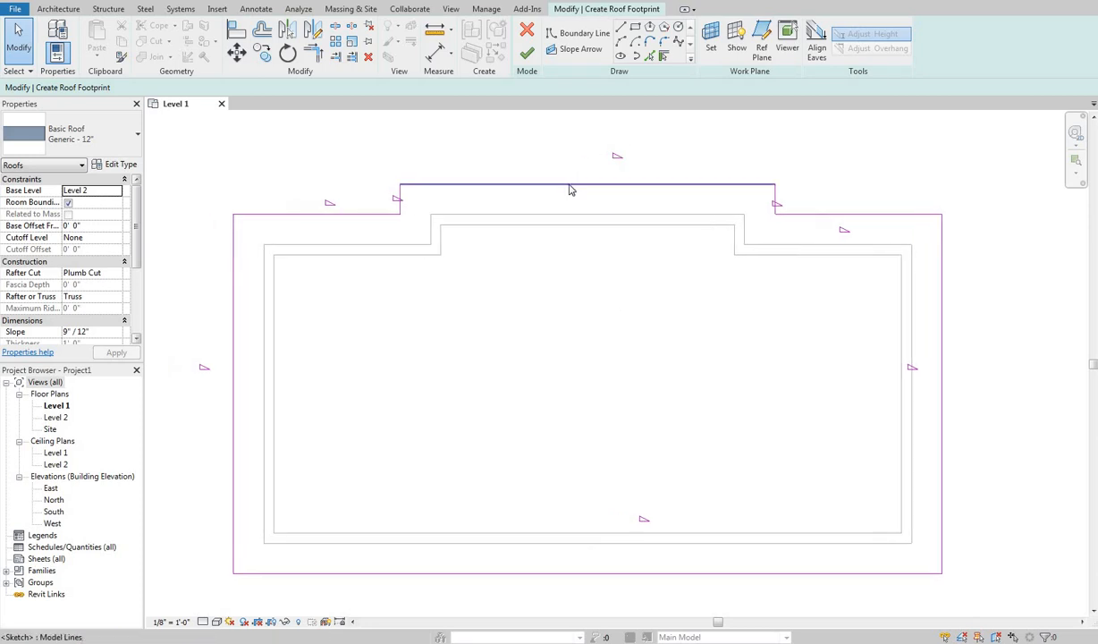
mouse_move(570, 189)
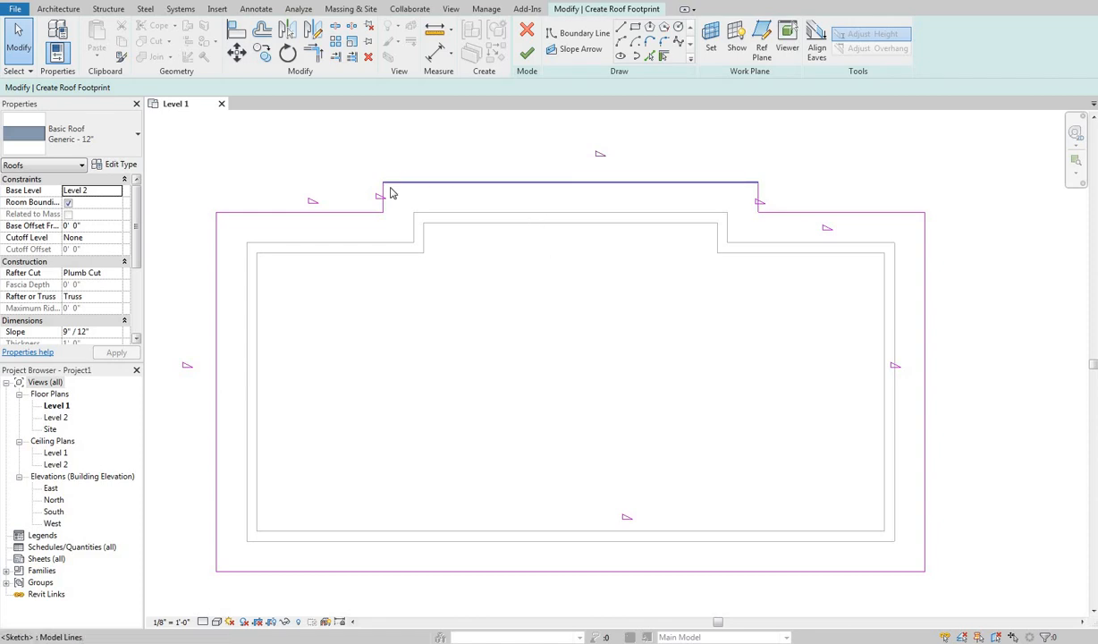
mouse_move(554, 188)
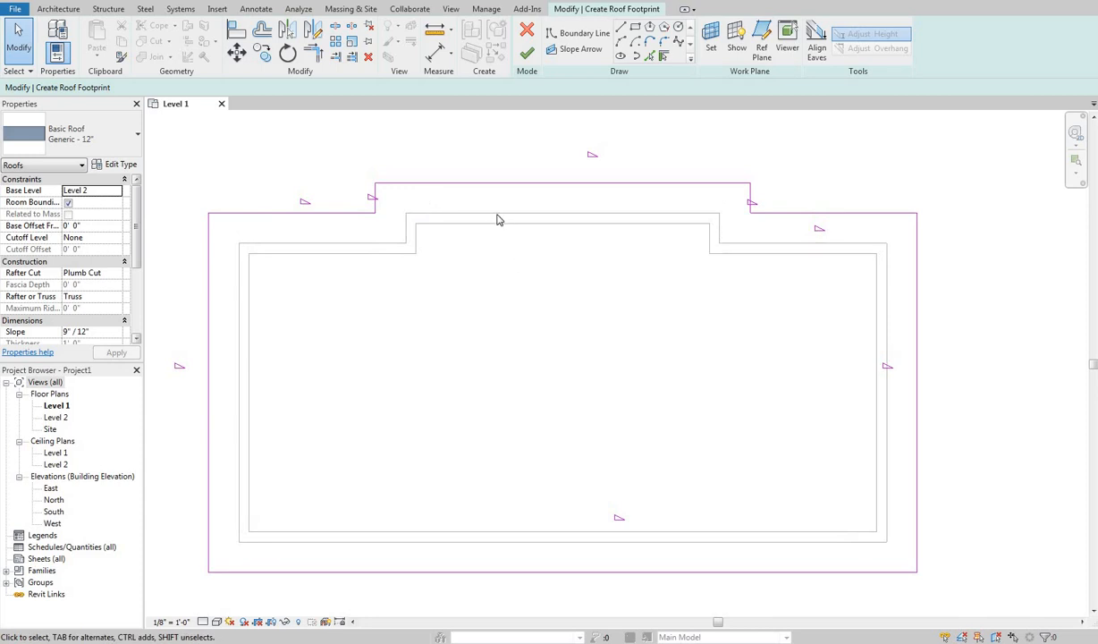
mouse_move(556, 144)
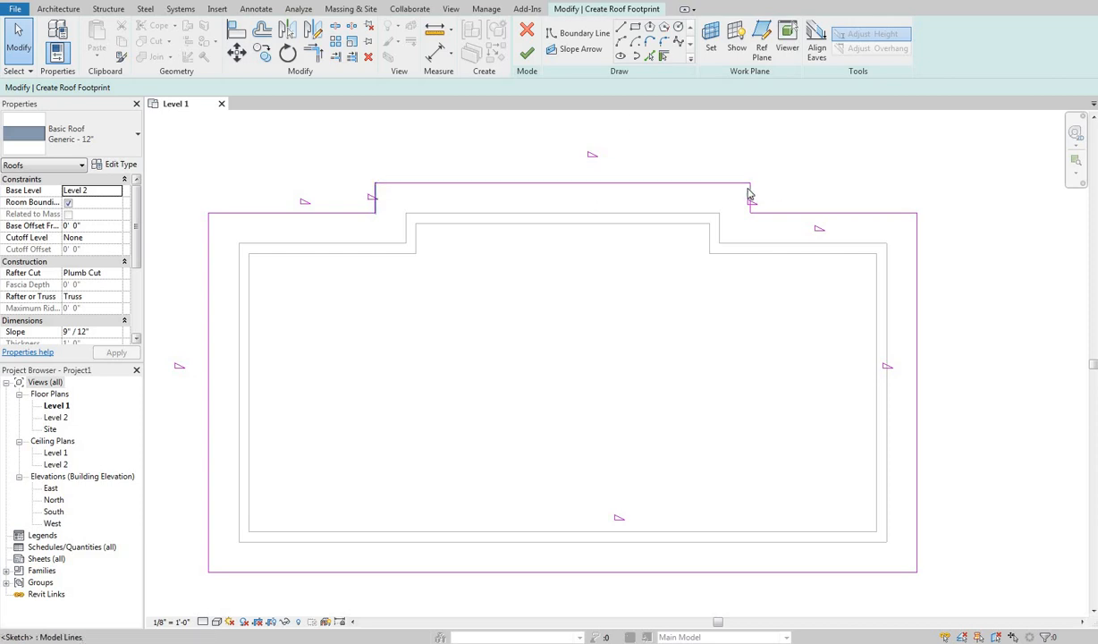
mouse_move(759, 219)
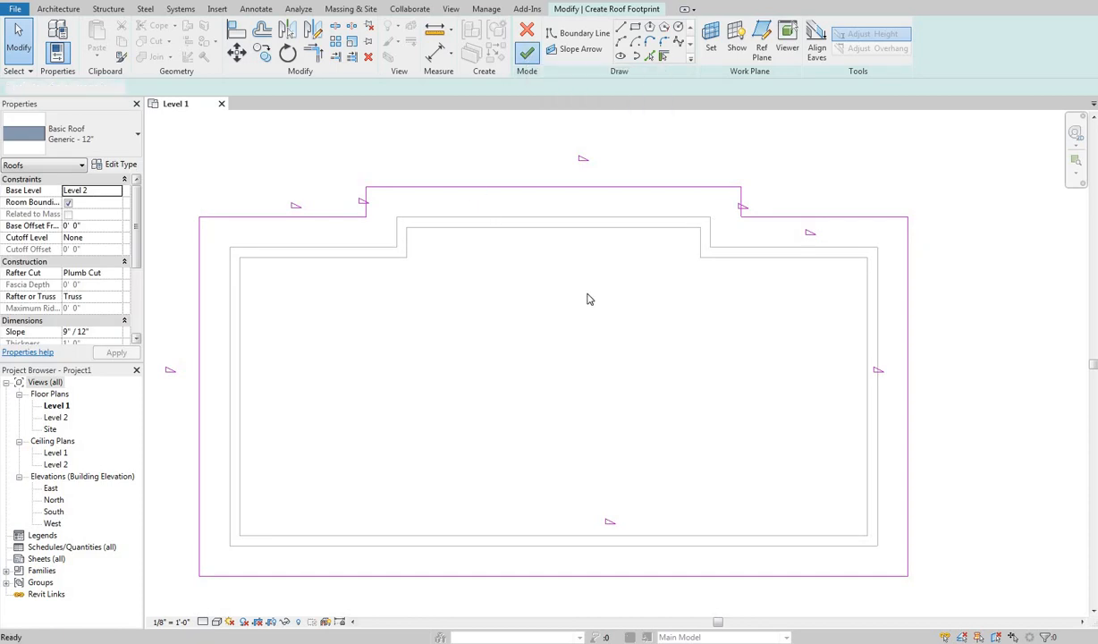
- Finish the roof sketch without attaching walls and orbit the hip roof in 3D
click(531, 51)
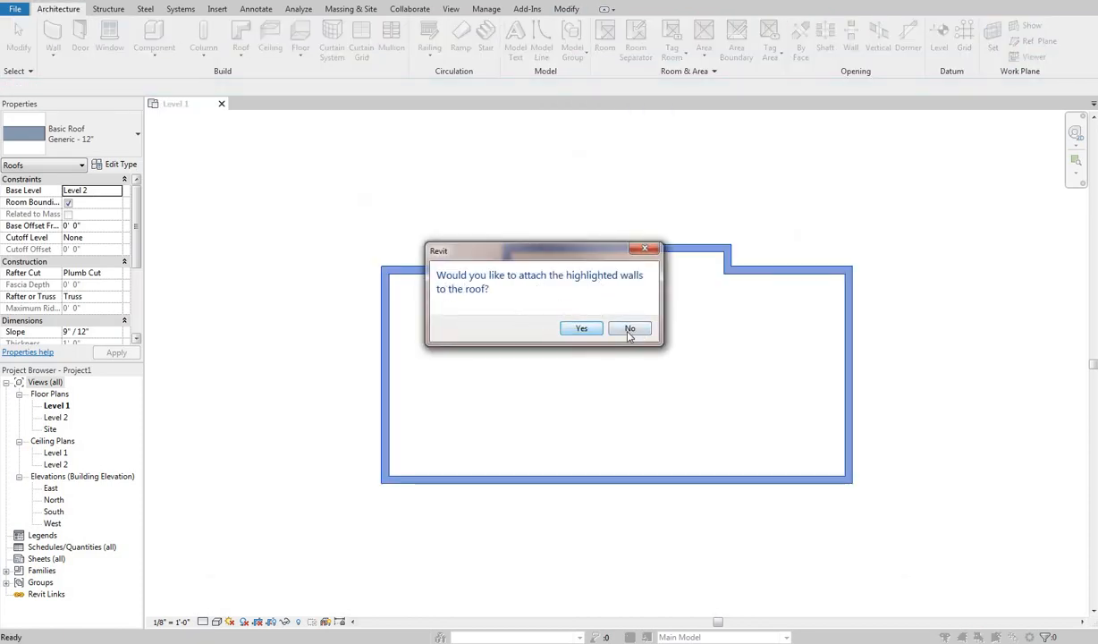
click(629, 328)
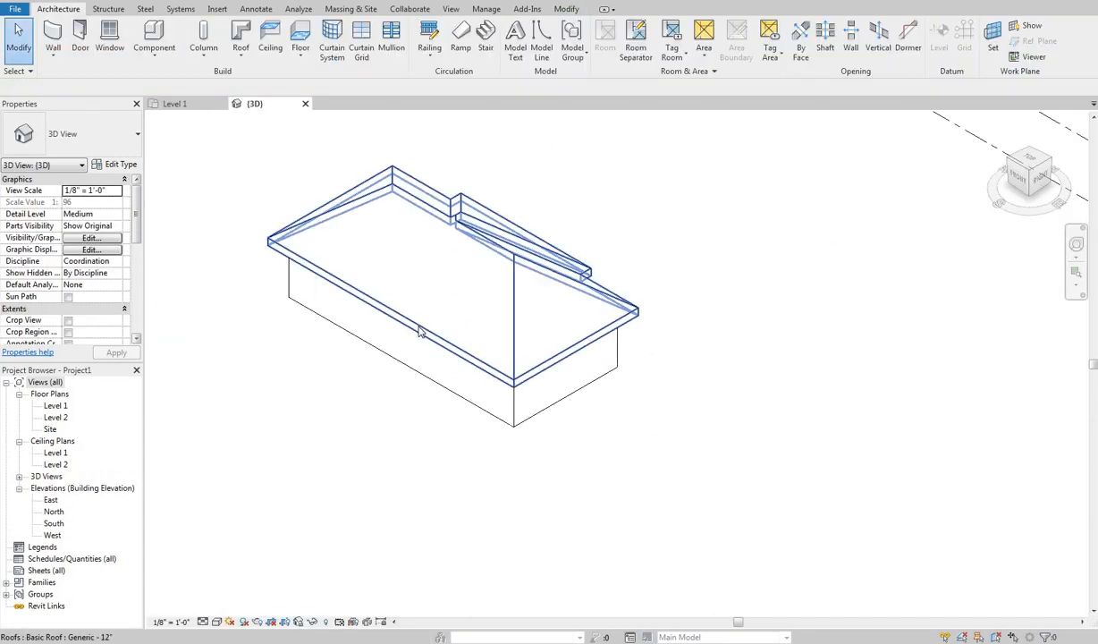
drag(421, 330, 565, 372)
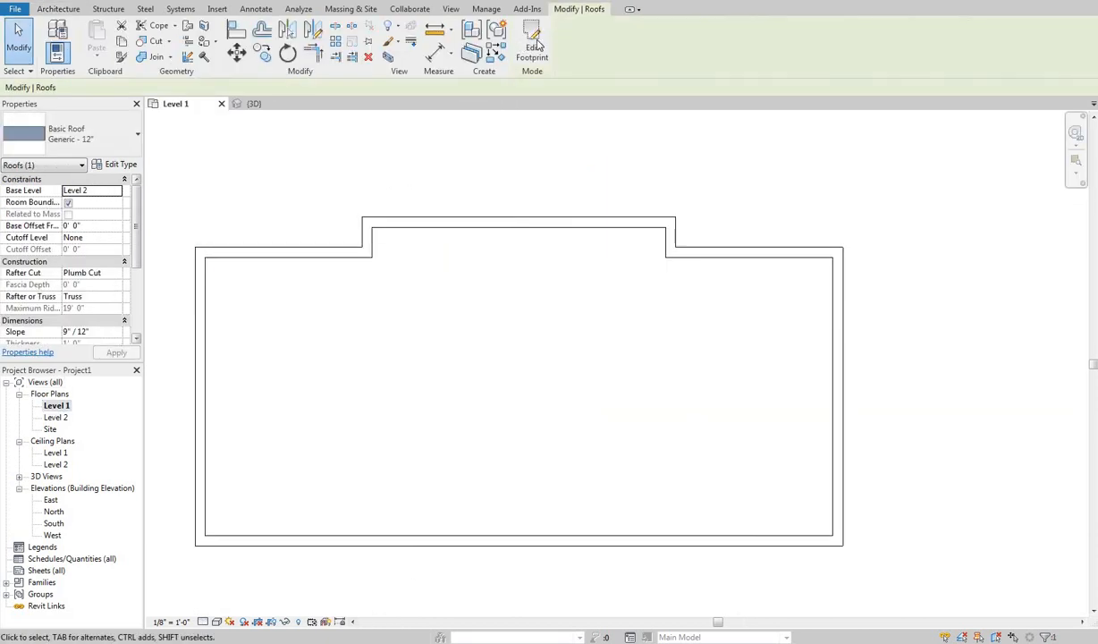
- In Edit Footprint, slope all edges at 4"/12" and make the front projection edge non-sloping
click(531, 45)
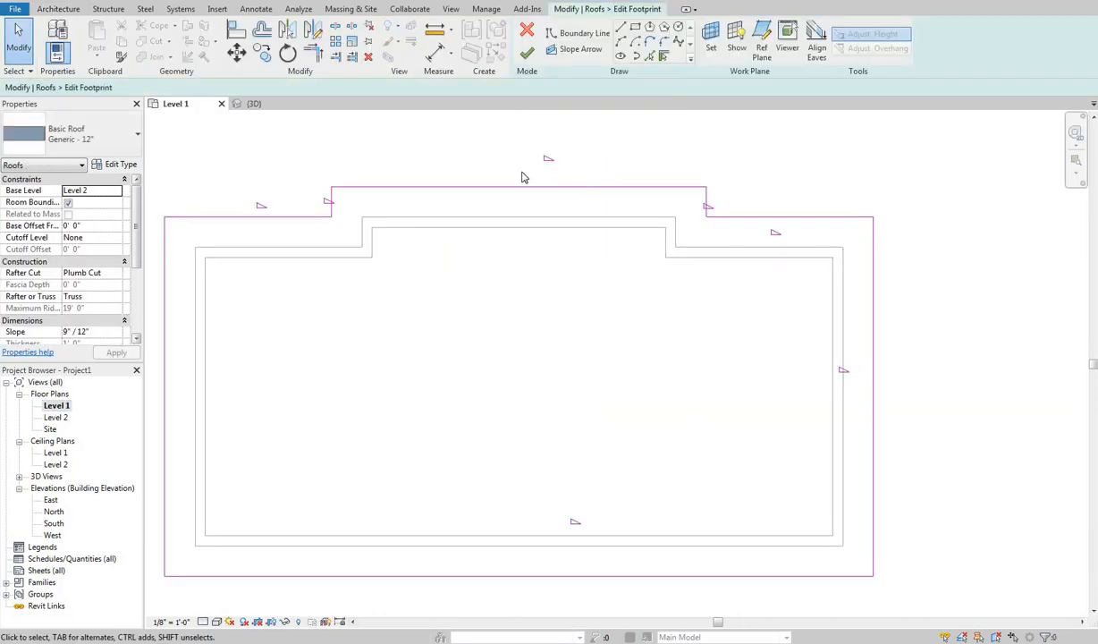
click(516, 188)
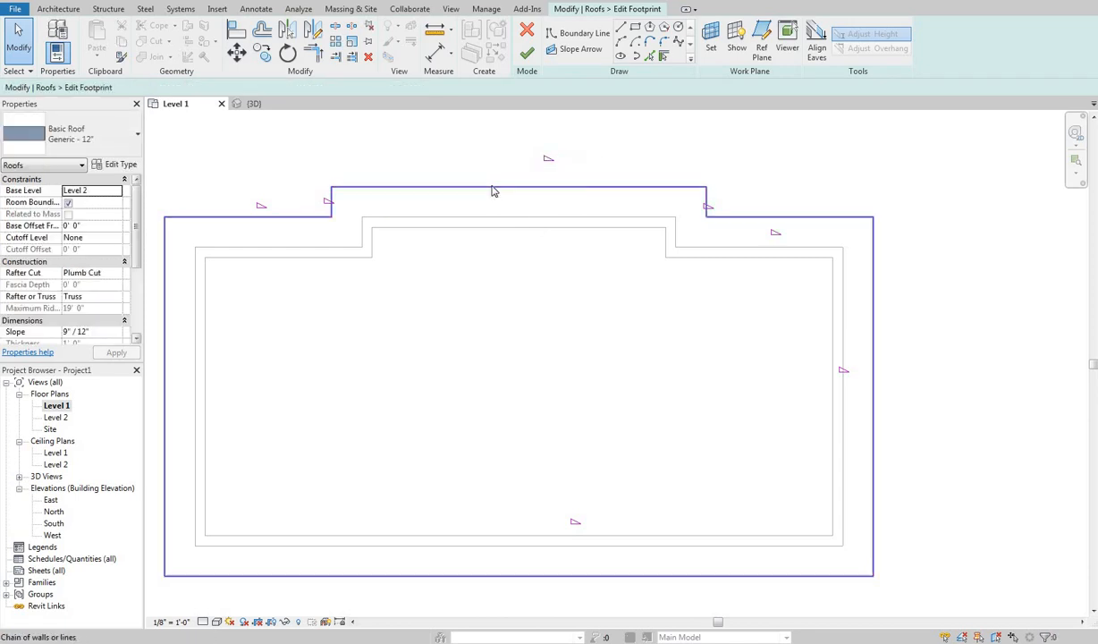
click(494, 190)
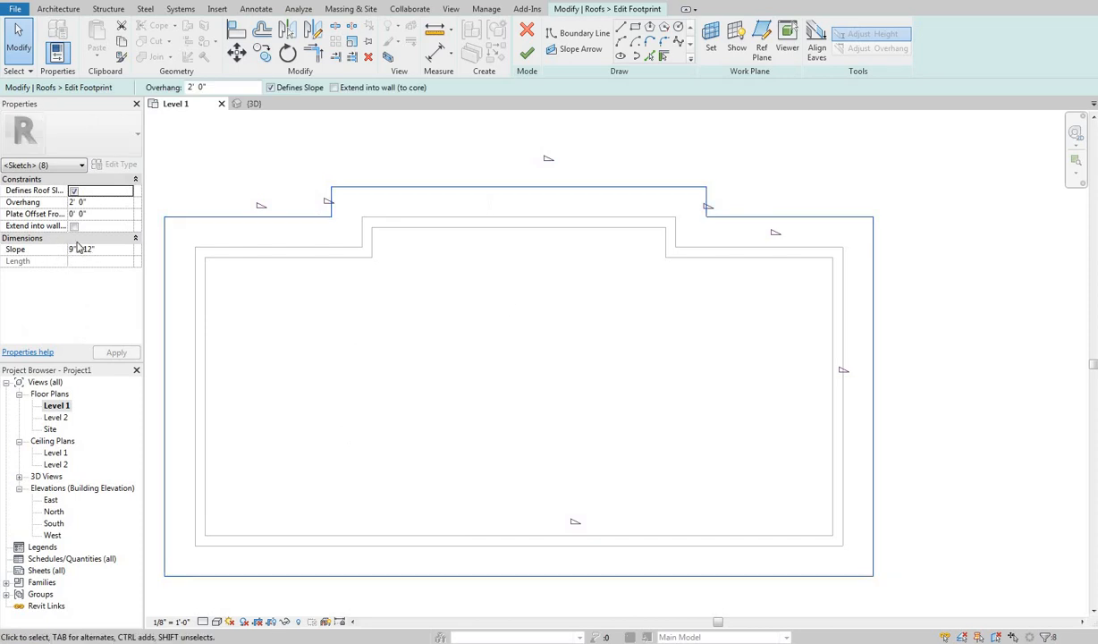
click(75, 249)
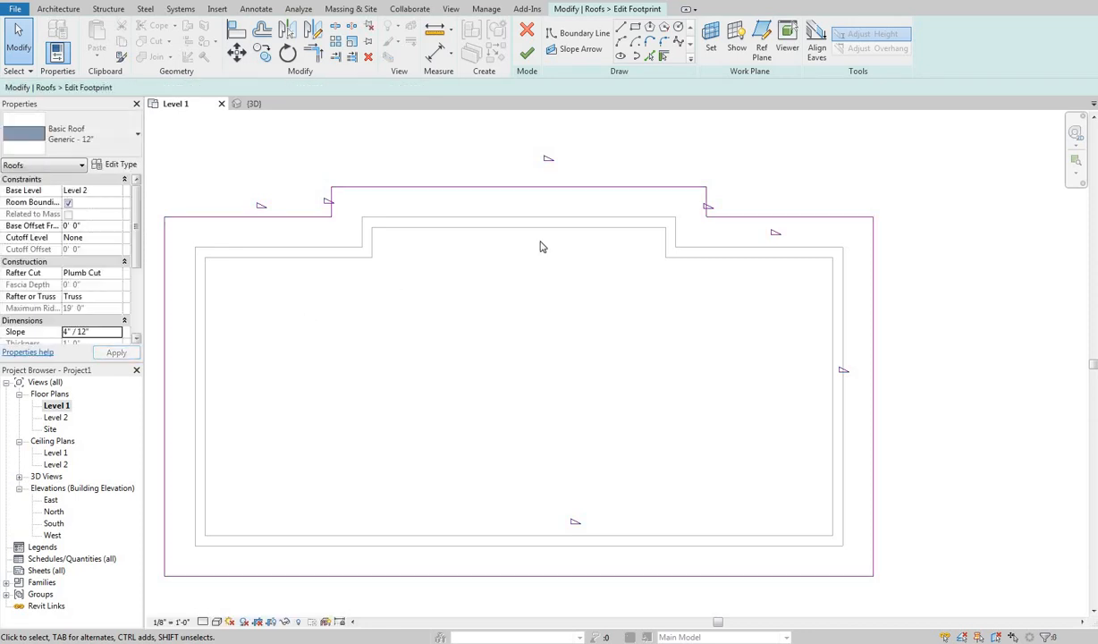
mouse_move(518, 216)
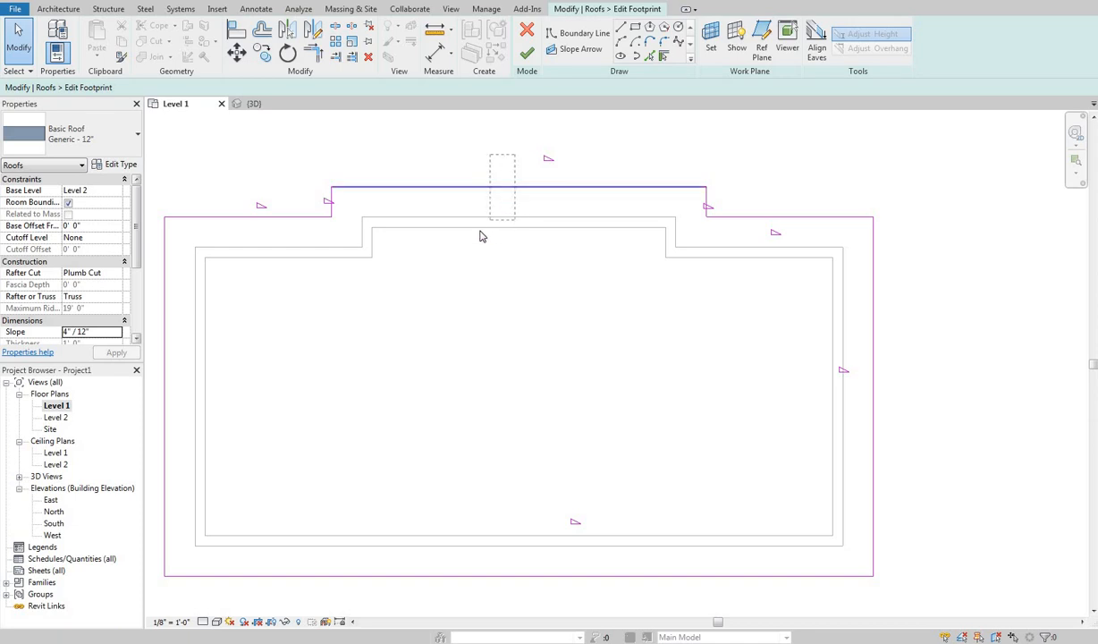
click(518, 188)
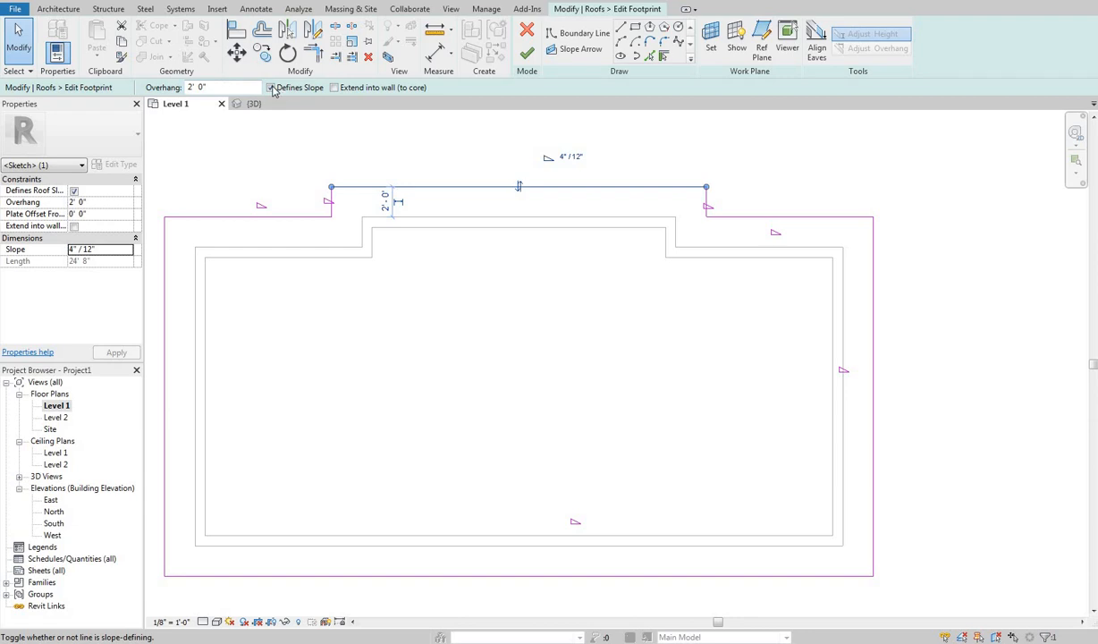
click(270, 89)
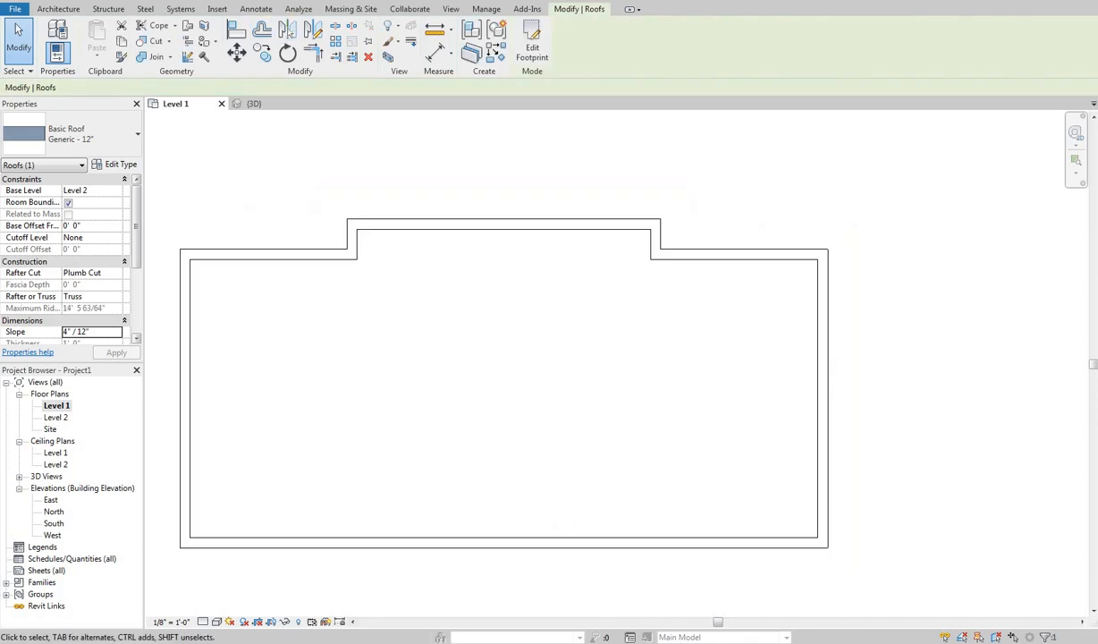
- Orbit the 3D view around the reshaped 4"/12" roof with its flat front projection
click(254, 103)
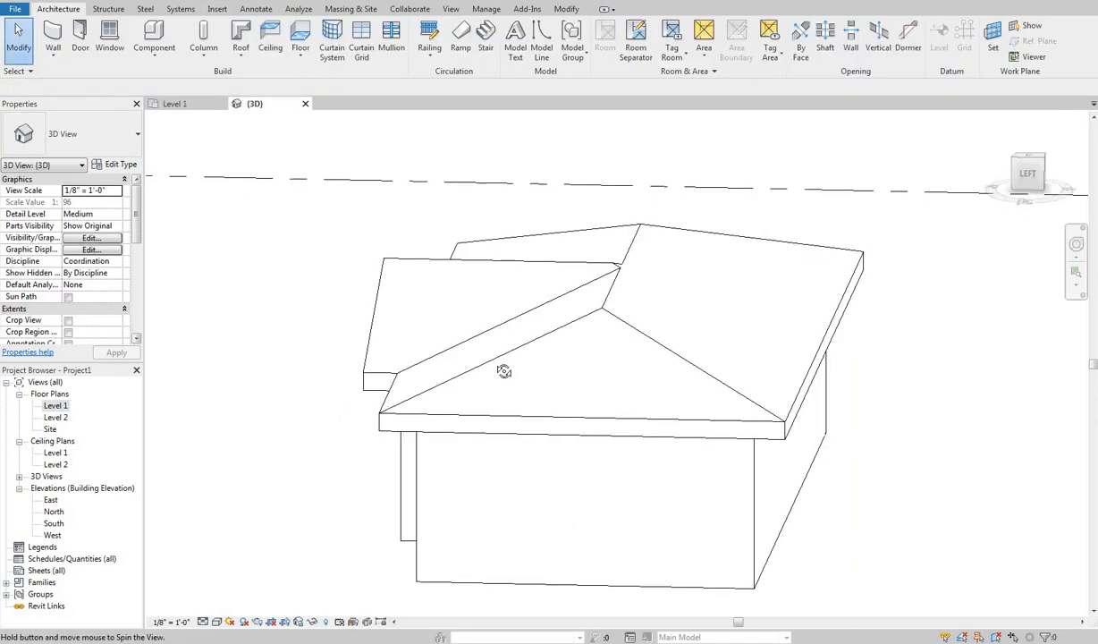
drag(504, 371, 403, 391)
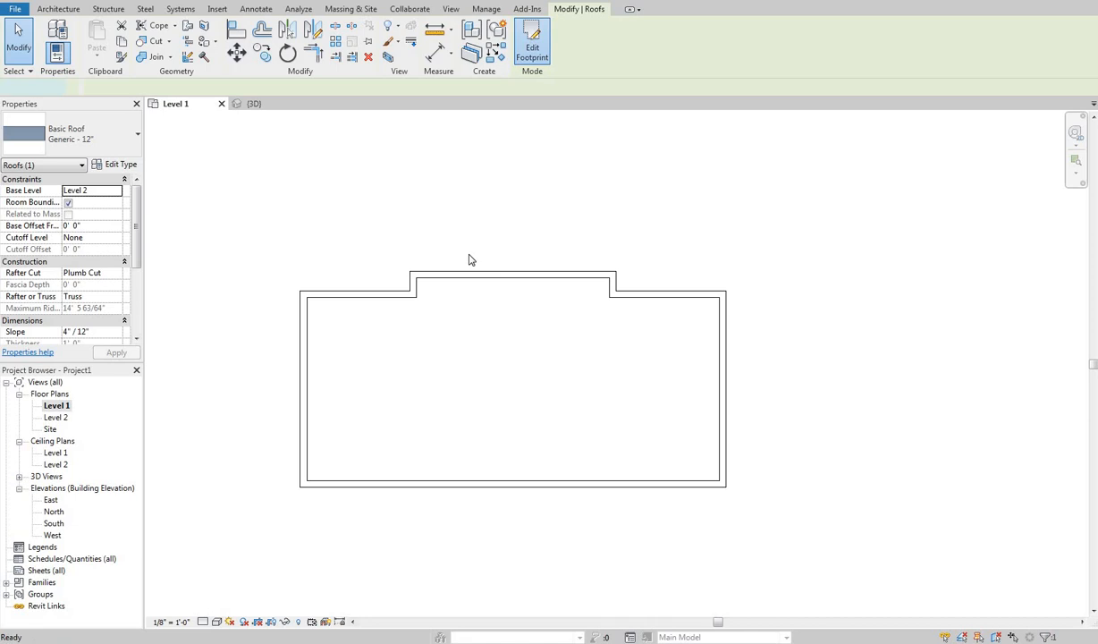
- Reopen the roof footprint and try Align Eaves, which reports eaves already aligned
click(532, 41)
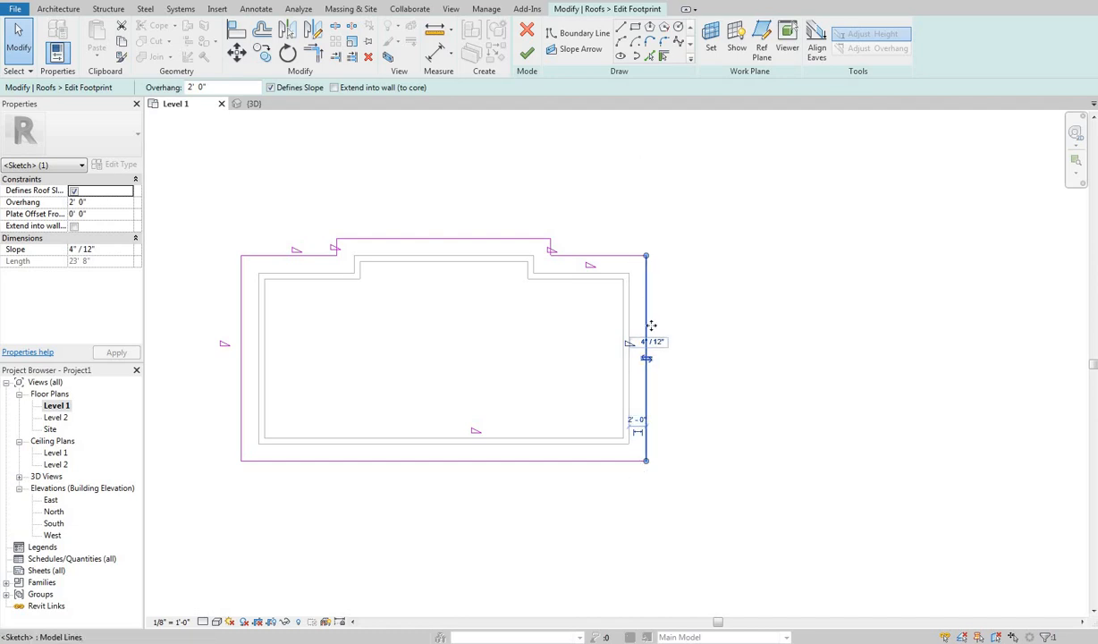
mouse_move(664, 362)
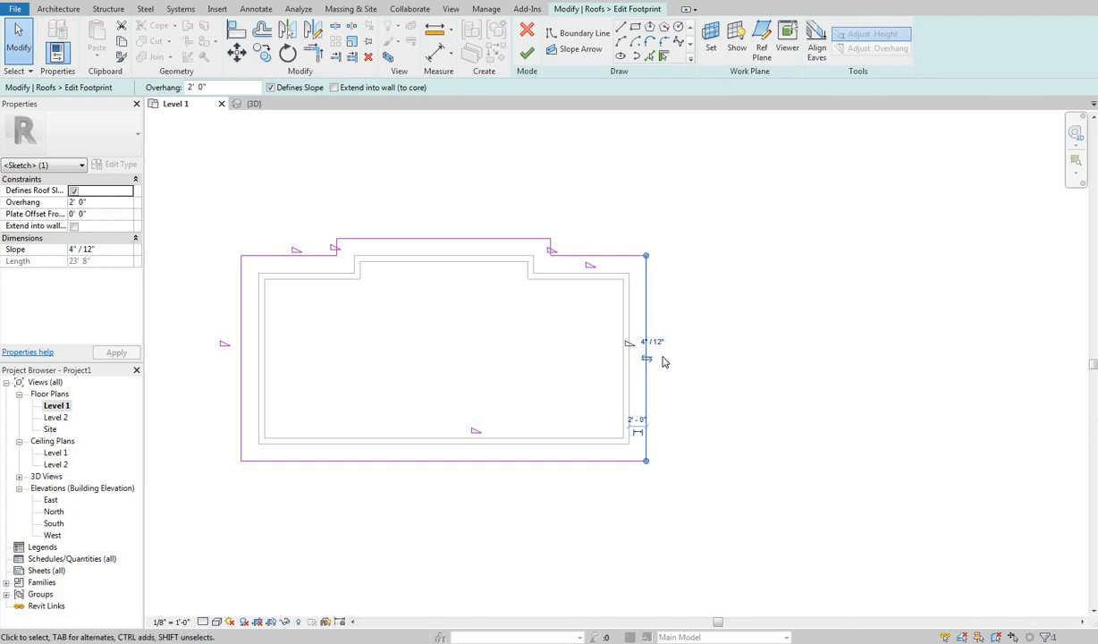
mouse_move(643, 301)
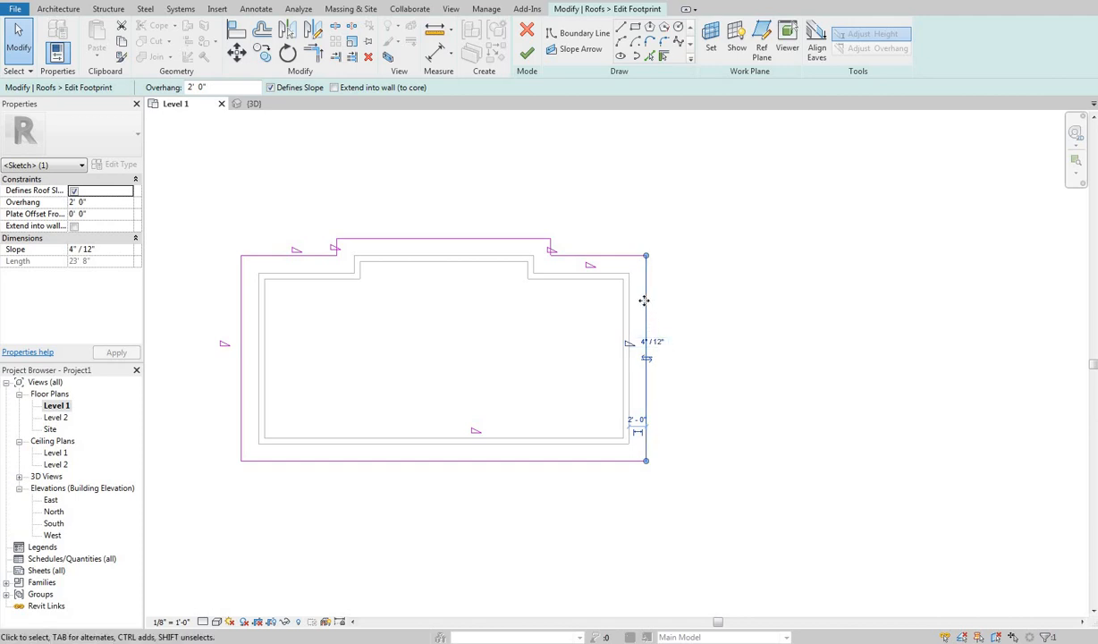
mouse_move(630, 281)
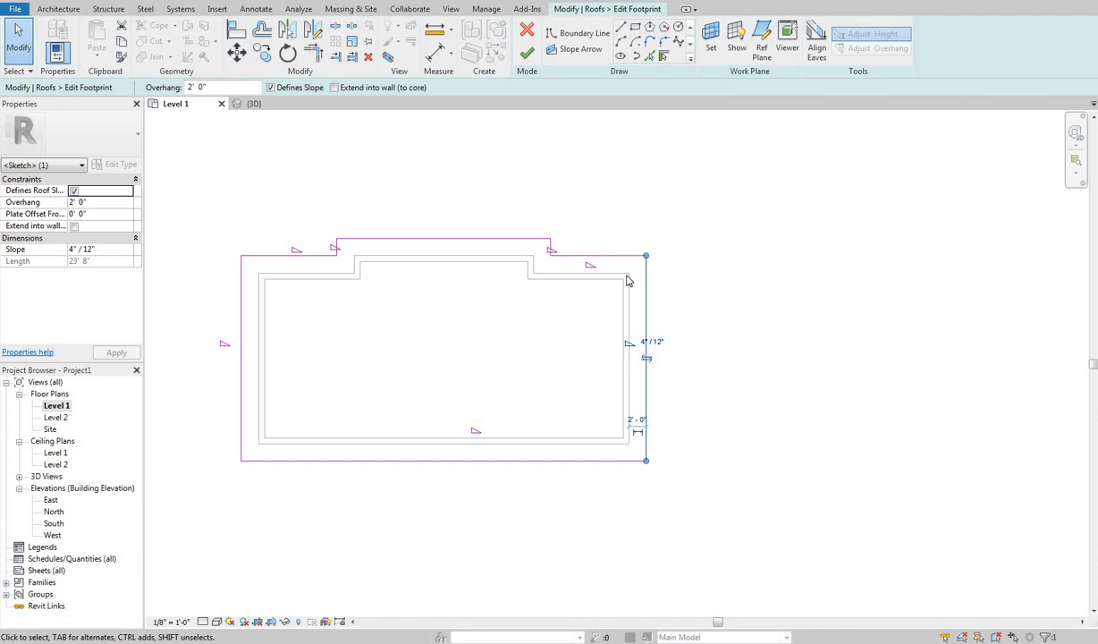
mouse_move(817, 40)
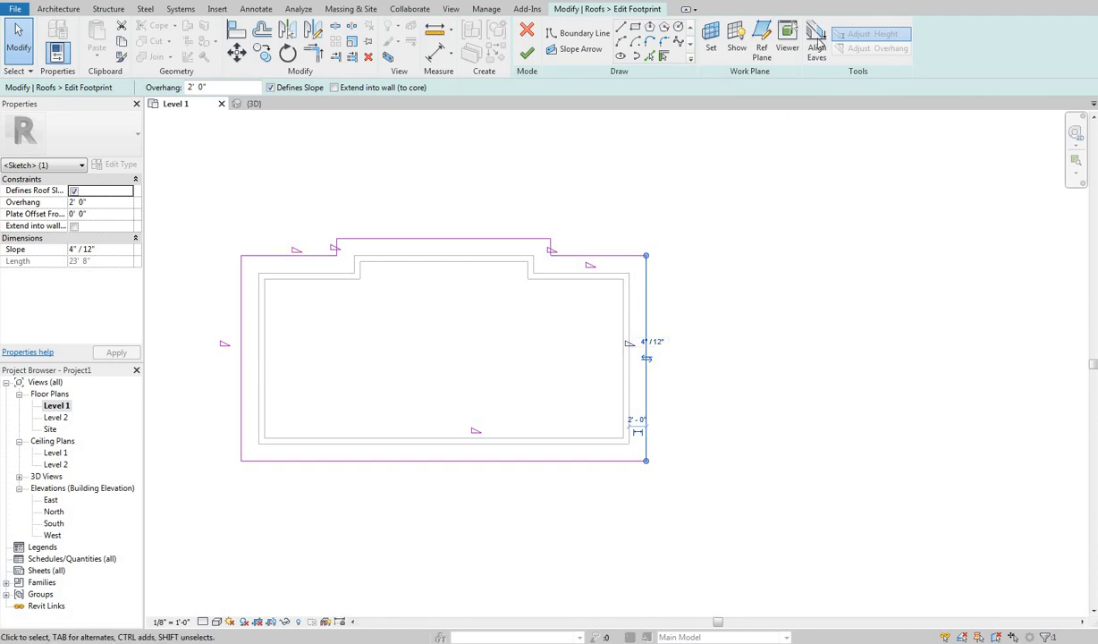
mouse_move(817, 40)
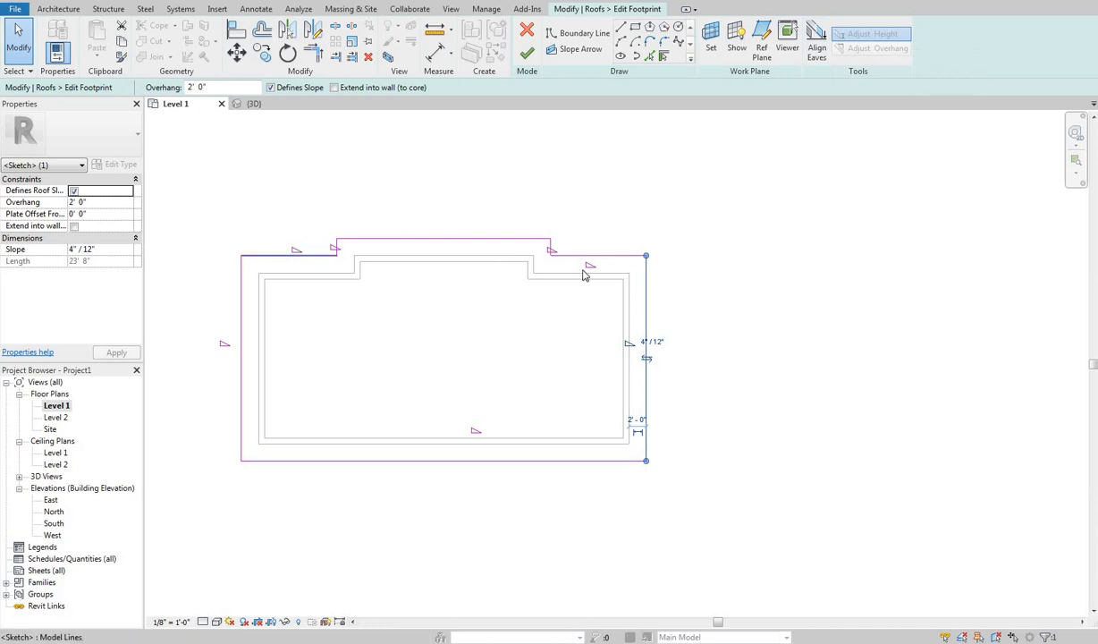
mouse_move(611, 264)
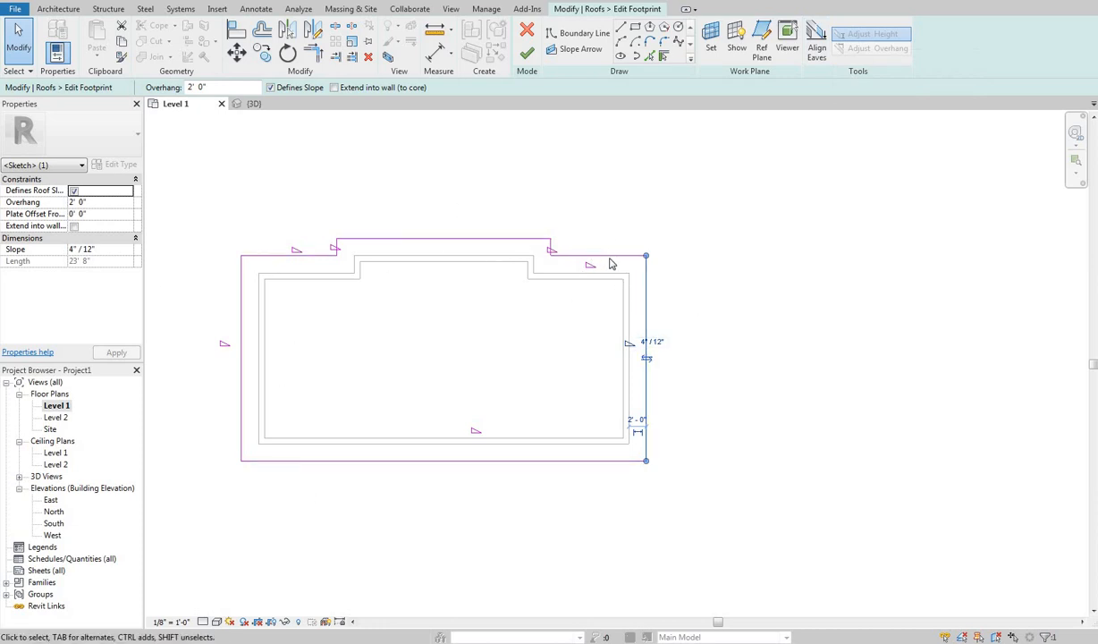
mouse_move(827, 41)
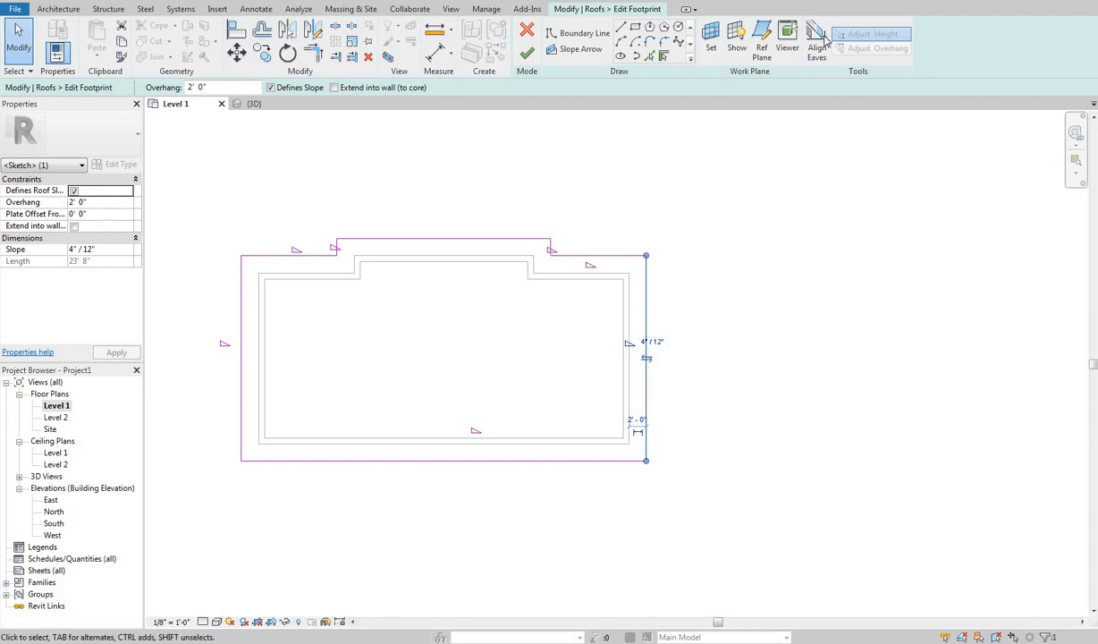
click(812, 33)
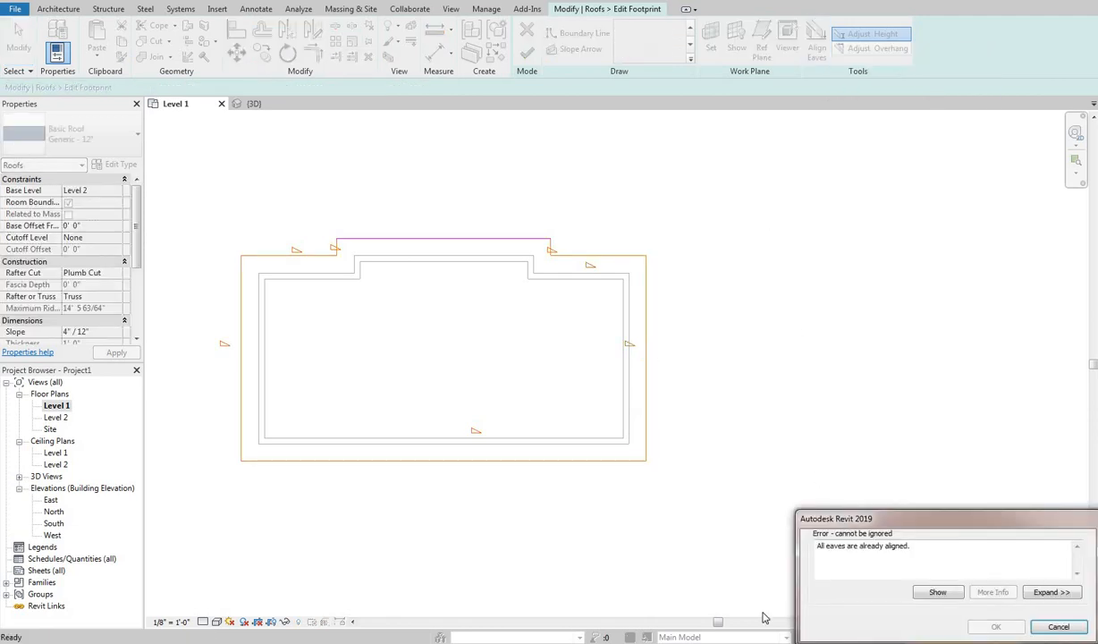
mouse_move(757, 507)
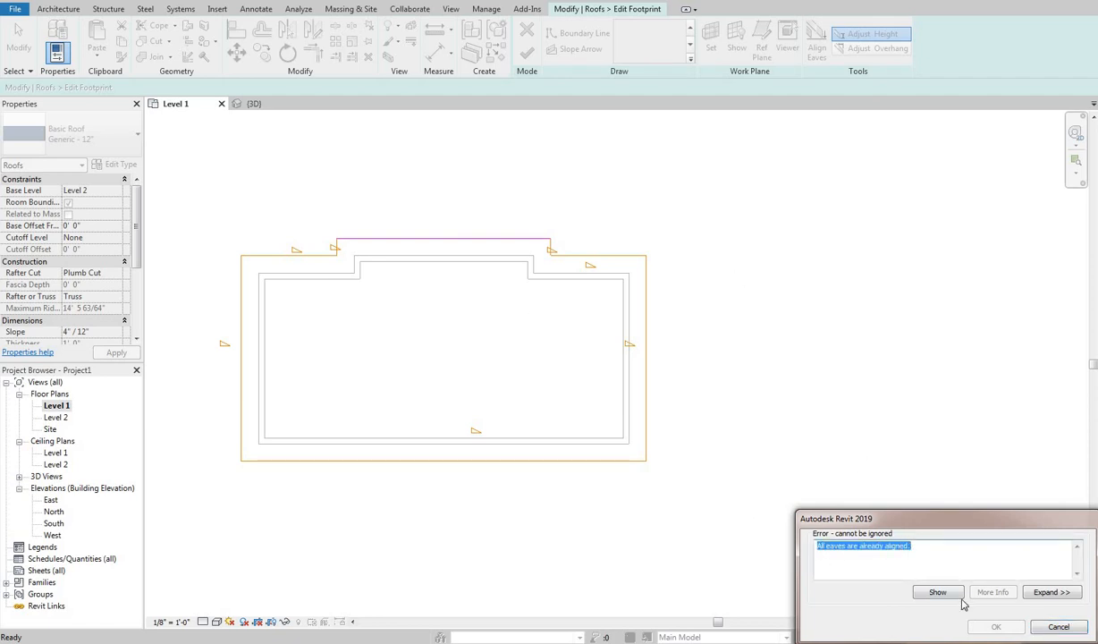
mouse_move(502, 330)
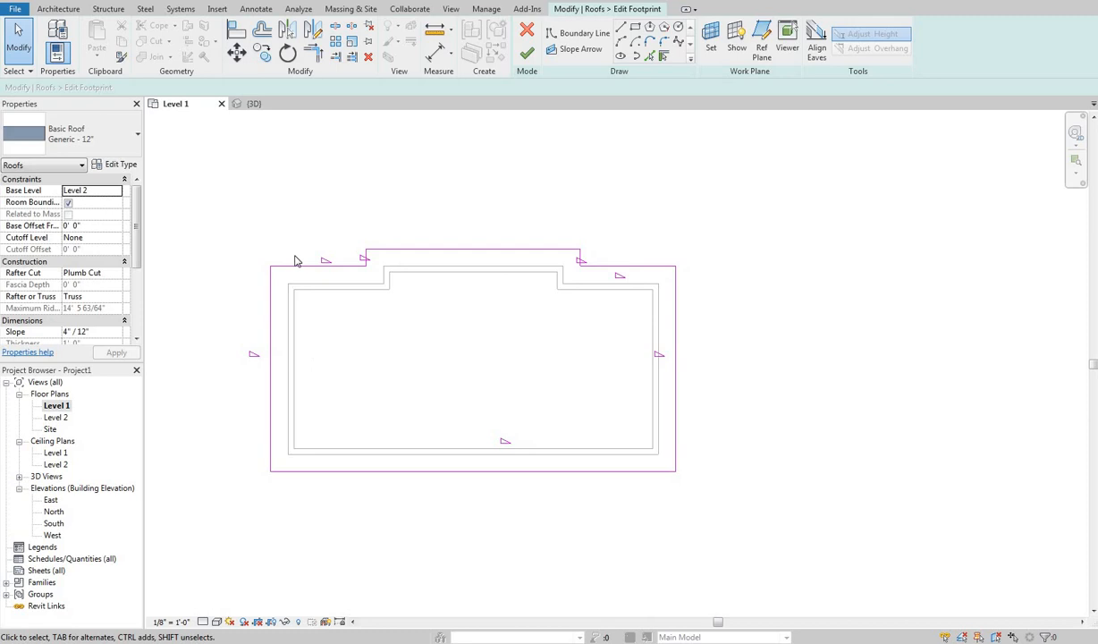
mouse_move(312, 437)
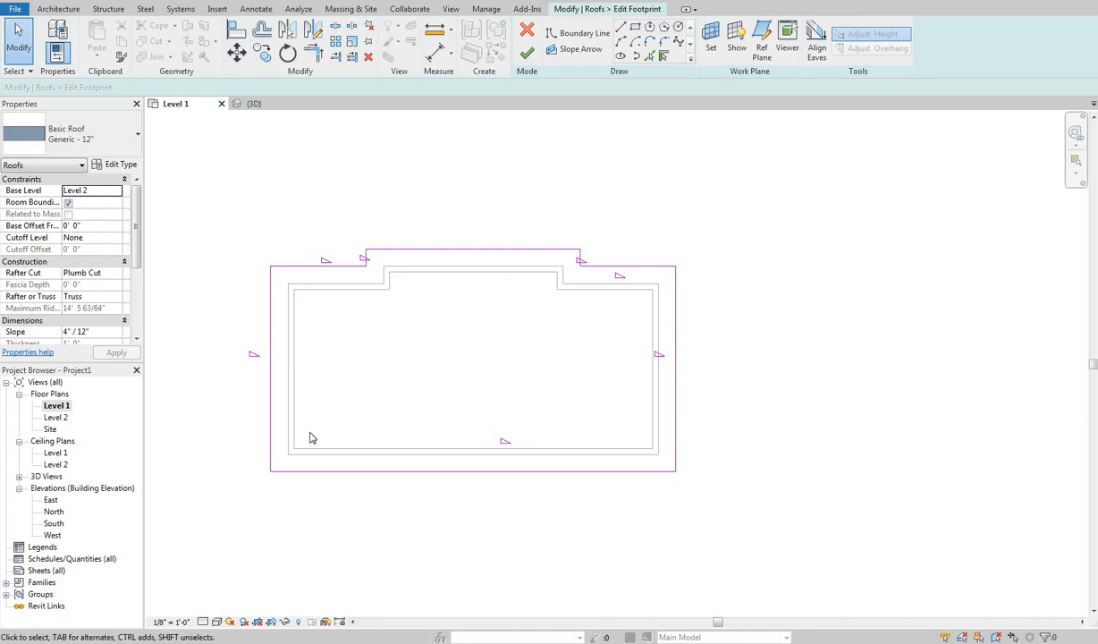
mouse_move(458, 392)
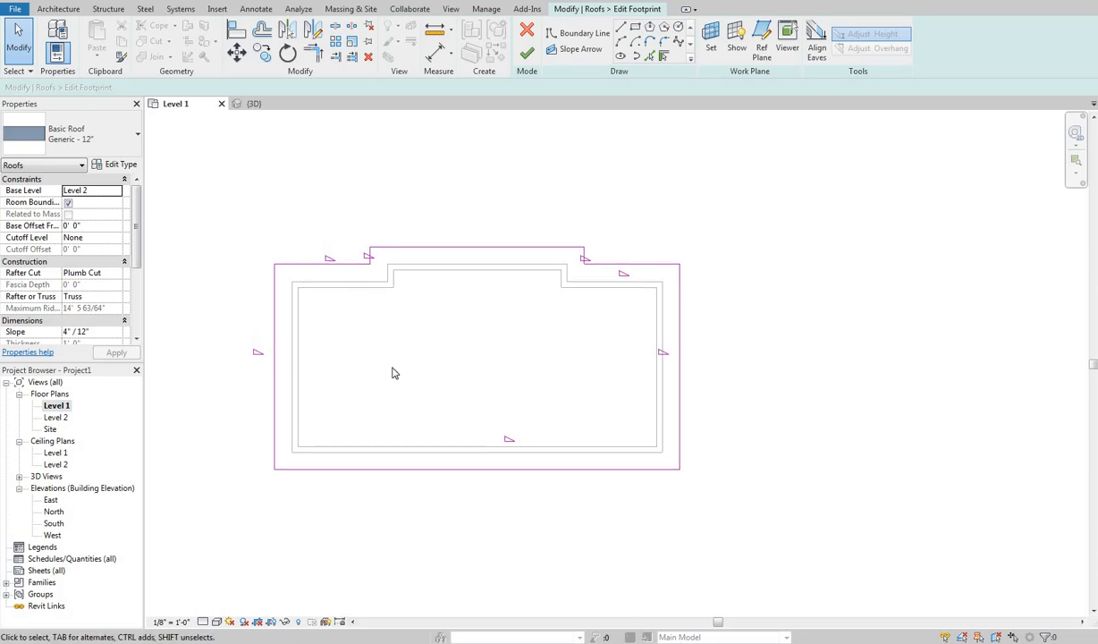
mouse_move(479, 466)
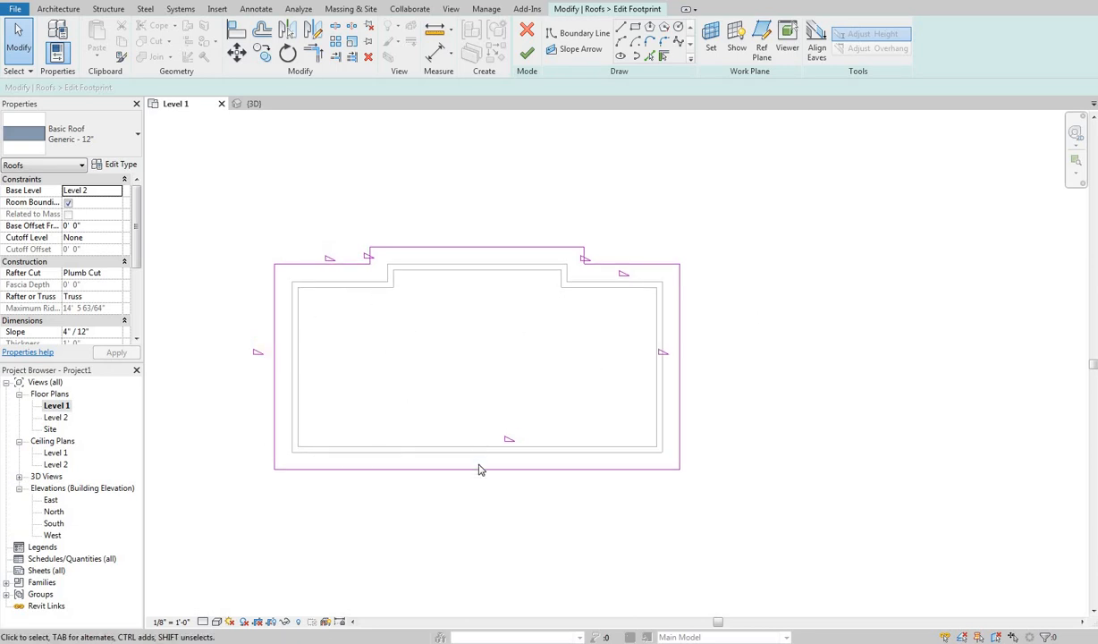
mouse_move(447, 351)
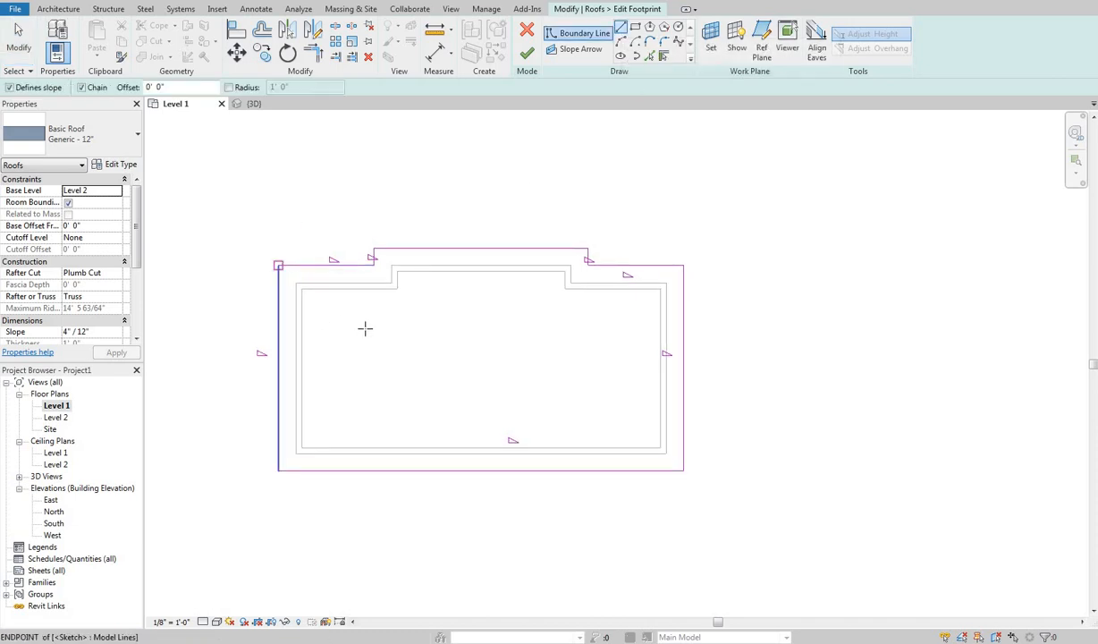
- Finish the triangular roof sketch, check it in 3D, and reopen the Level 1 plan
right_click(277, 473)
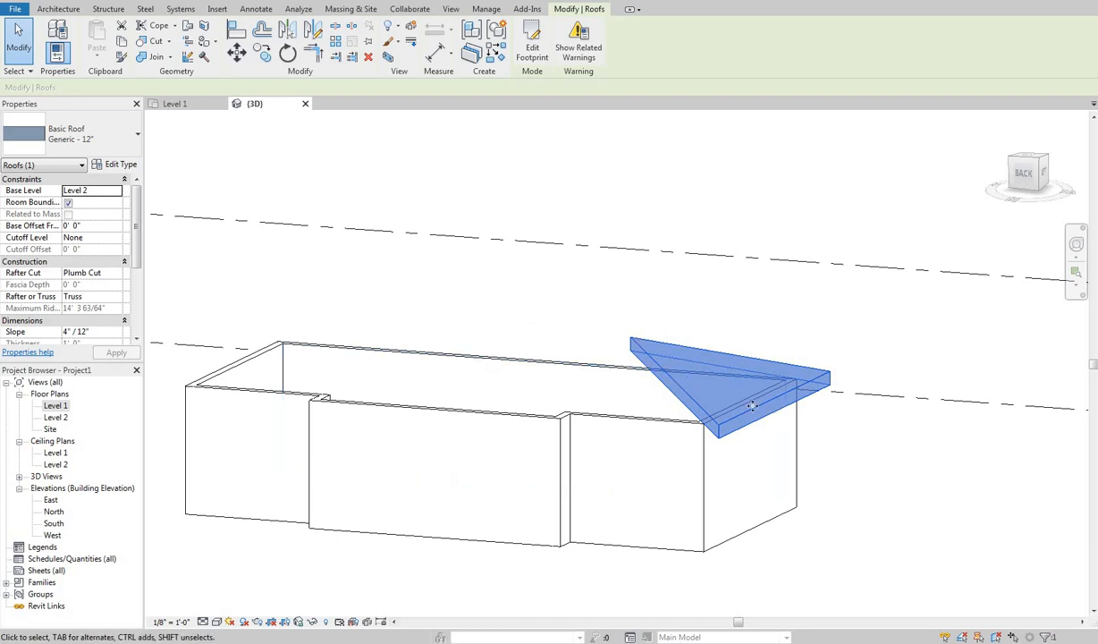
mouse_move(517, 293)
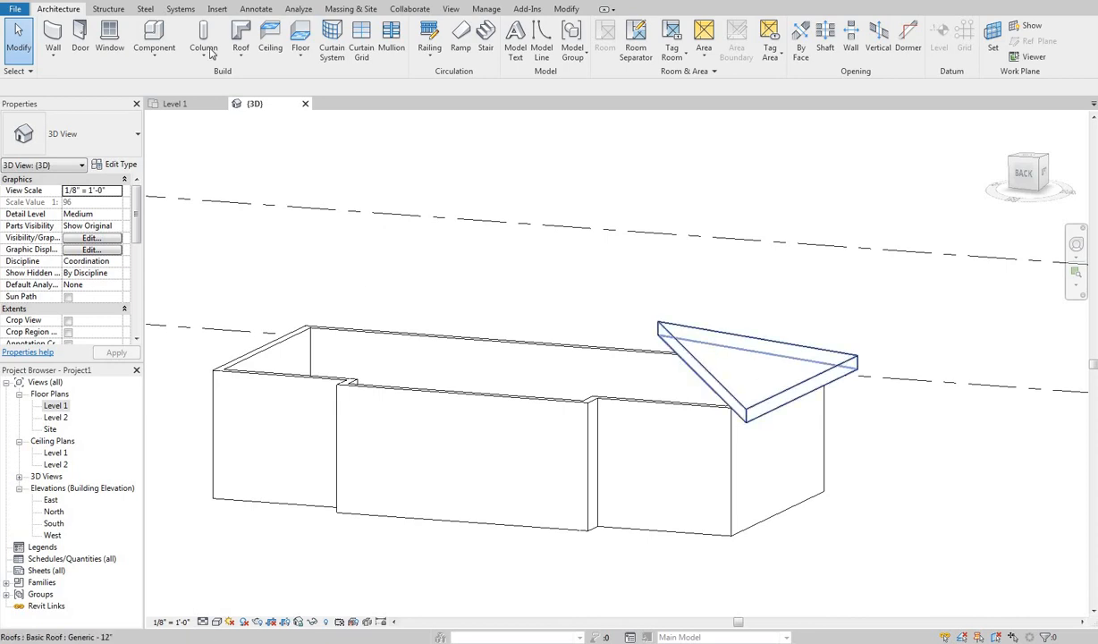
click(754, 375)
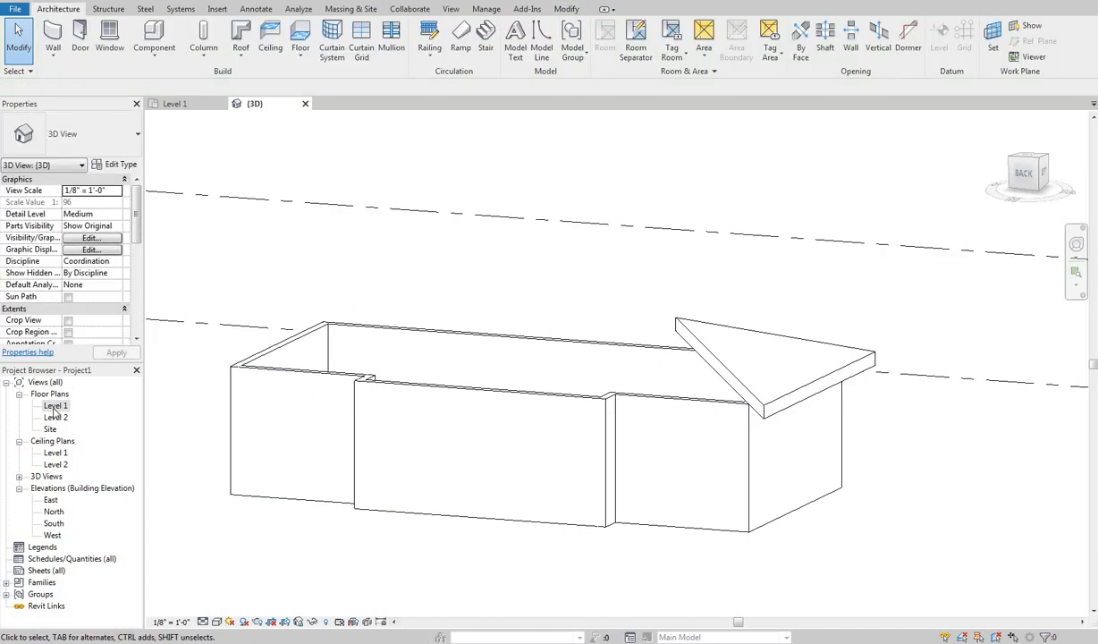
double_click(57, 405)
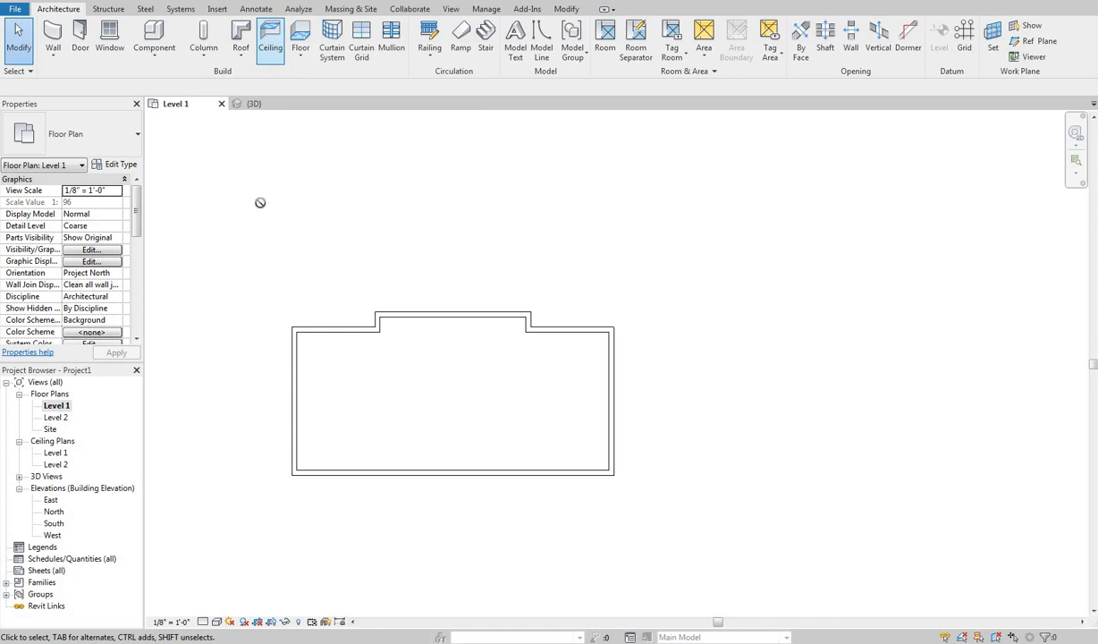
- Start a 2' x 4' ACT System ceiling at 8' 0" using Sketch Ceiling mode
click(261, 41)
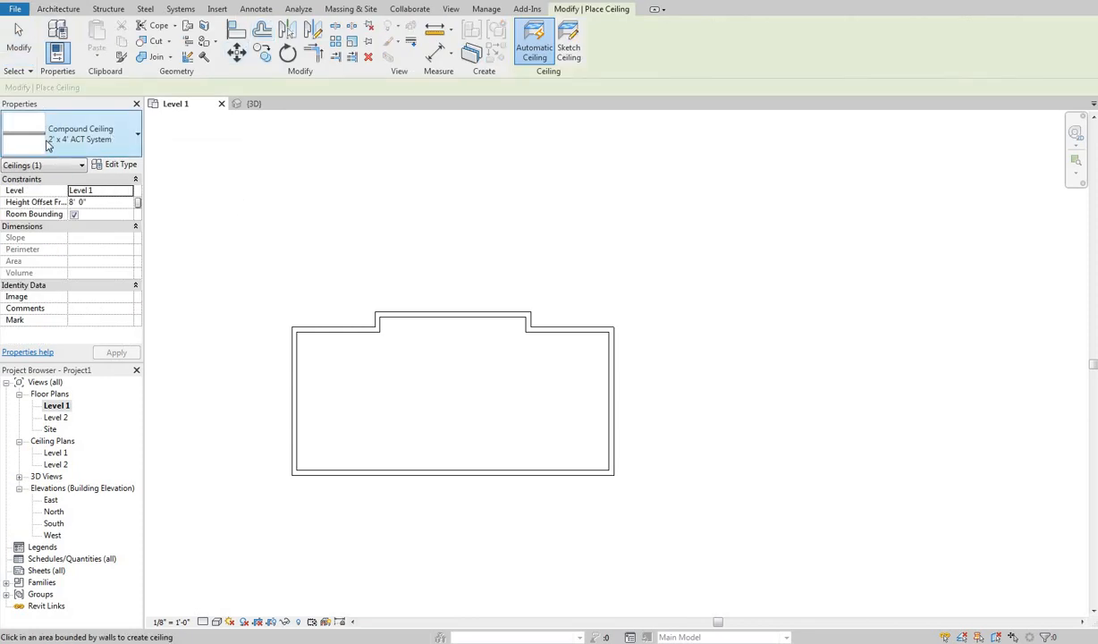
mouse_move(101, 138)
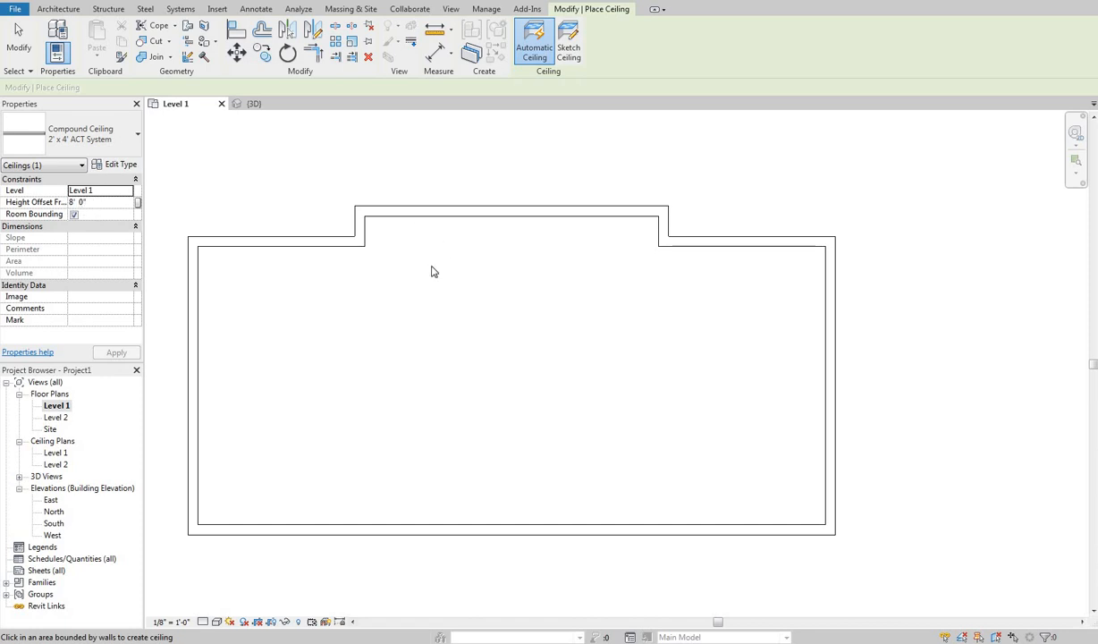
click(435, 271)
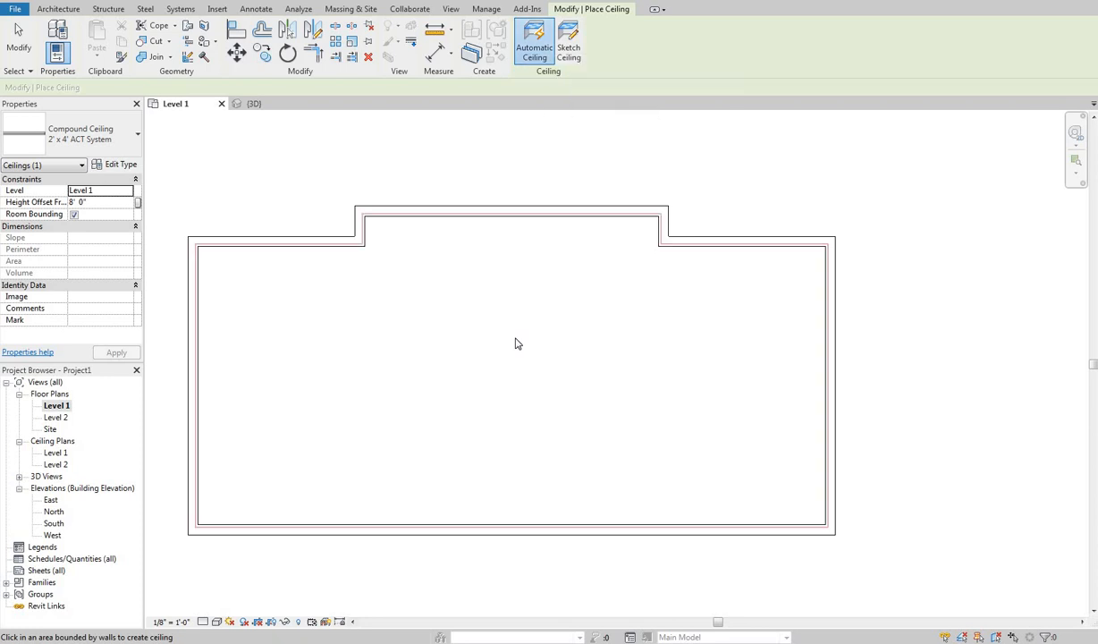
mouse_move(308, 266)
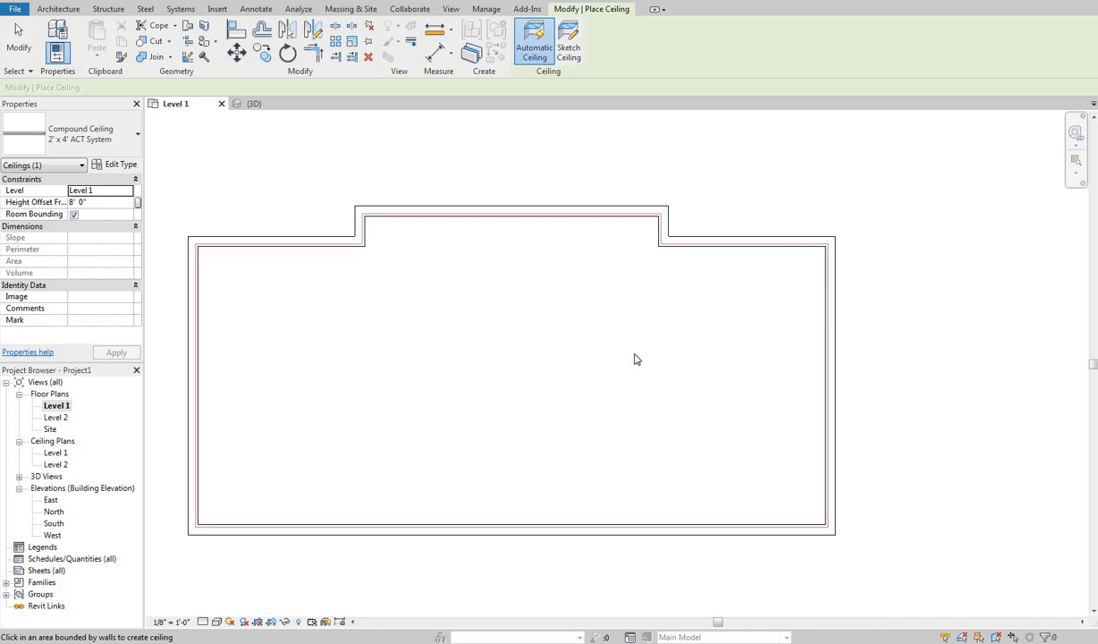
mouse_move(591, 167)
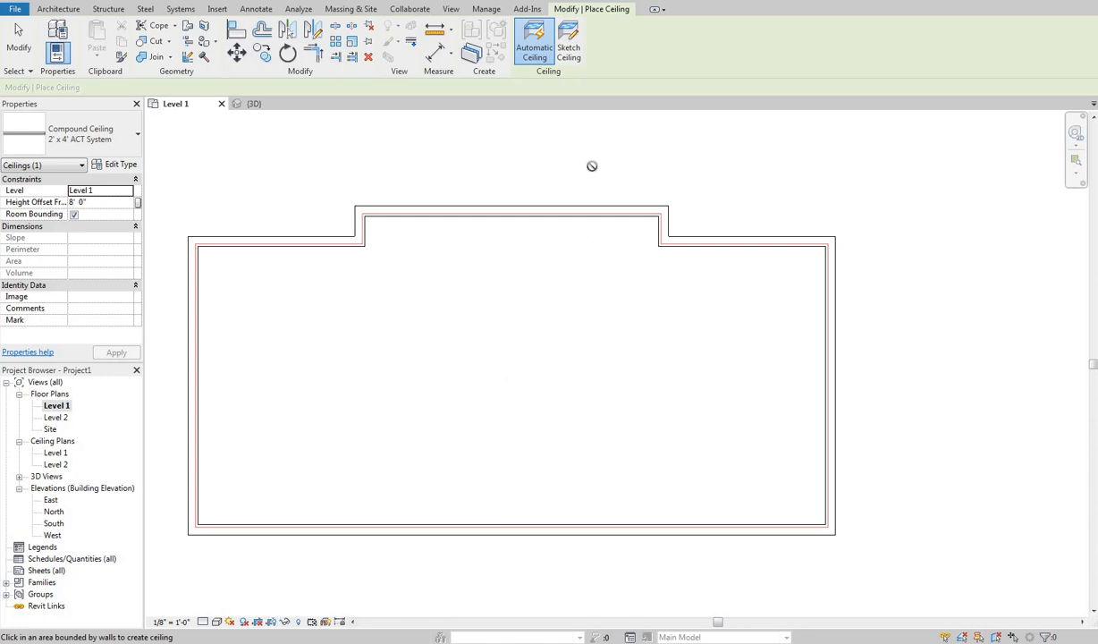
mouse_move(570, 46)
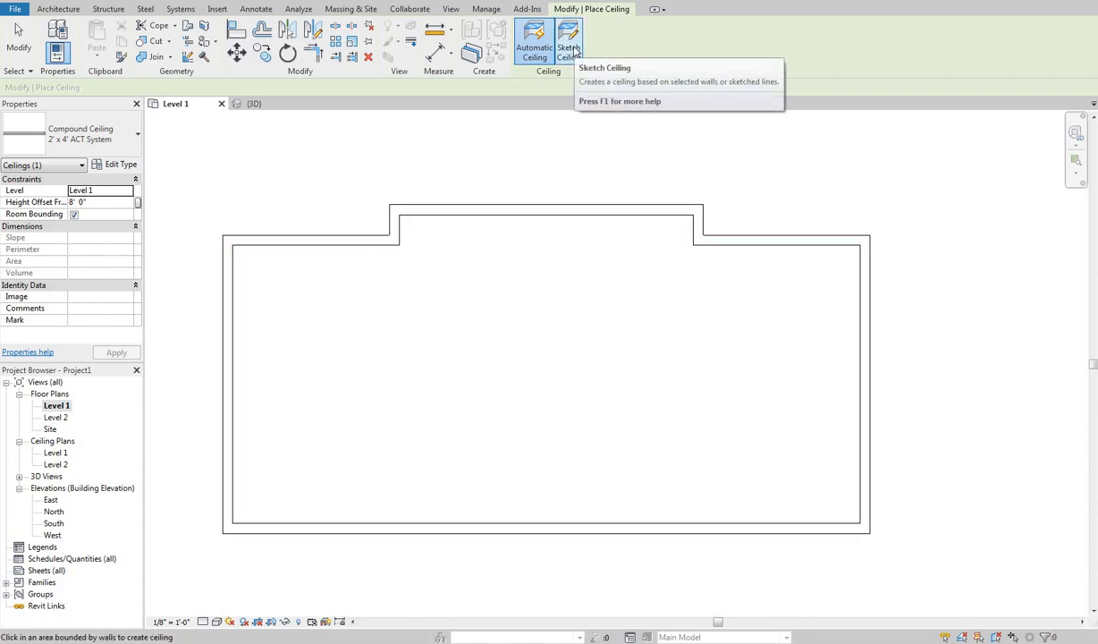
click(576, 229)
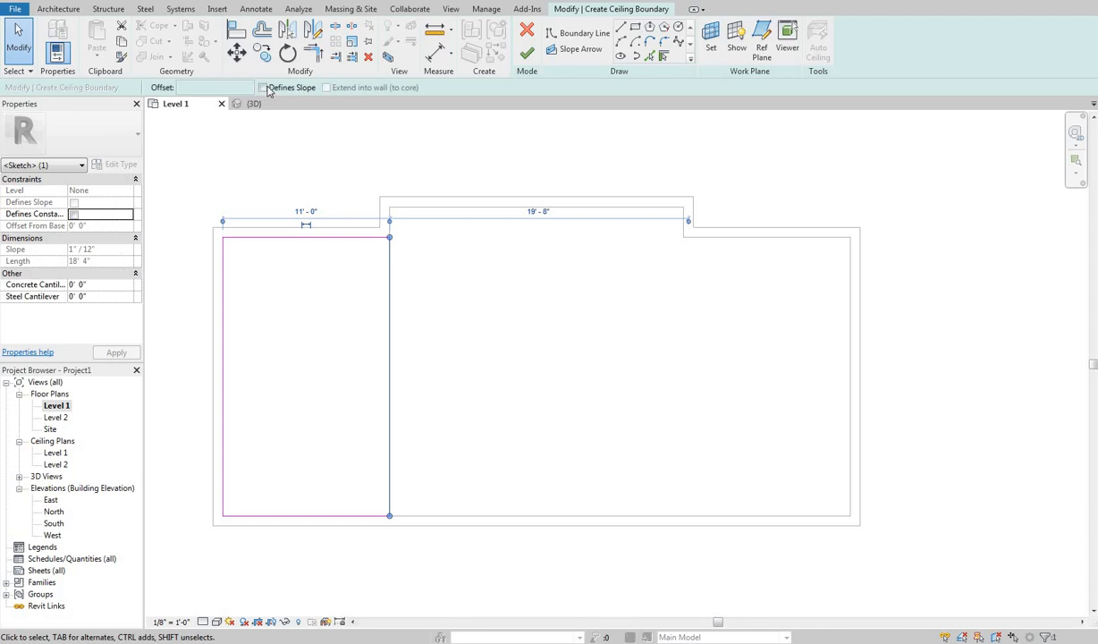
- Make the right boundary line define a 1"/12" slope and finish the ceiling
click(265, 88)
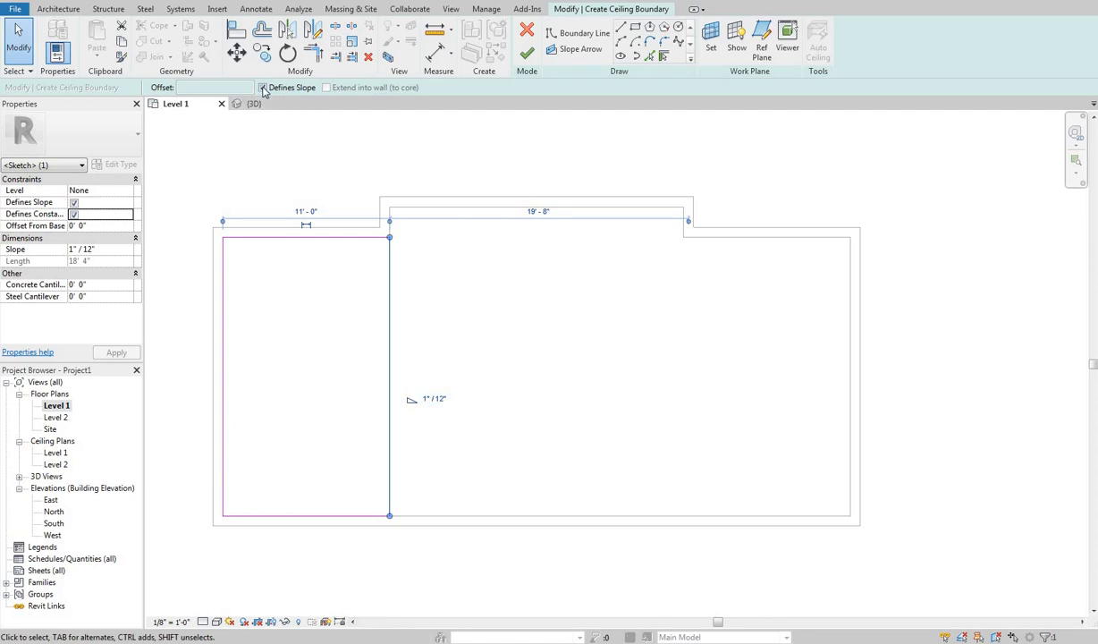
mouse_move(265, 89)
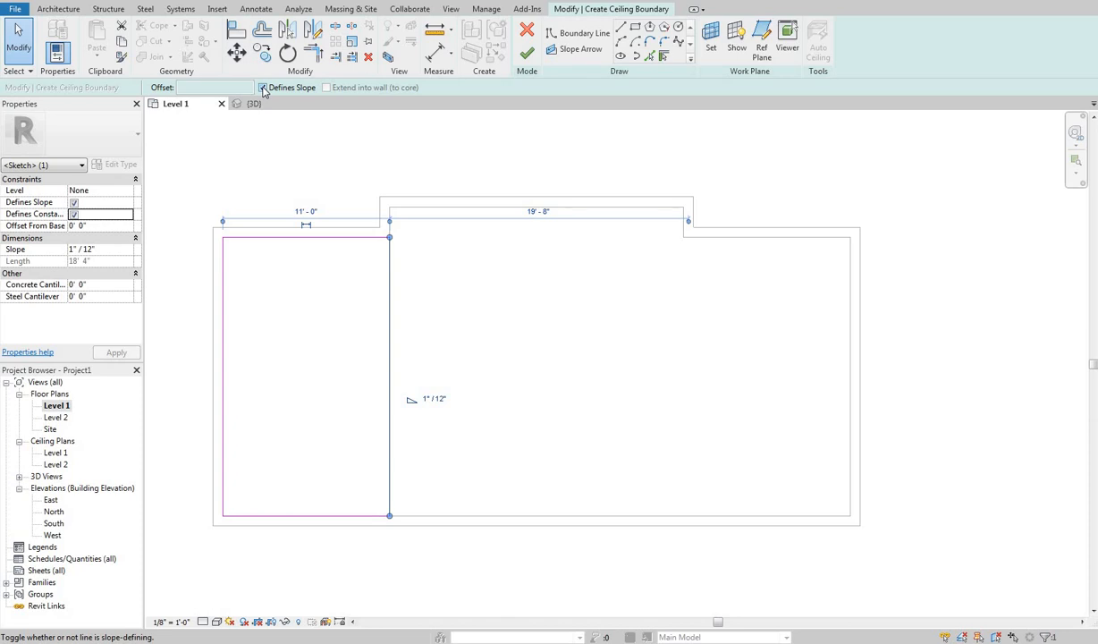
click(265, 89)
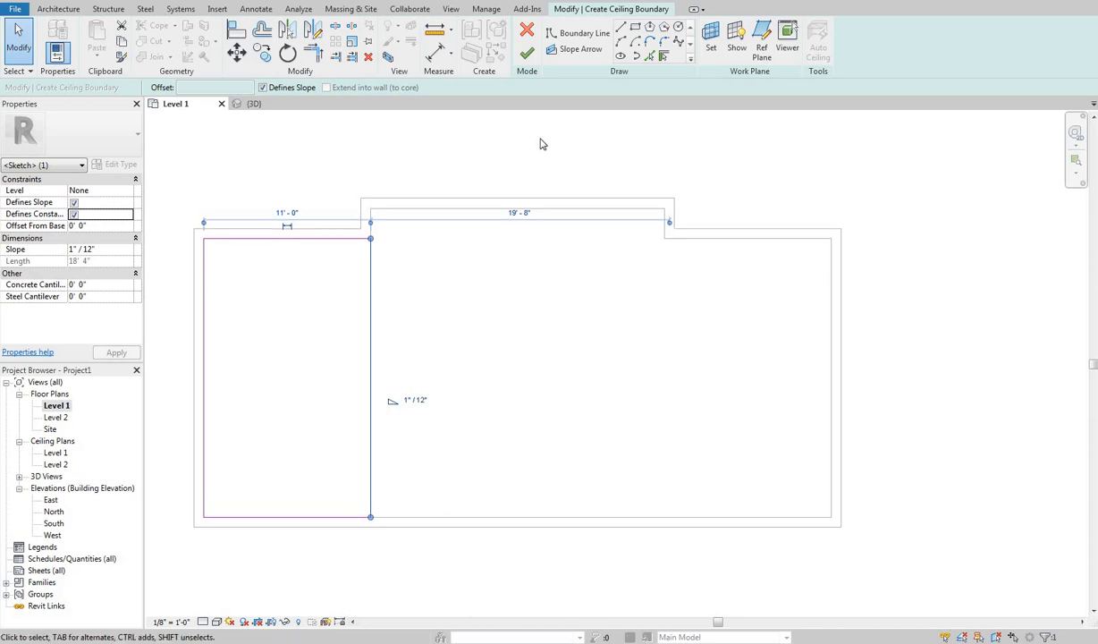
mouse_move(533, 48)
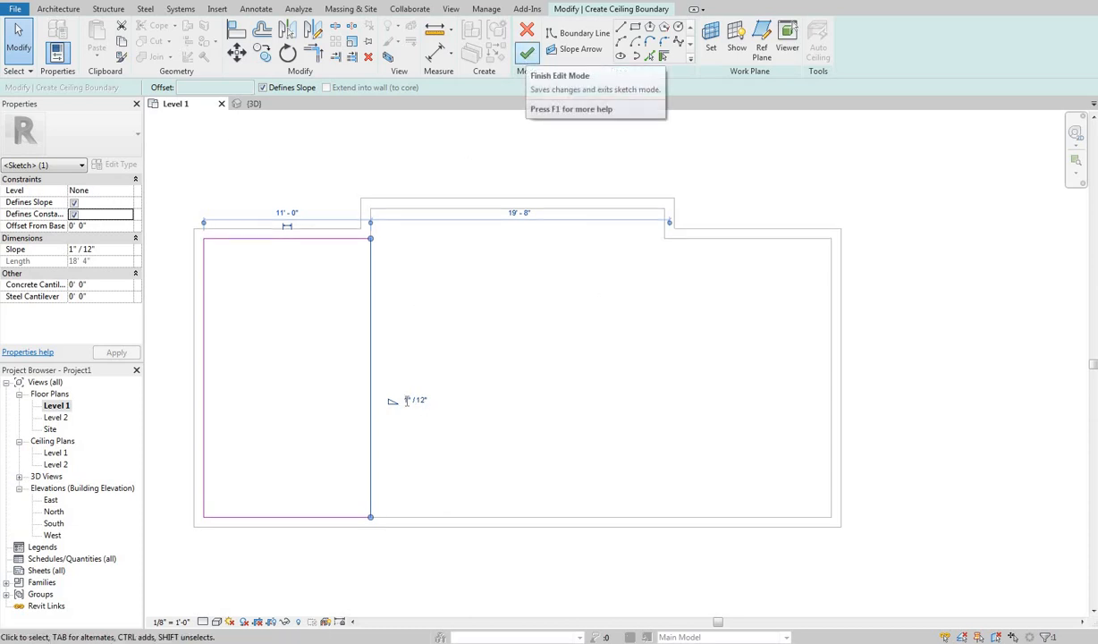
mouse_move(552, 80)
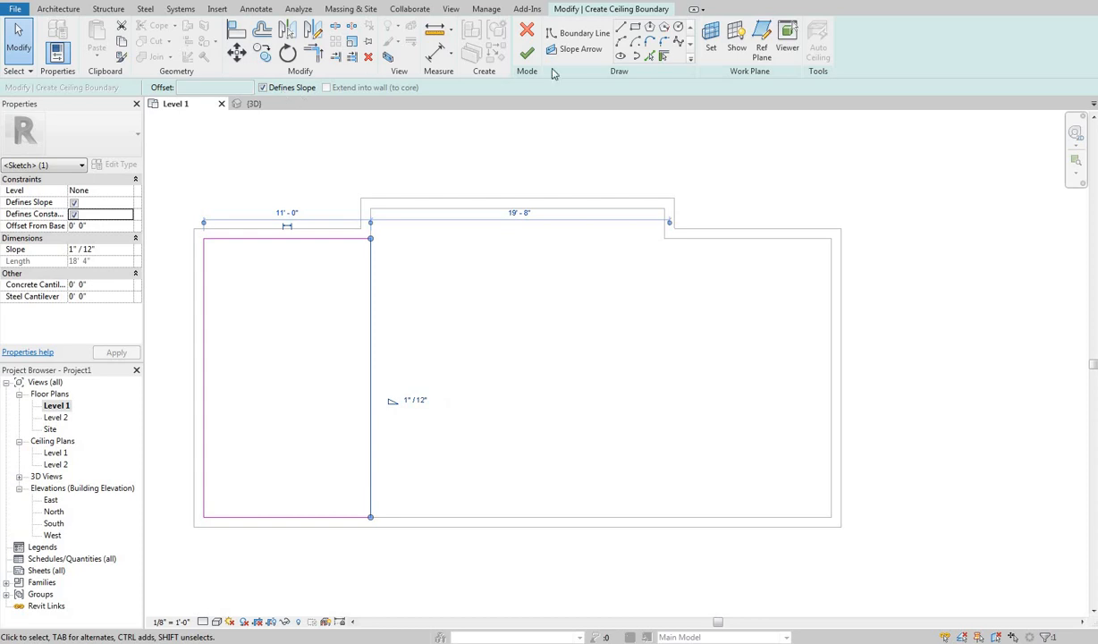
click(533, 34)
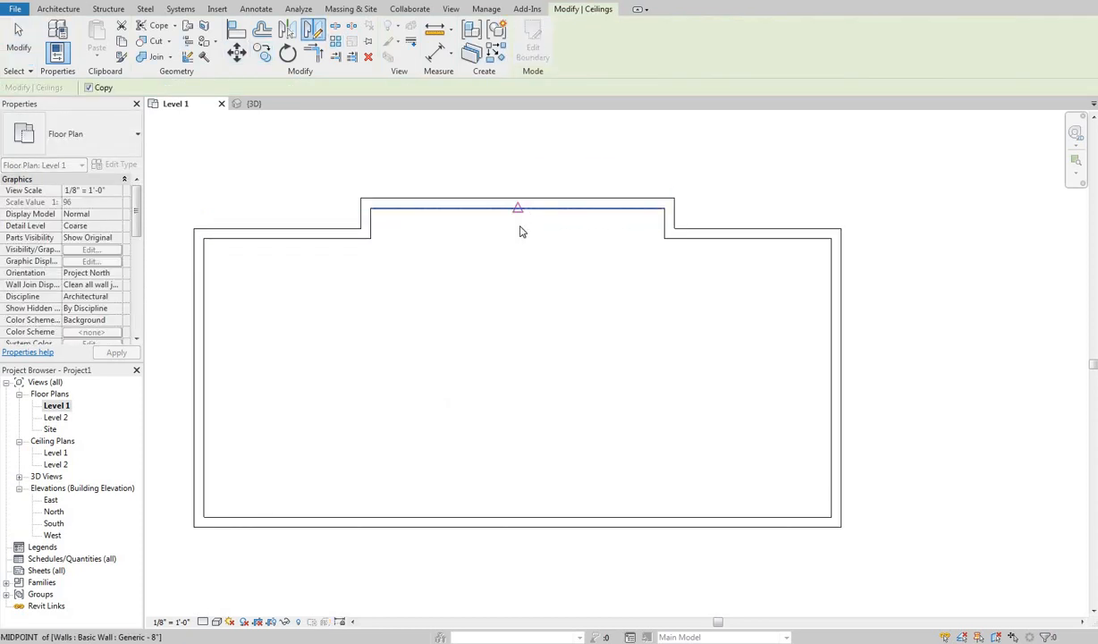
- From the Architecture tab, start another 8' 0" ACT ceiling on Level 1
click(253, 103)
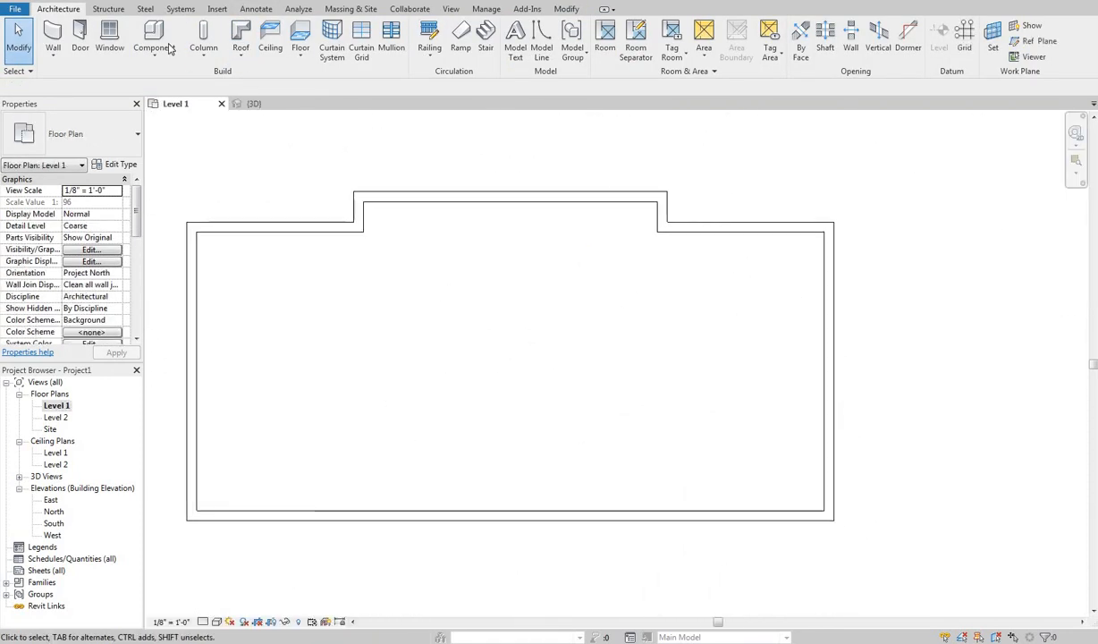
click(269, 41)
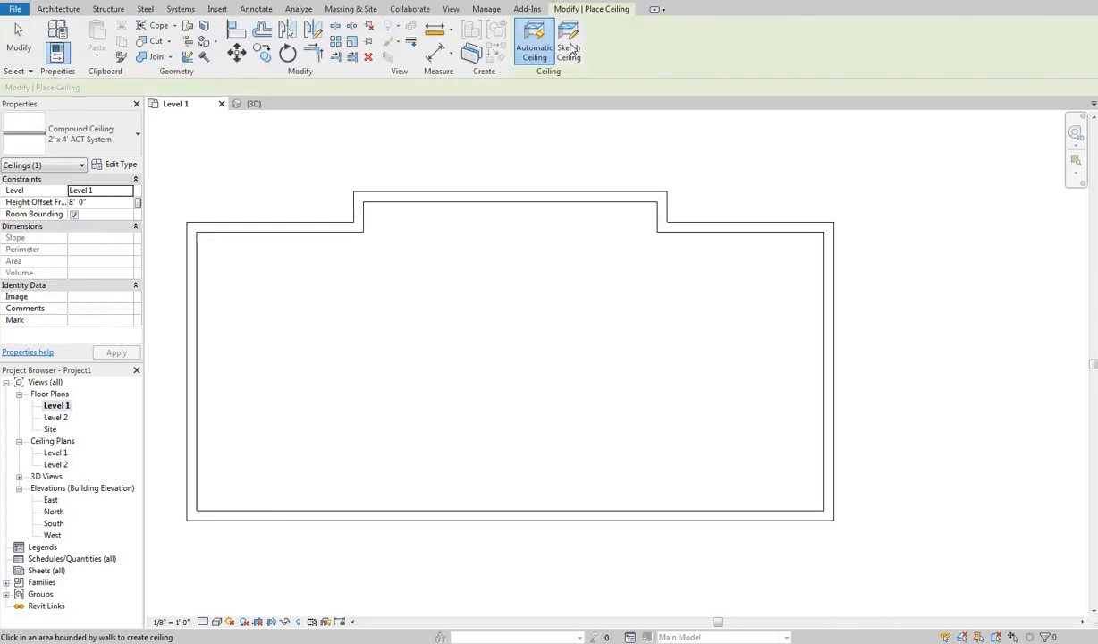
- Sketch the middle bay ceiling with 3"/12" slopes on both long edges, keeping the sketch after the slope error
click(568, 45)
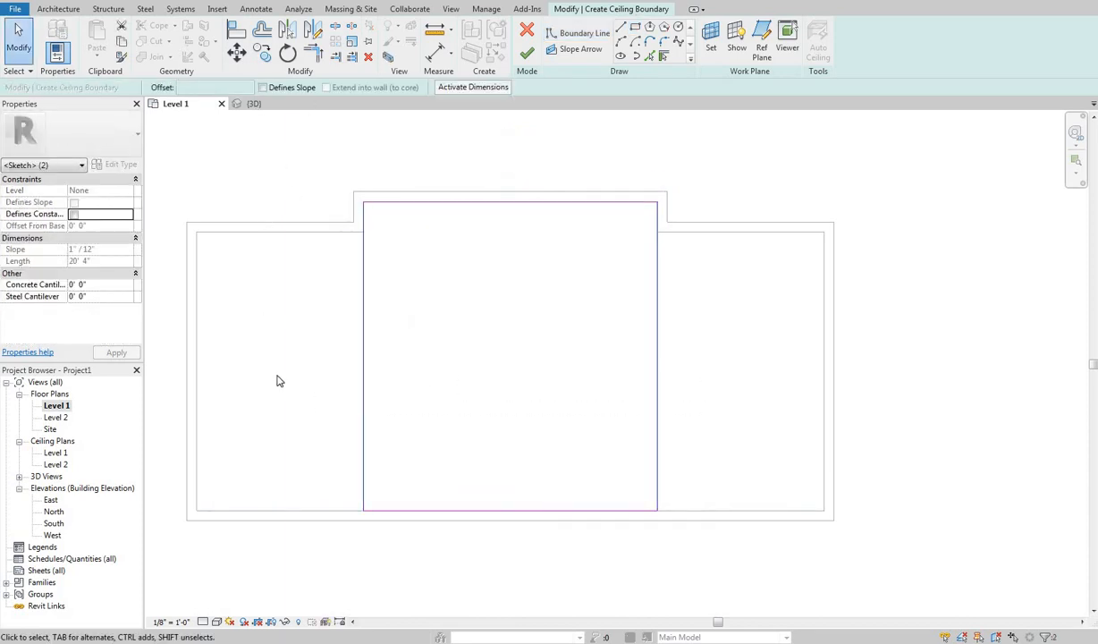
click(361, 357)
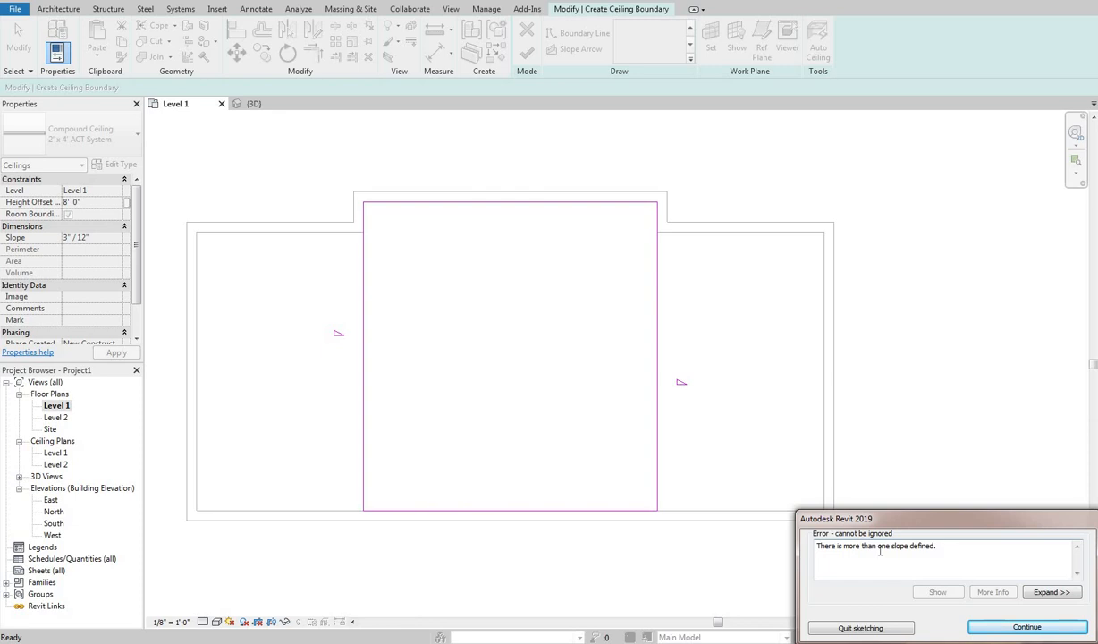
mouse_move(912, 545)
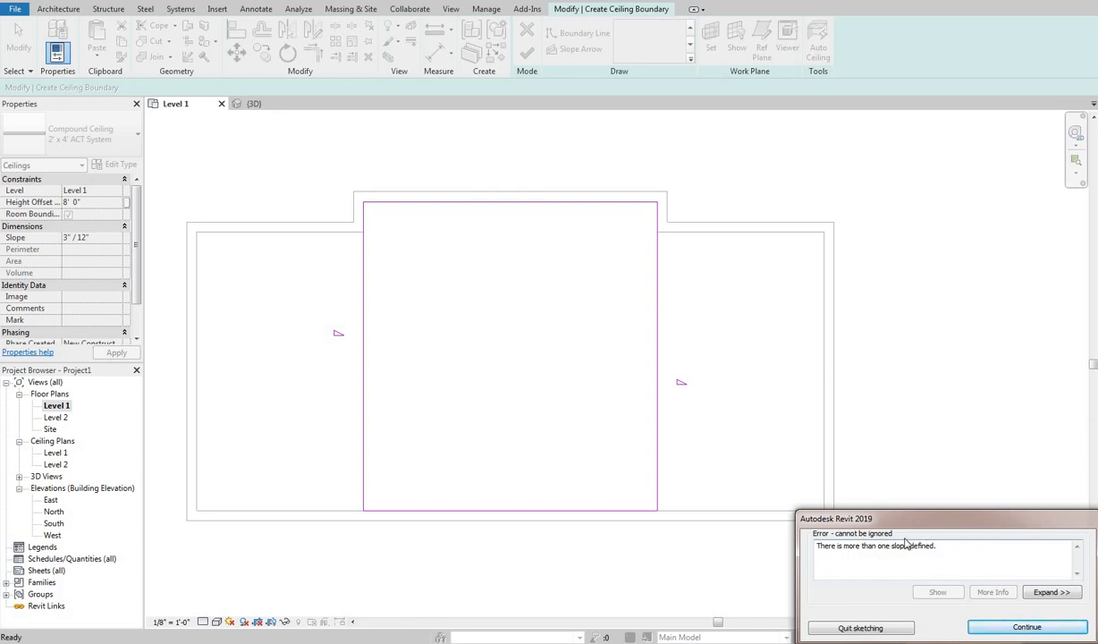
mouse_move(928, 629)
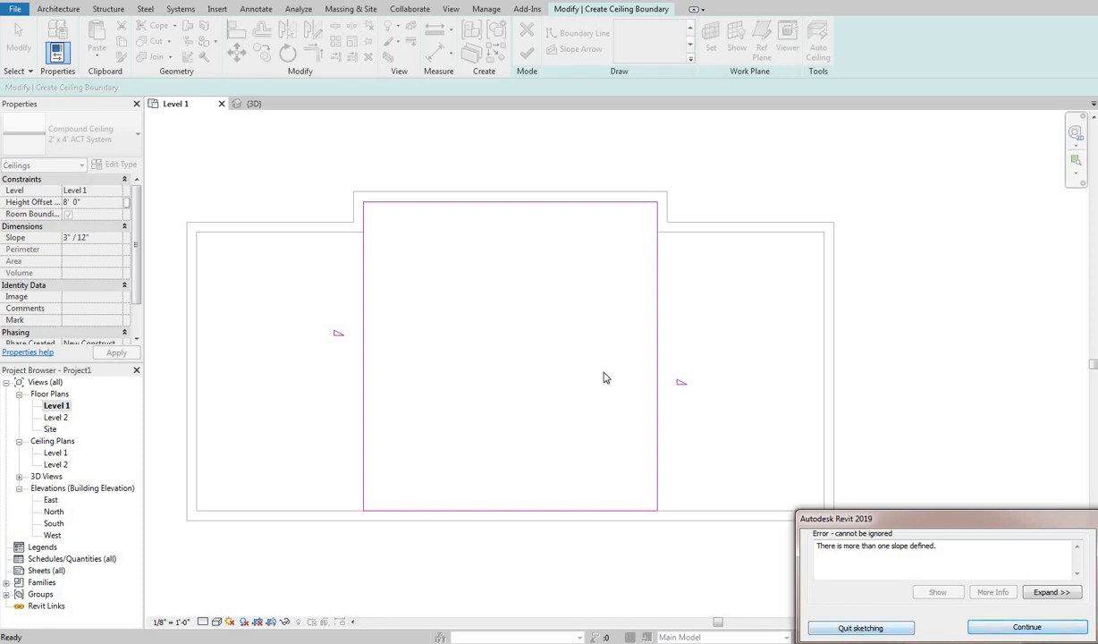
click(866, 628)
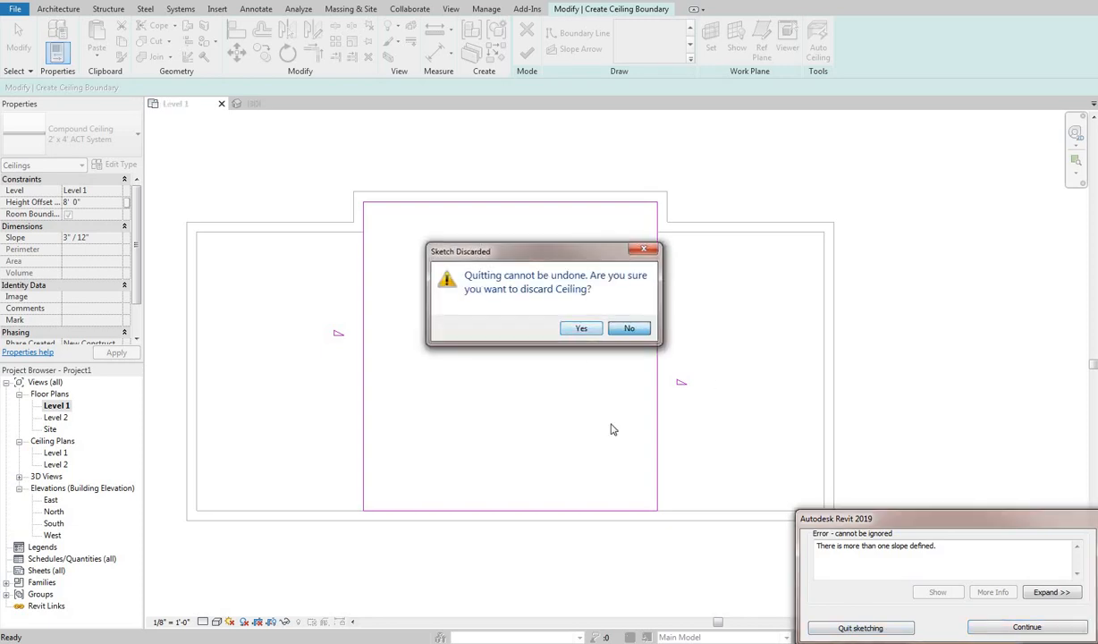
click(627, 328)
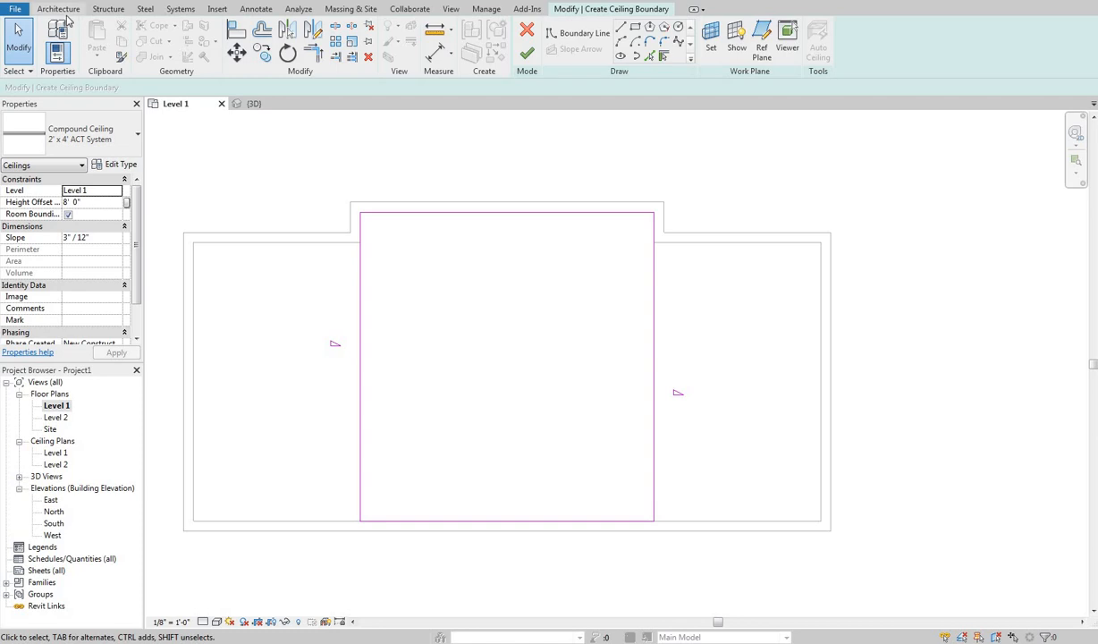
- Change the right boundary line's slope setting, finish the middle-bay ceiling, and view it in {3D}
click(86, 8)
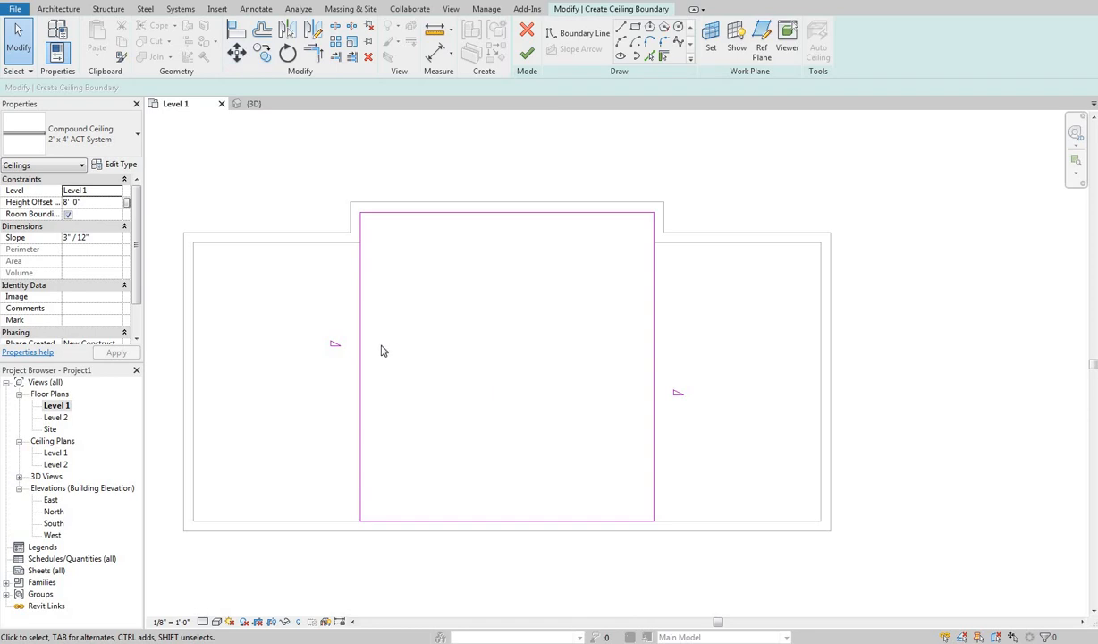
mouse_move(618, 365)
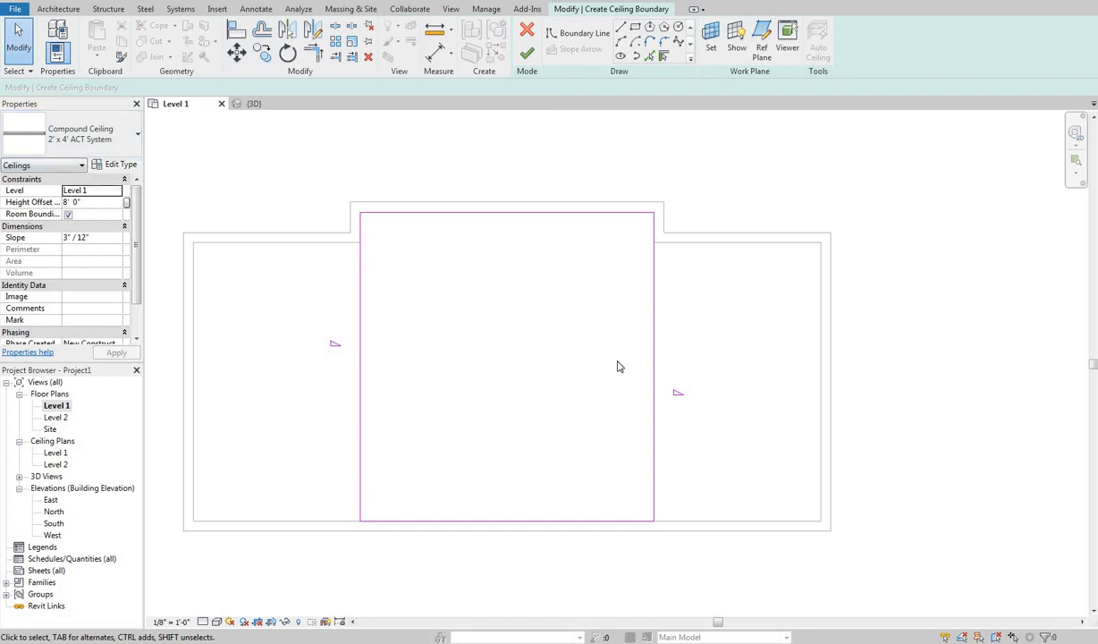
mouse_move(528, 274)
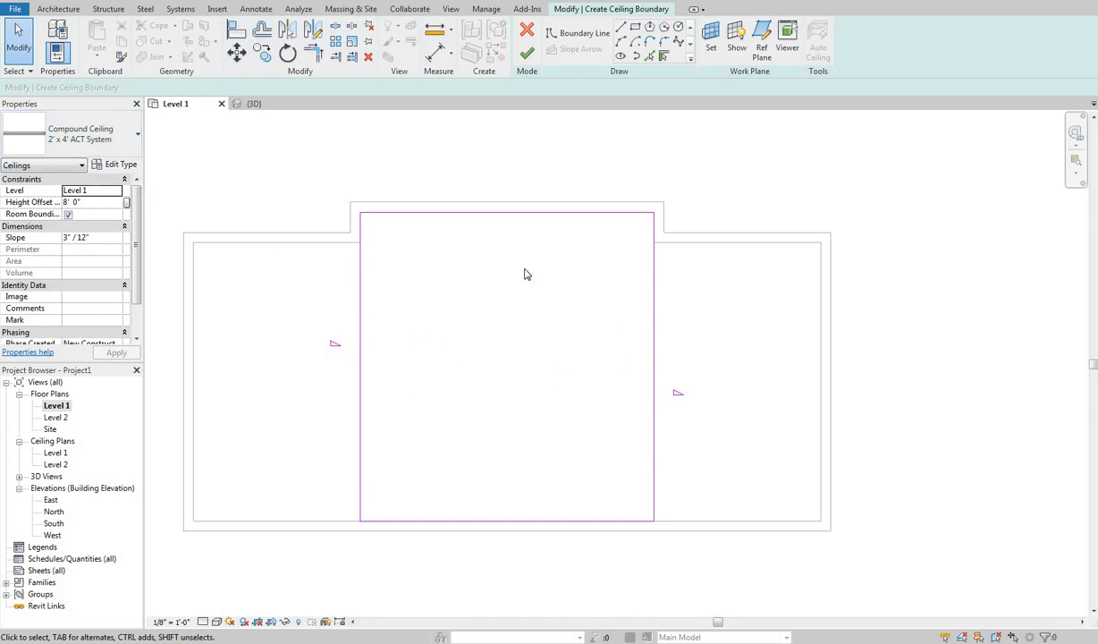
mouse_move(510, 379)
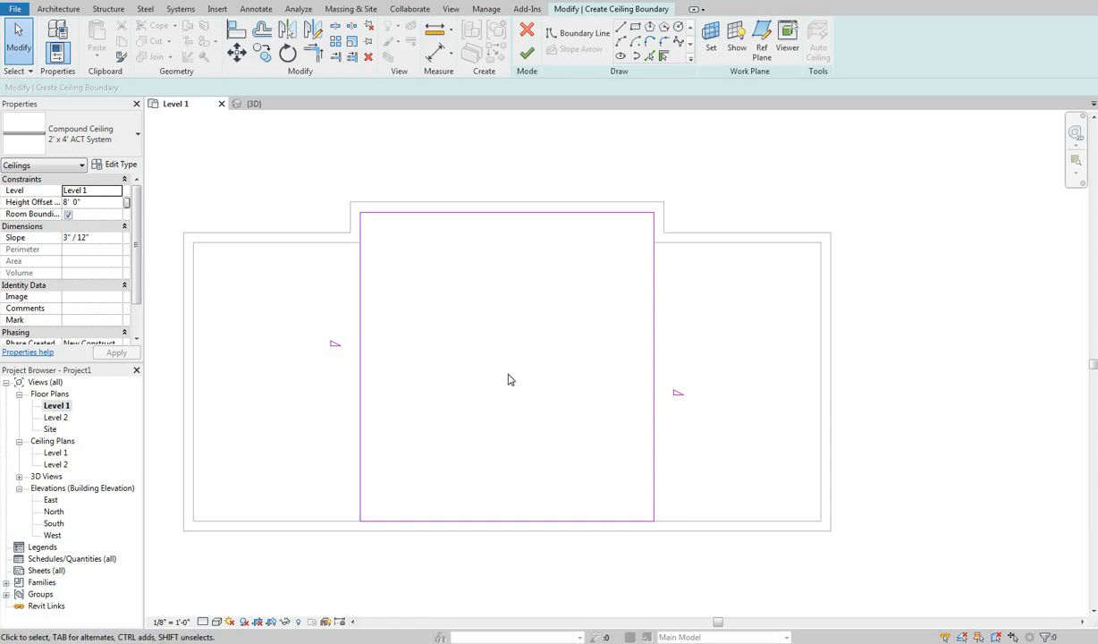
click(652, 374)
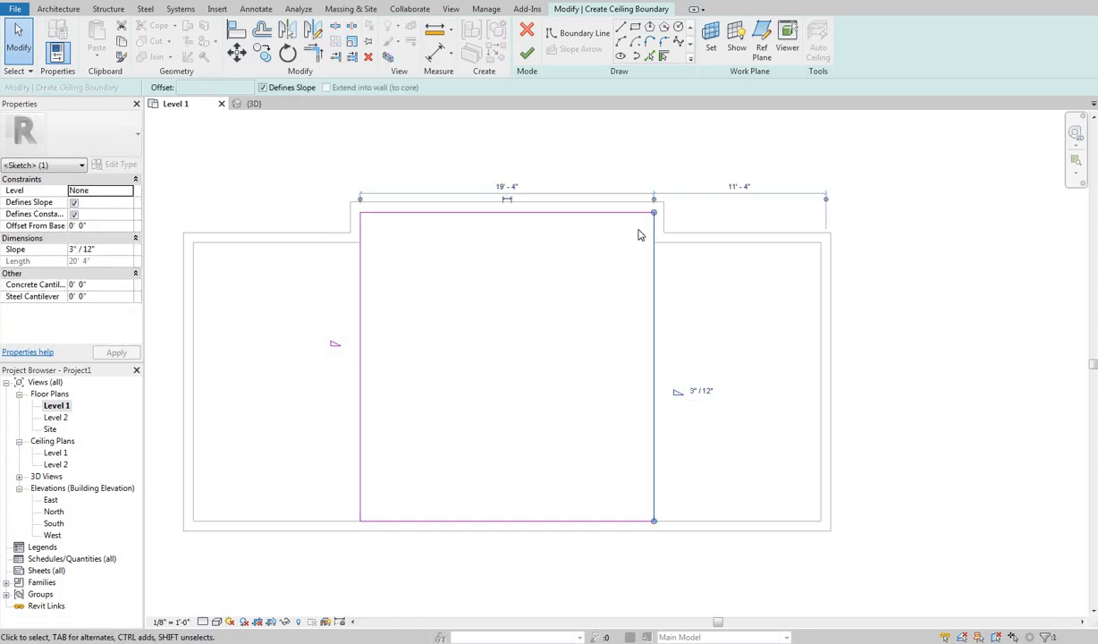
click(506, 215)
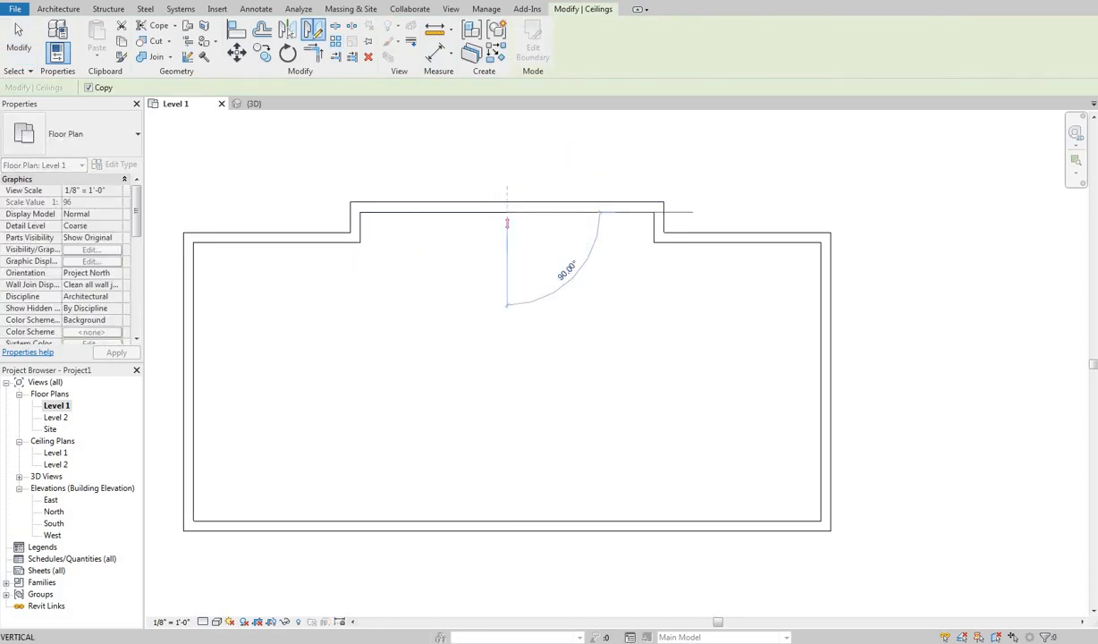
click(253, 102)
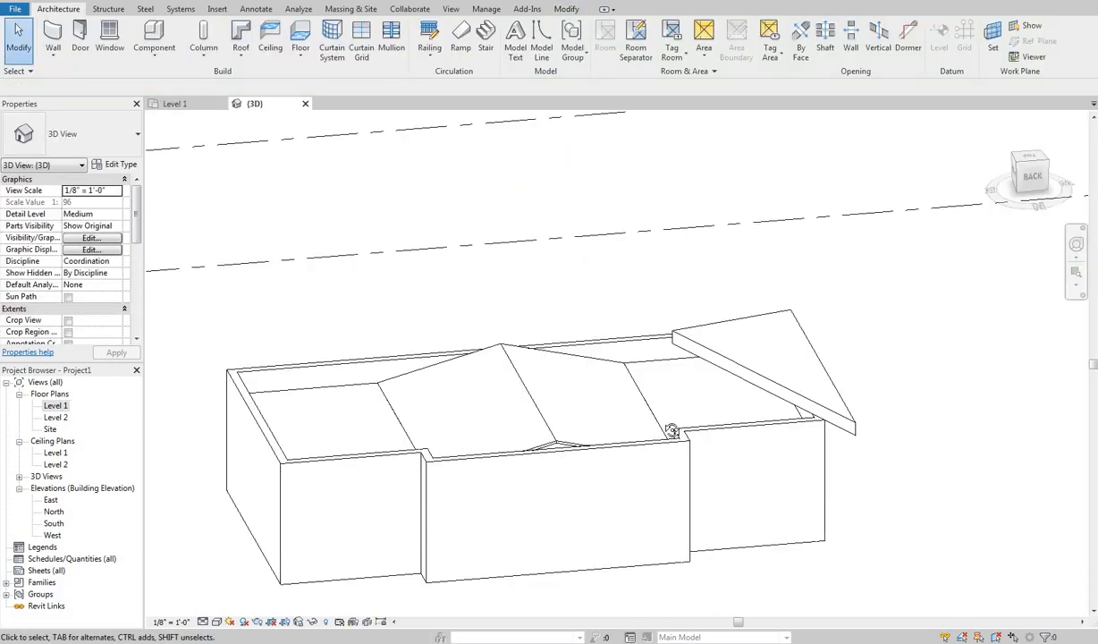
drag(671, 431, 615, 485)
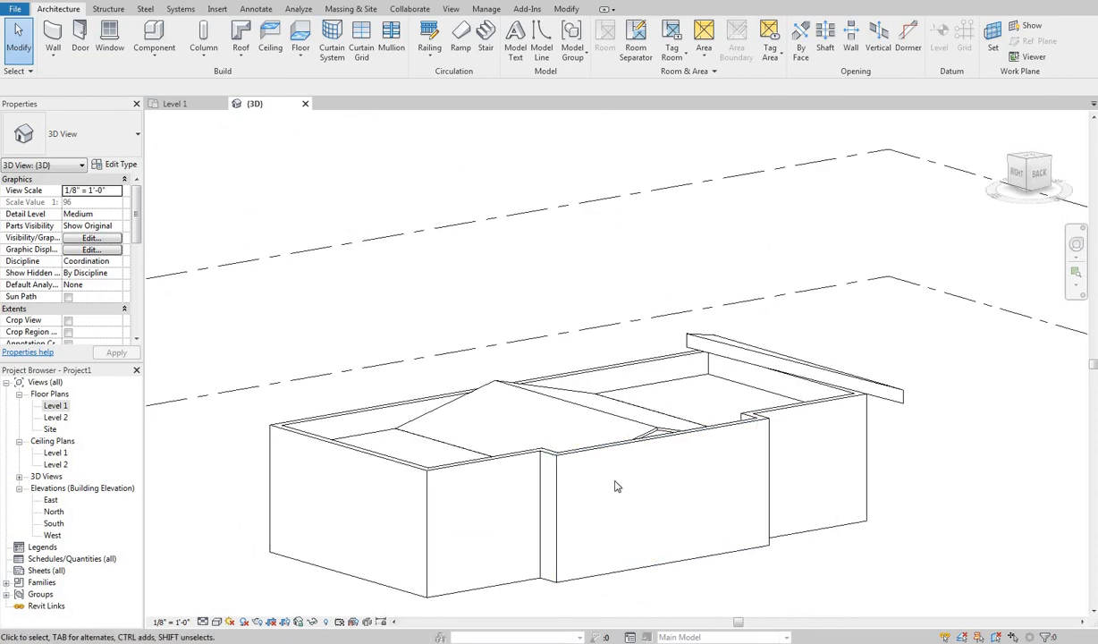
drag(615, 486, 471, 462)
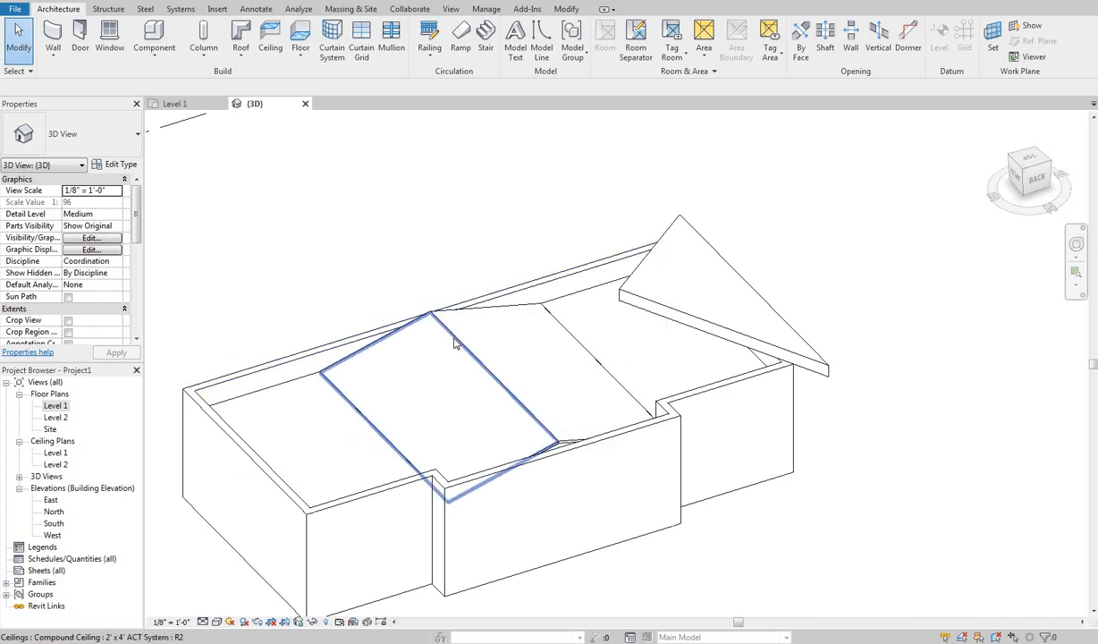
mouse_move(453, 344)
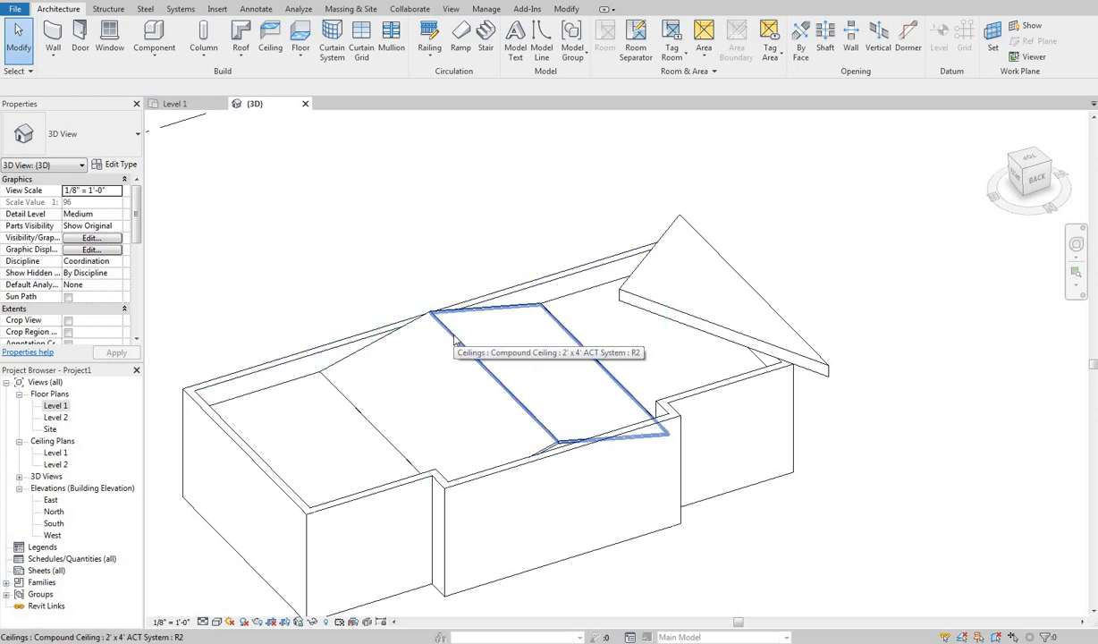
mouse_move(511, 262)
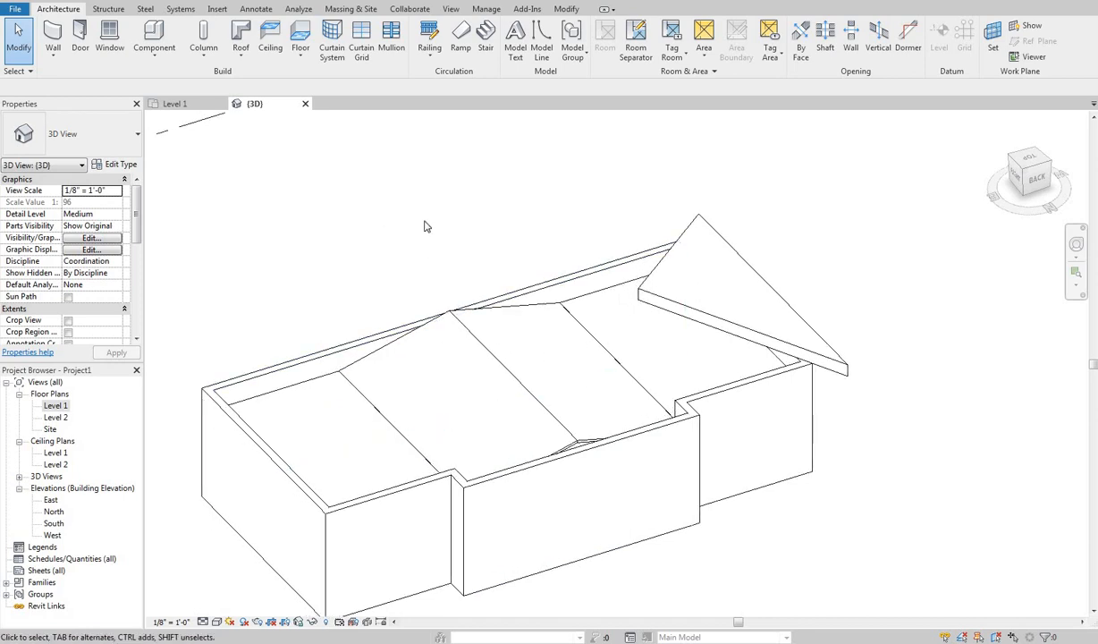
mouse_move(473, 174)
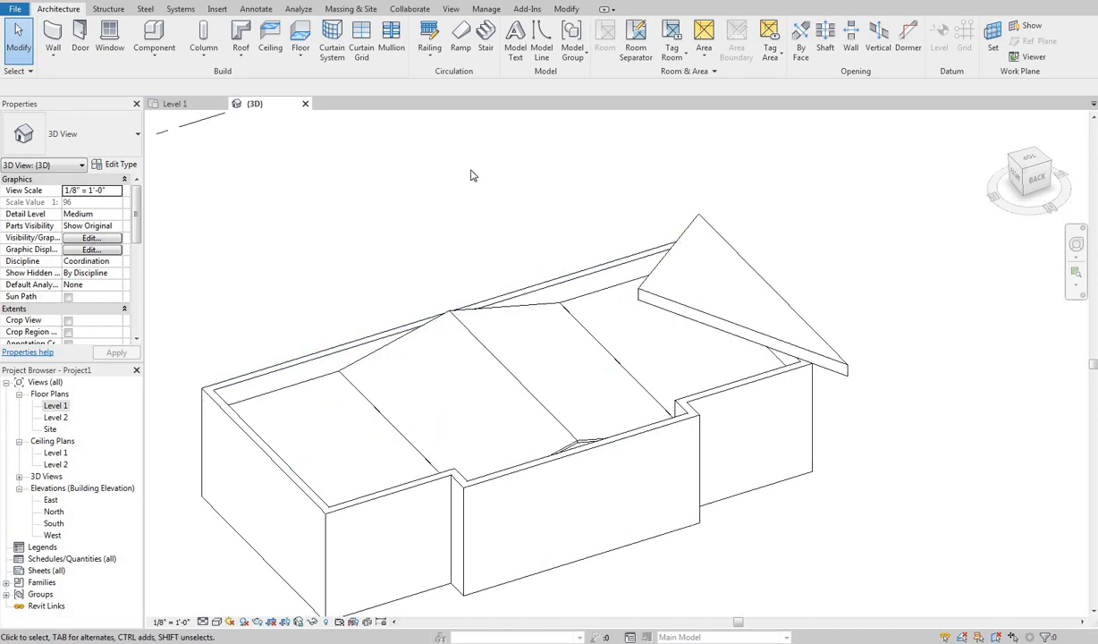
mouse_move(451, 286)
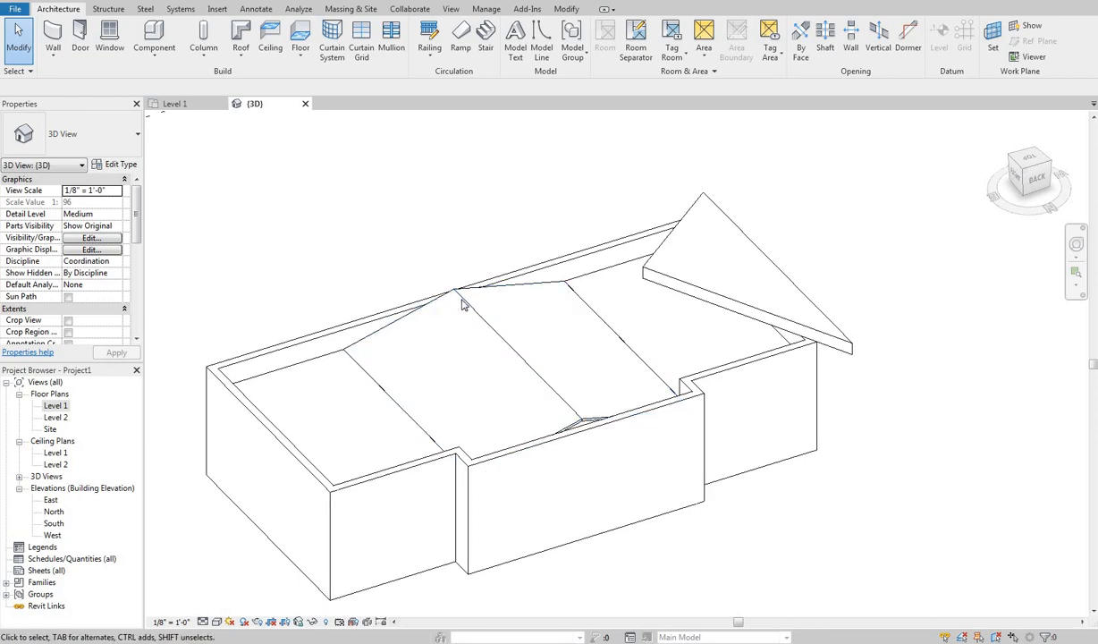
mouse_move(750, 311)
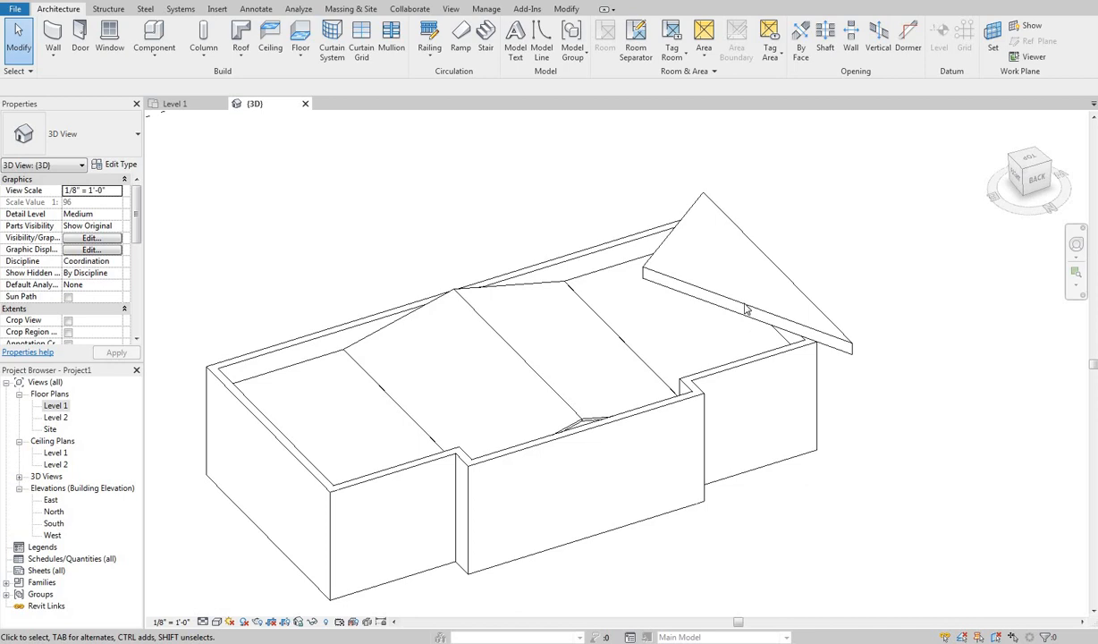
mouse_move(499, 335)
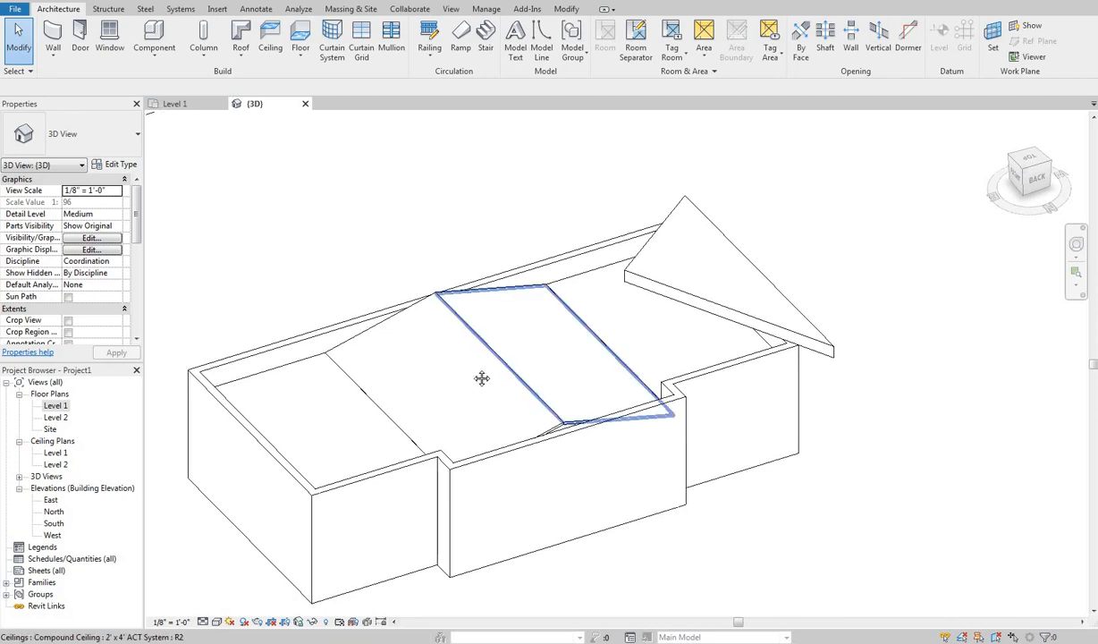
click(489, 375)
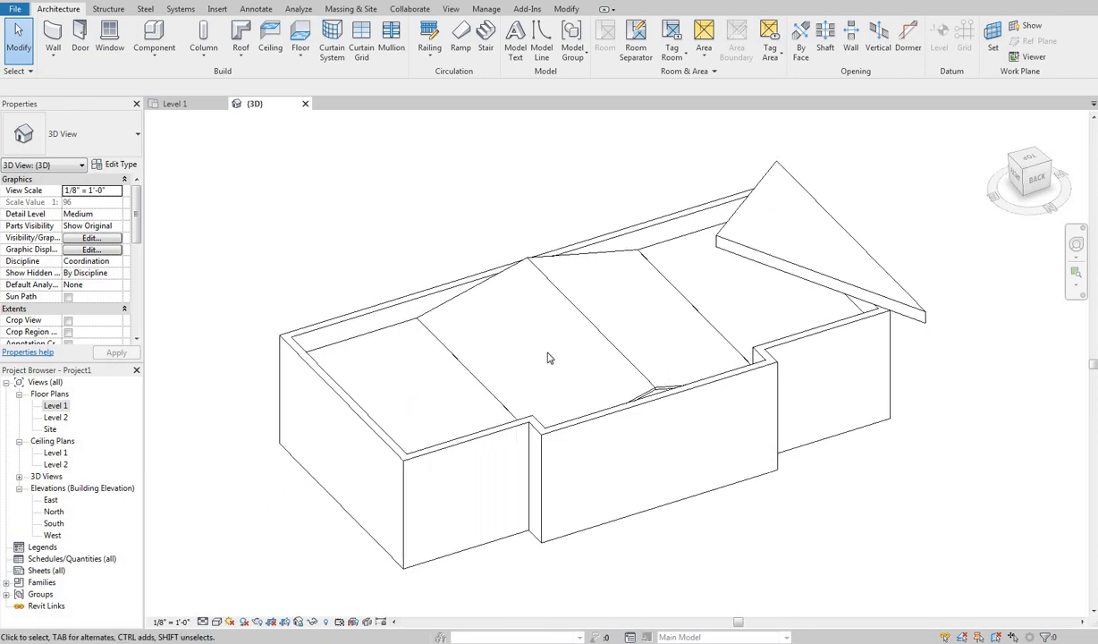
click(538, 345)
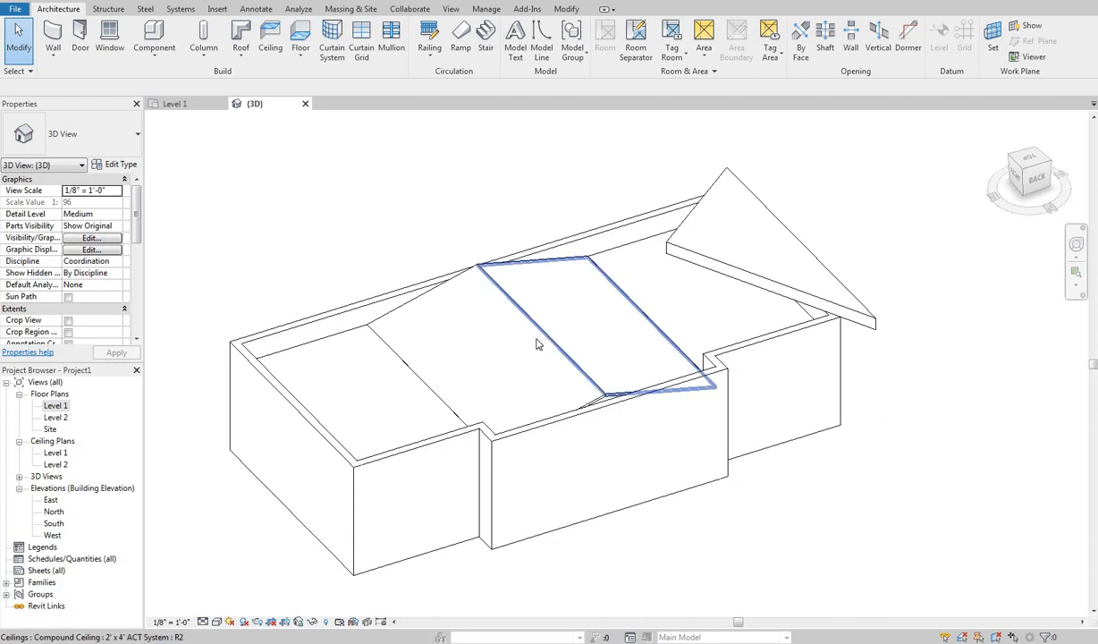